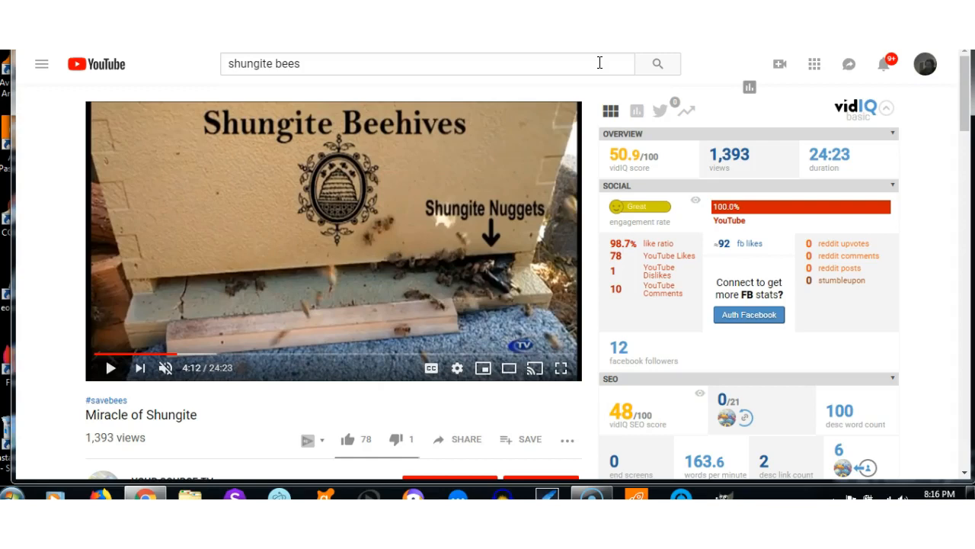
mouse_move(608, 68)
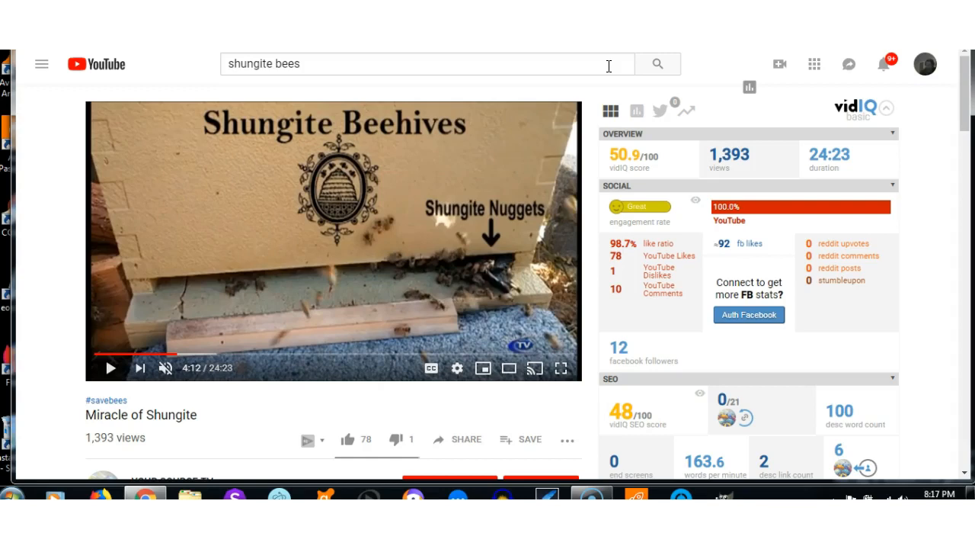
mouse_move(521, 278)
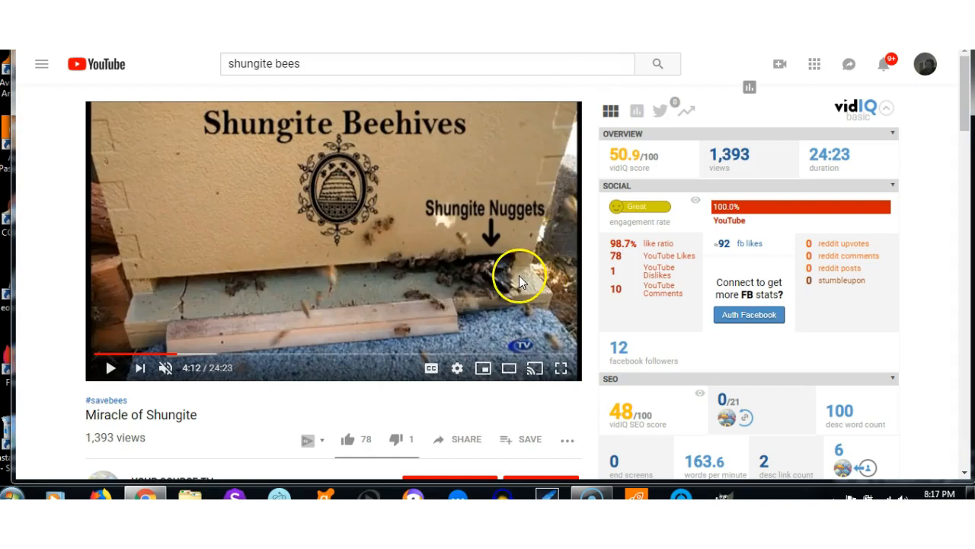
mouse_move(476, 233)
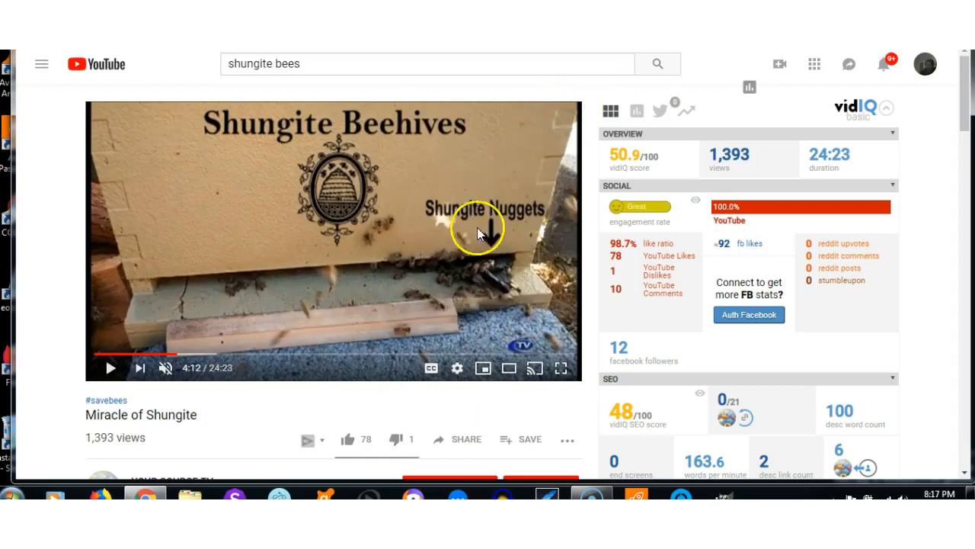
mouse_move(695, 200)
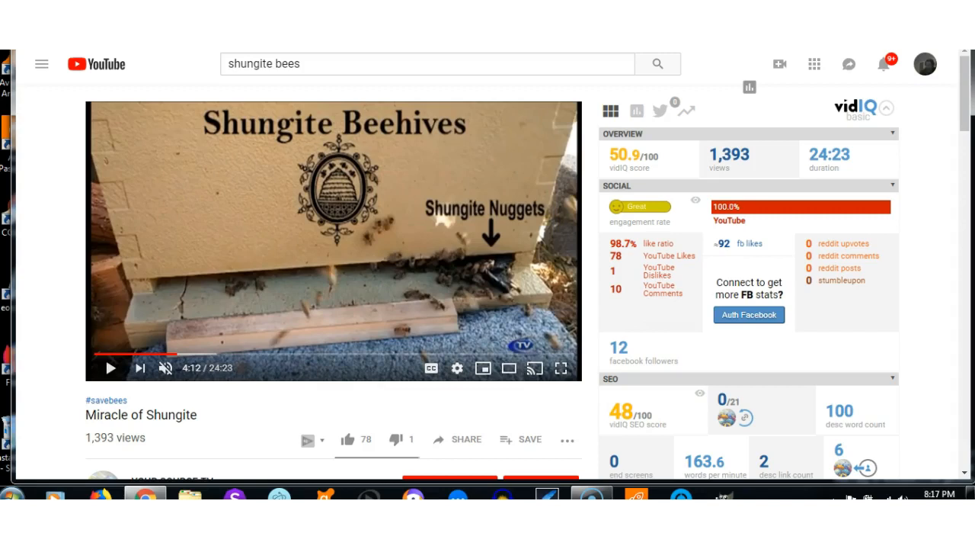
mouse_move(344, 179)
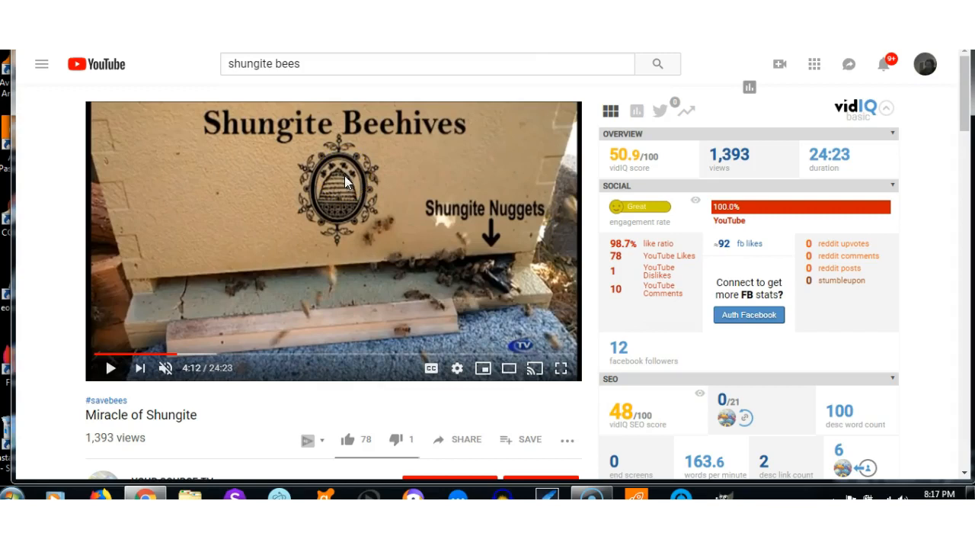
mouse_move(375, 234)
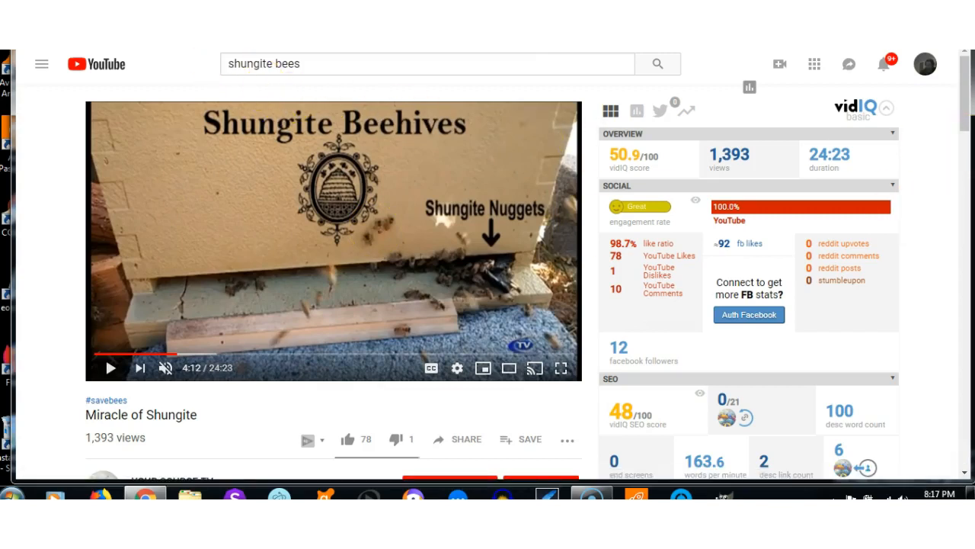
mouse_move(415, 167)
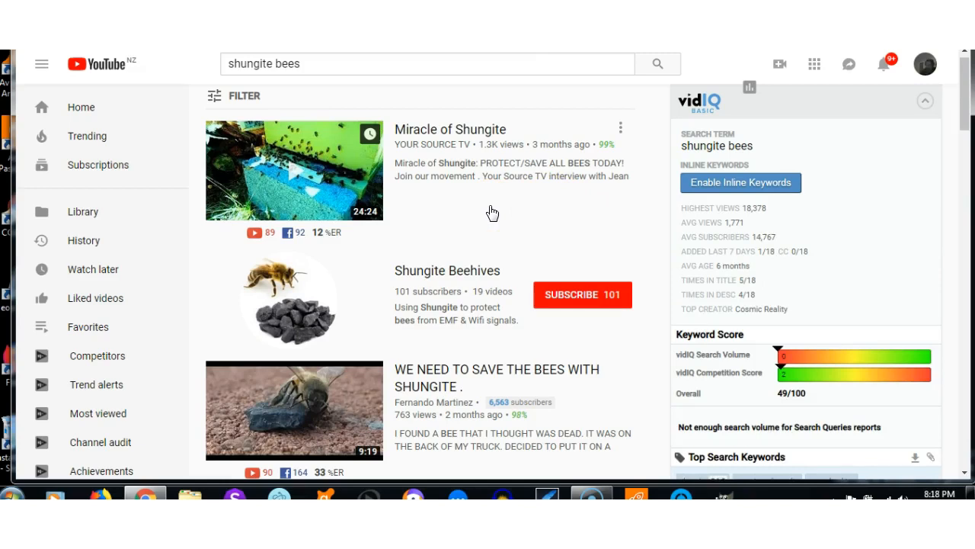
mouse_move(552, 106)
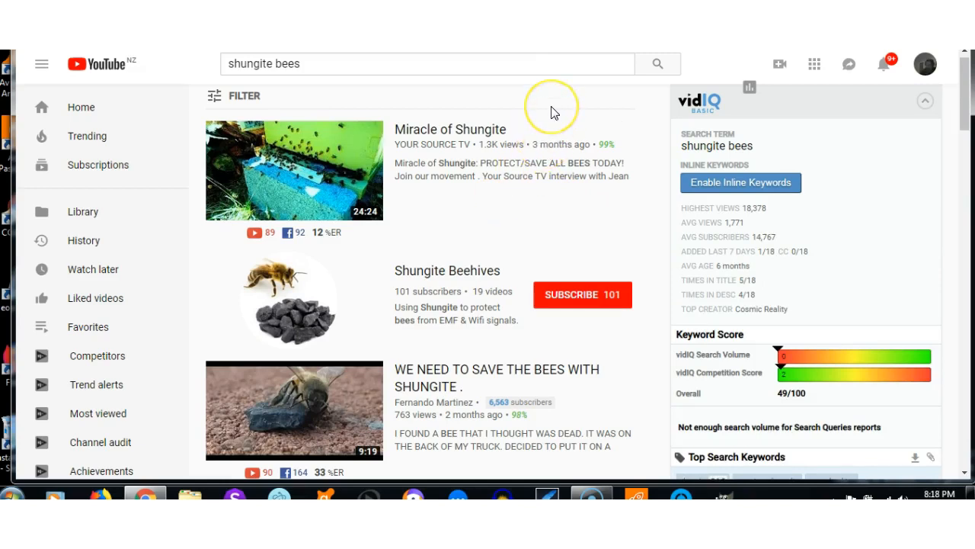
mouse_move(552, 111)
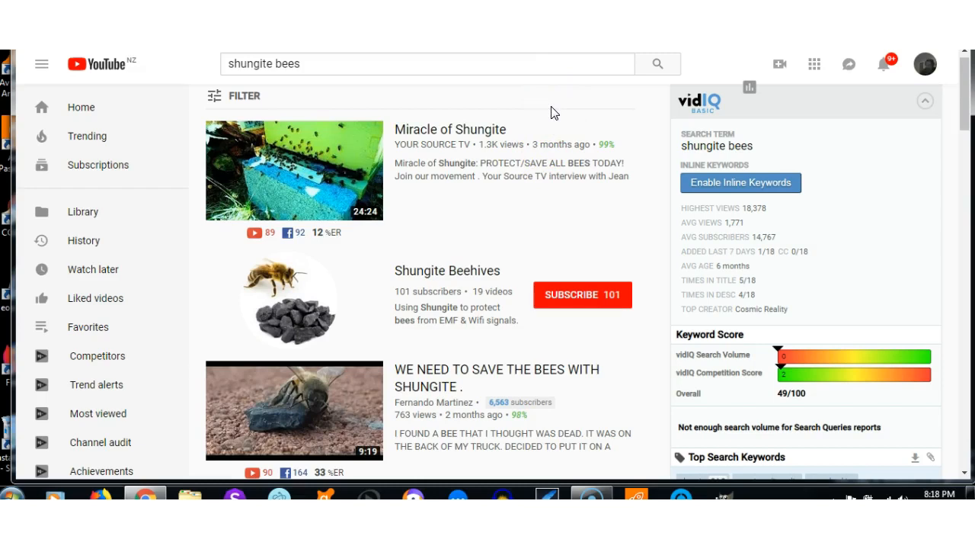
mouse_move(496, 226)
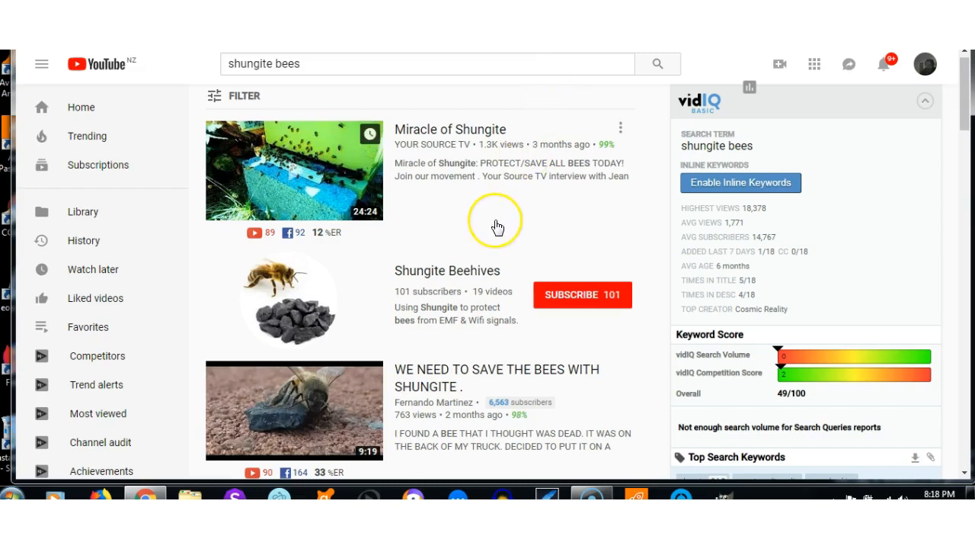
mouse_move(343, 170)
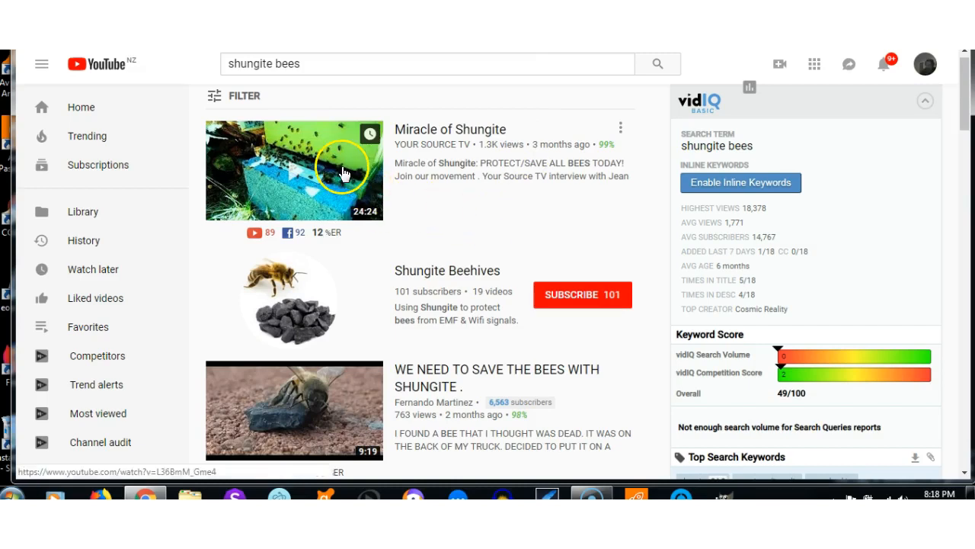
mouse_move(510, 223)
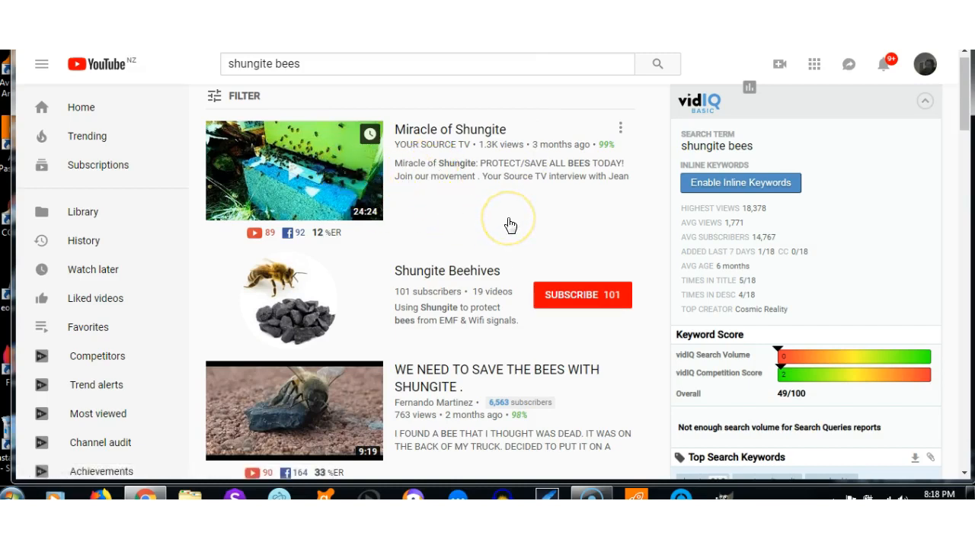
mouse_move(381, 191)
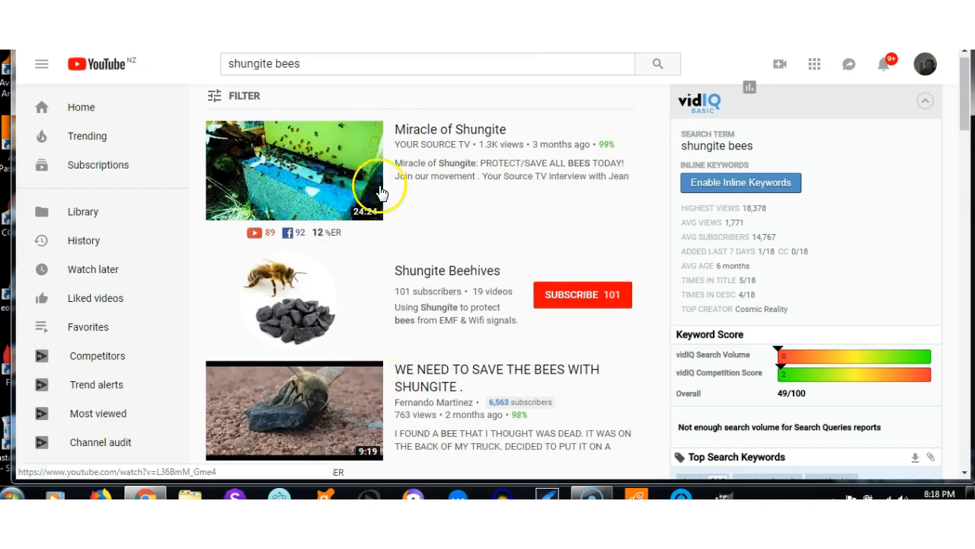
mouse_move(345, 194)
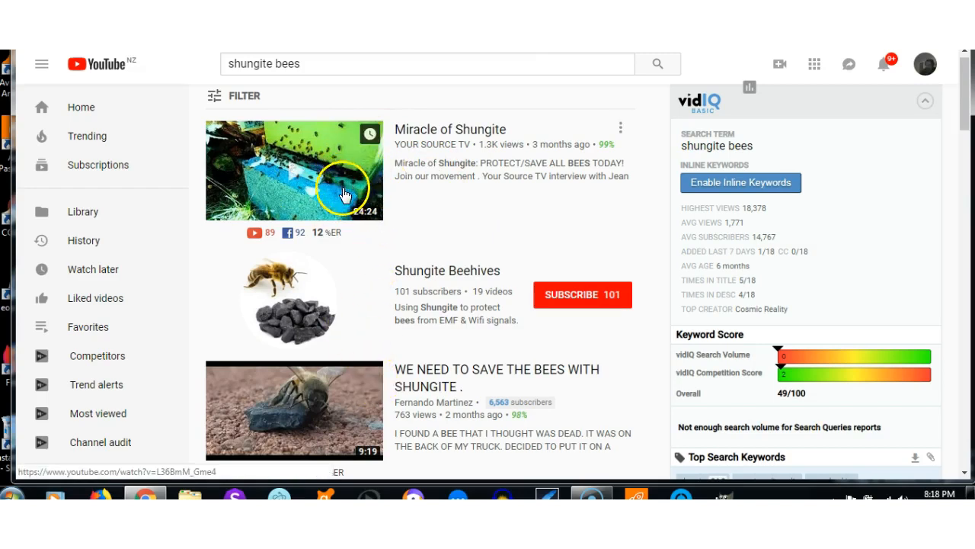
mouse_move(415, 232)
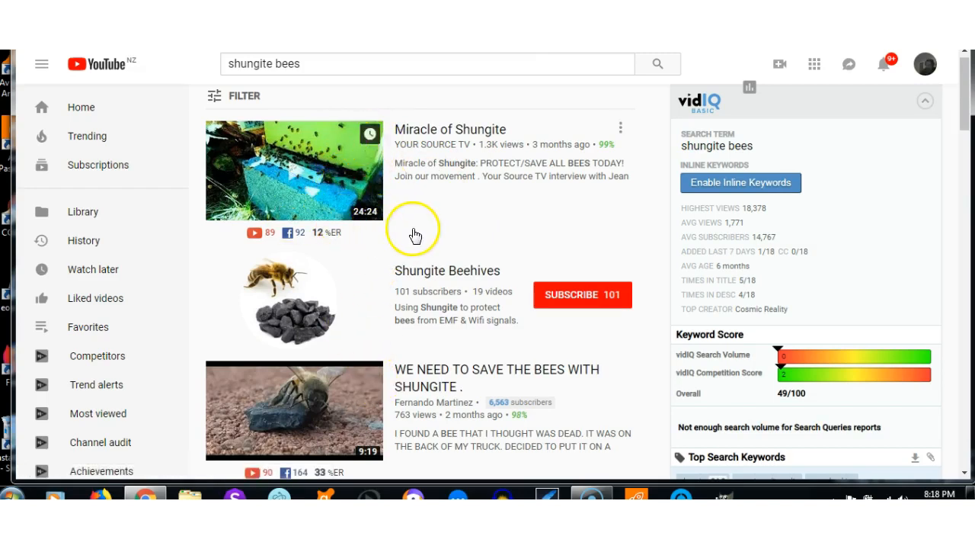
mouse_move(324, 181)
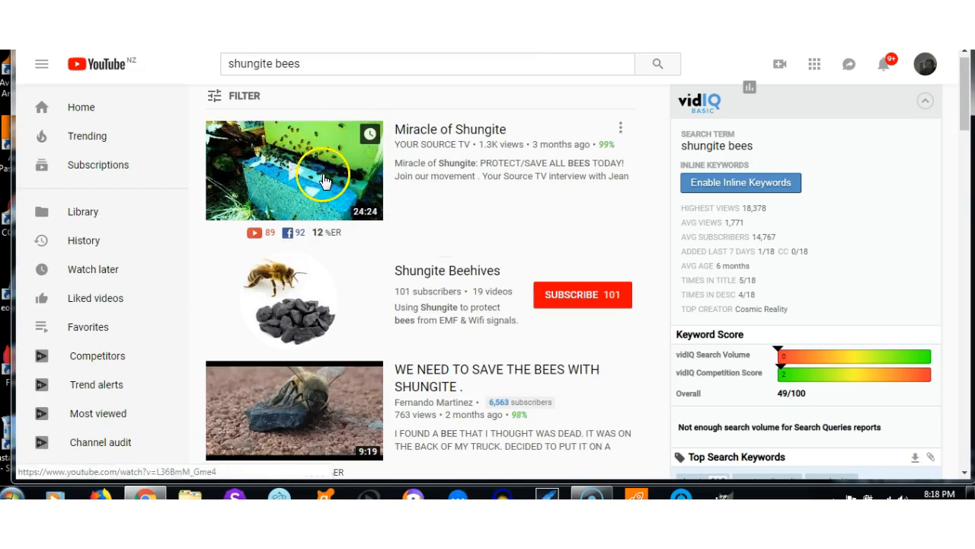
mouse_move(325, 179)
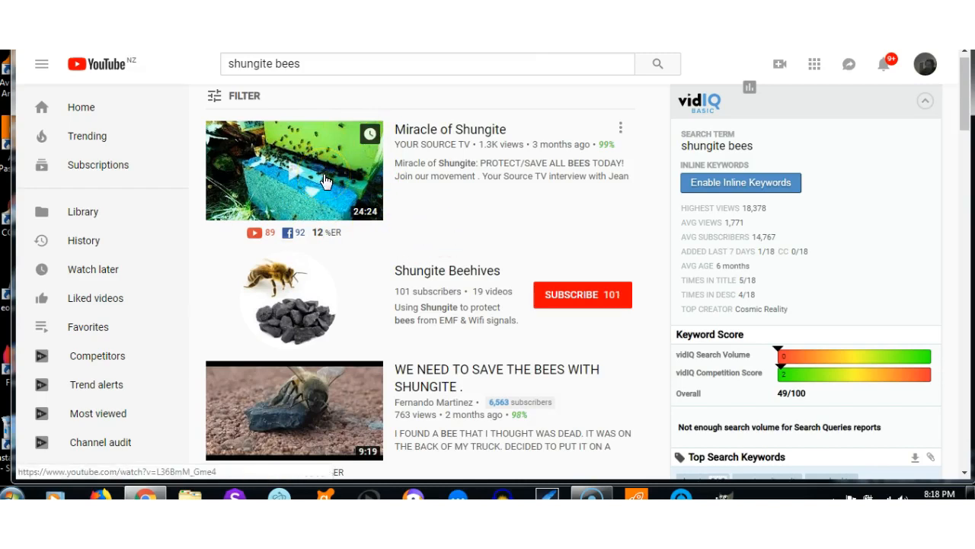
mouse_move(362, 189)
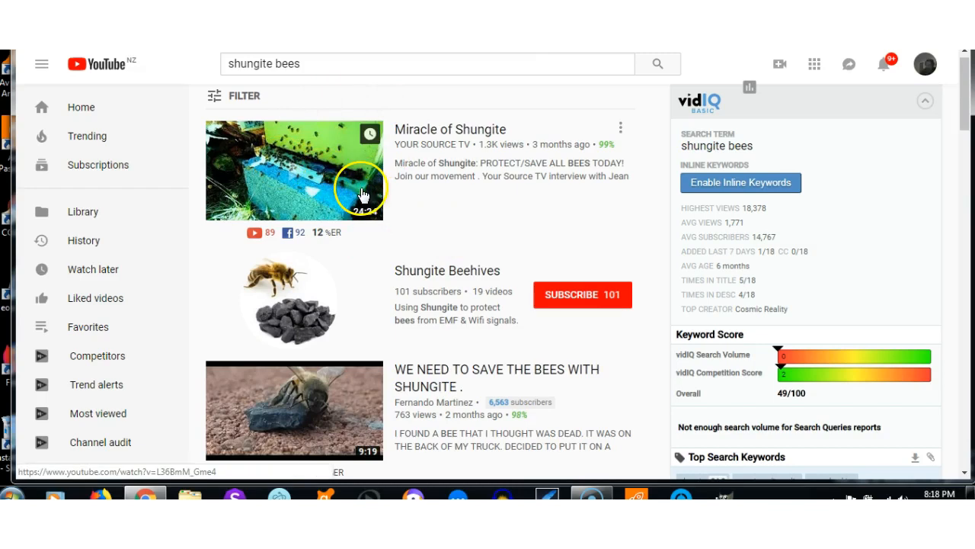
mouse_move(442, 225)
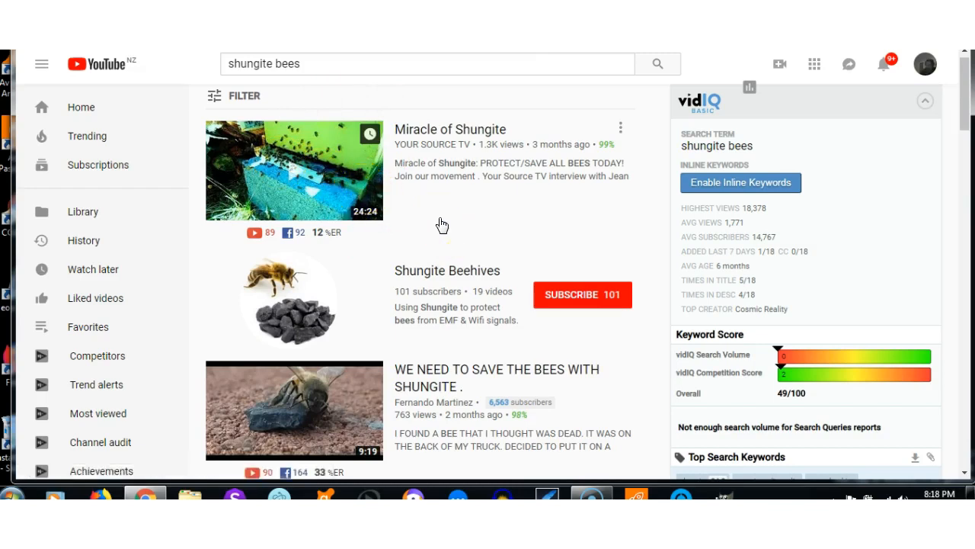
mouse_move(296, 177)
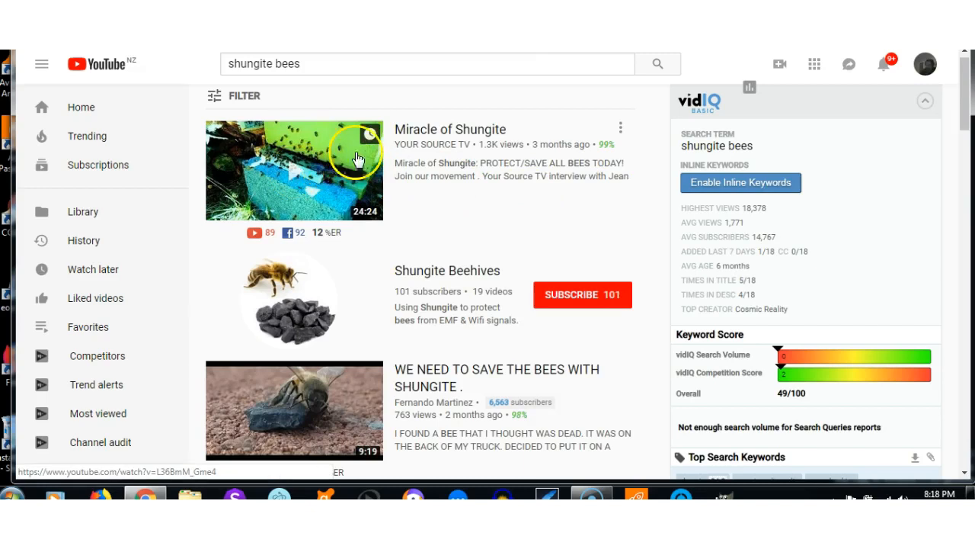
mouse_move(354, 206)
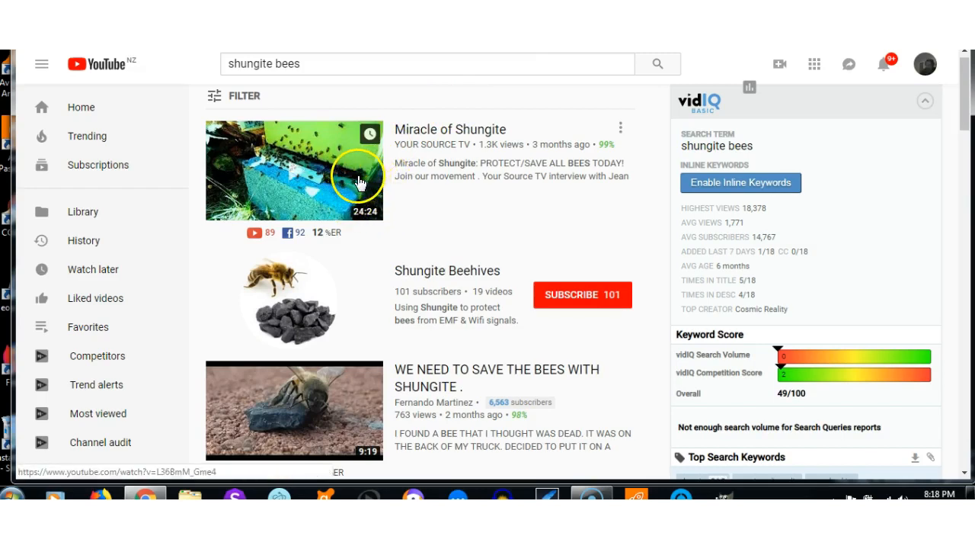
mouse_move(373, 169)
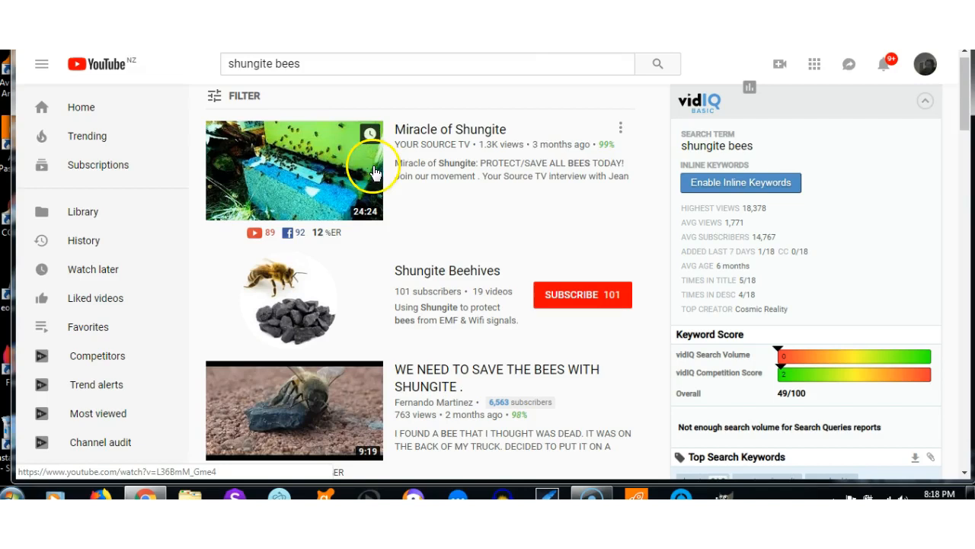
mouse_move(350, 204)
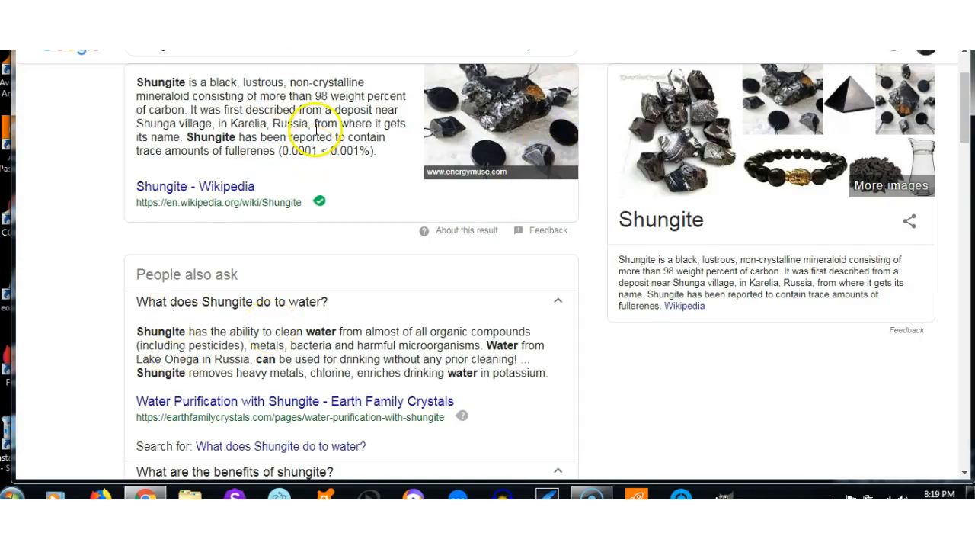
mouse_move(320, 95)
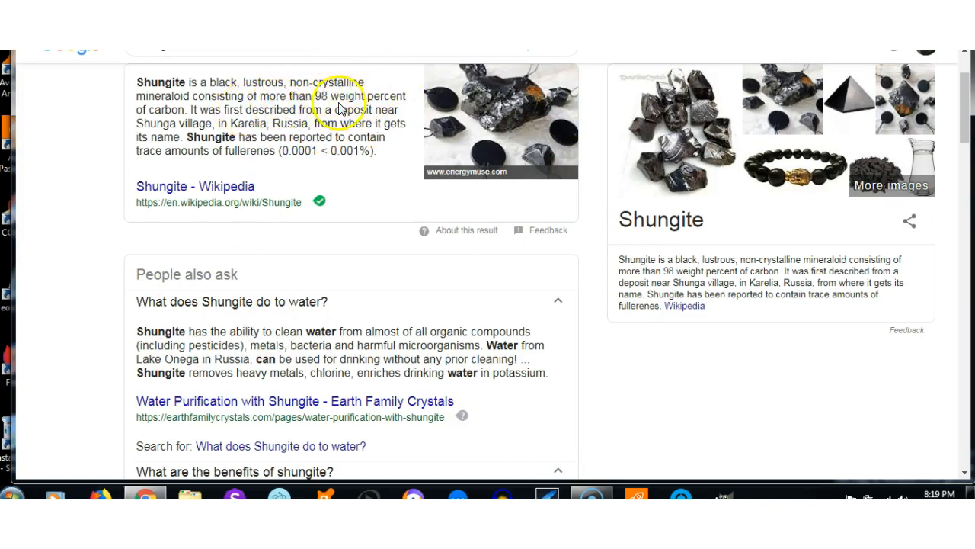
mouse_move(947, 135)
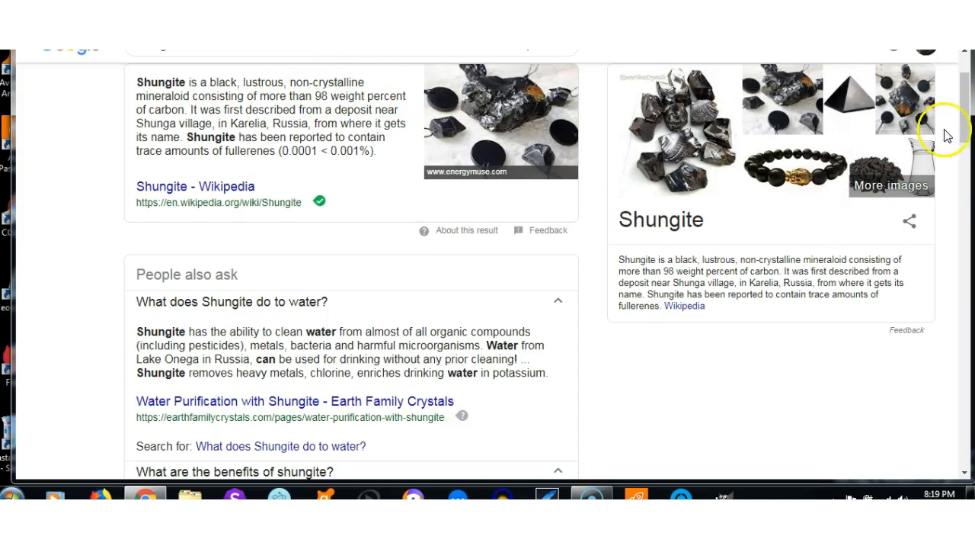
mouse_move(969, 134)
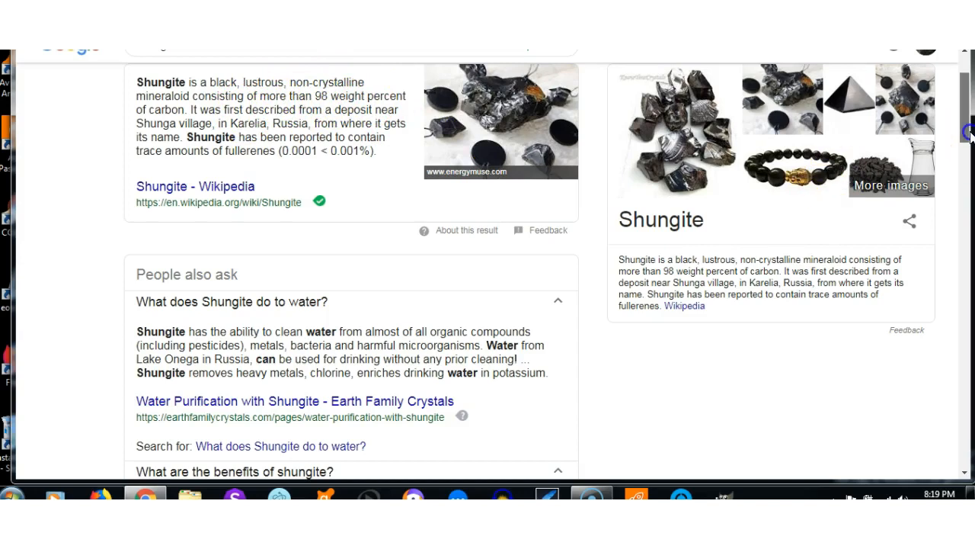
mouse_move(821, 175)
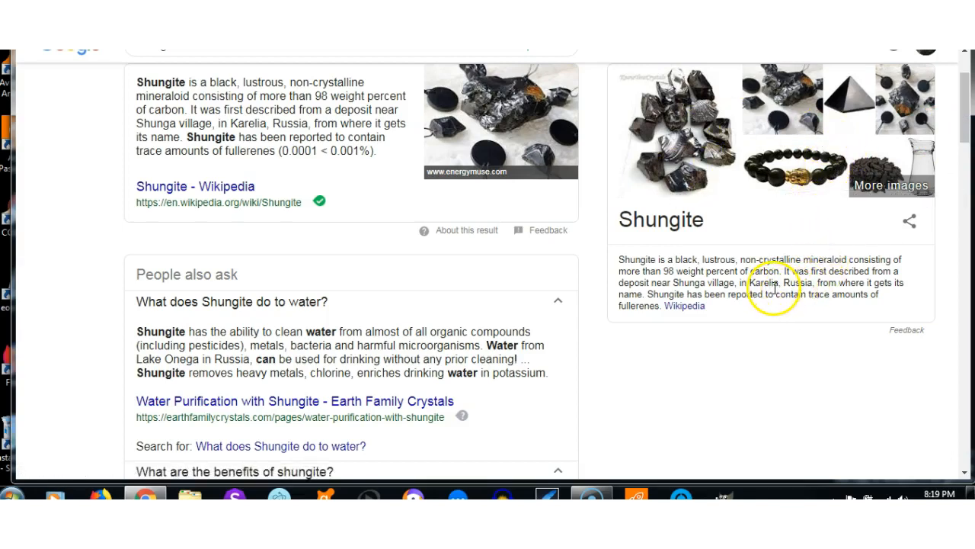
mouse_move(800, 285)
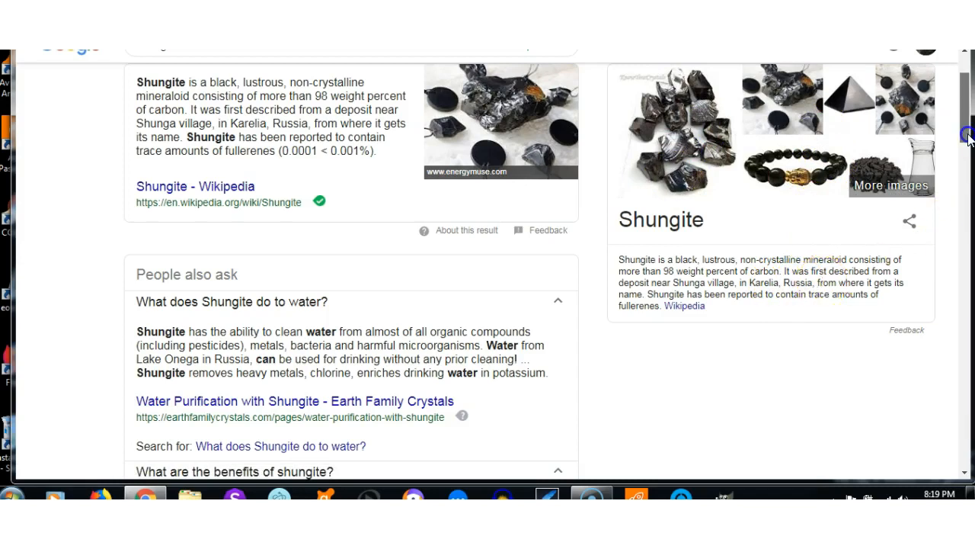
scroll(up, 3)
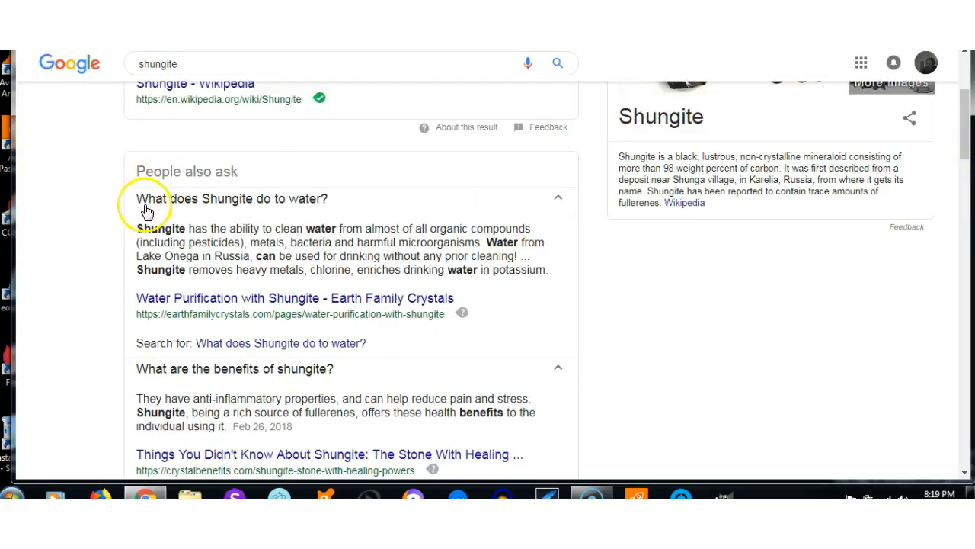
mouse_move(476, 266)
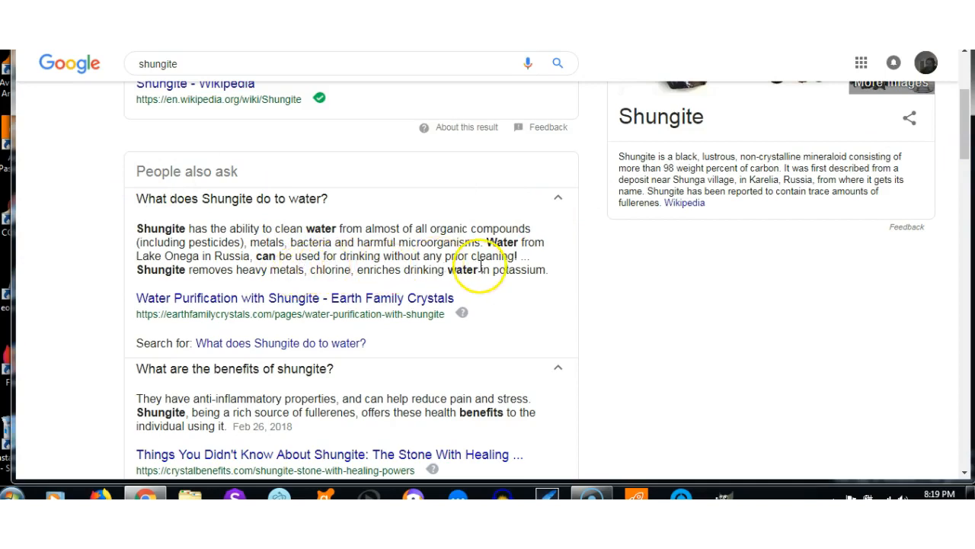
mouse_move(396, 259)
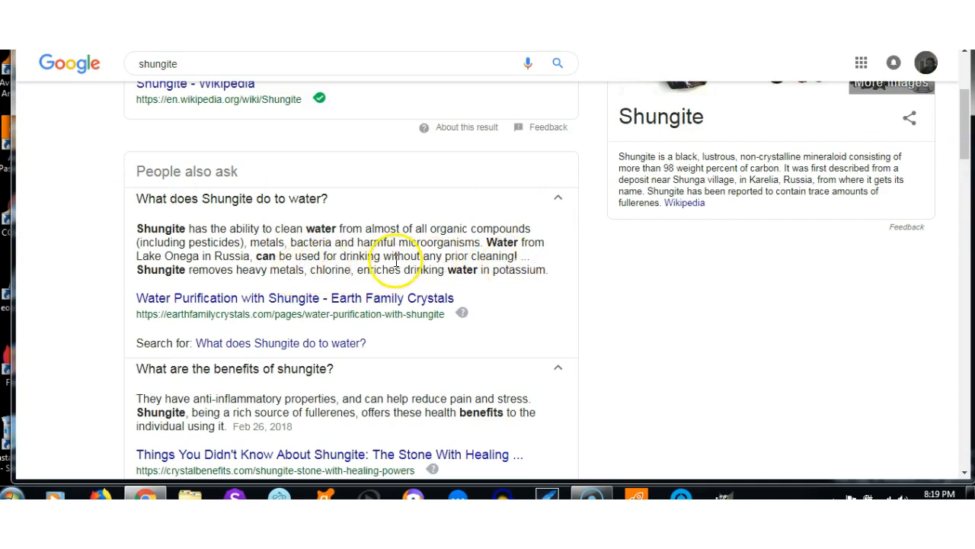
mouse_move(255, 259)
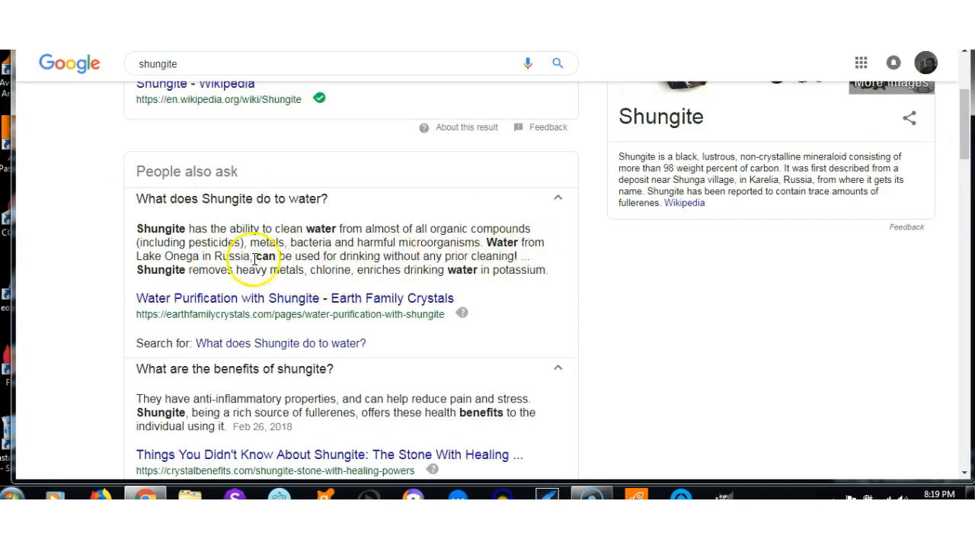
mouse_move(278, 275)
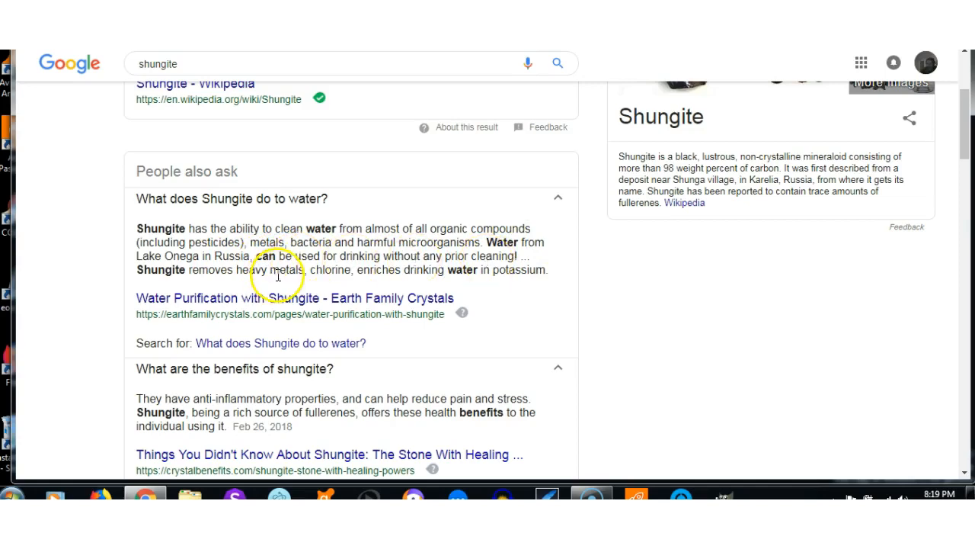
mouse_move(967, 172)
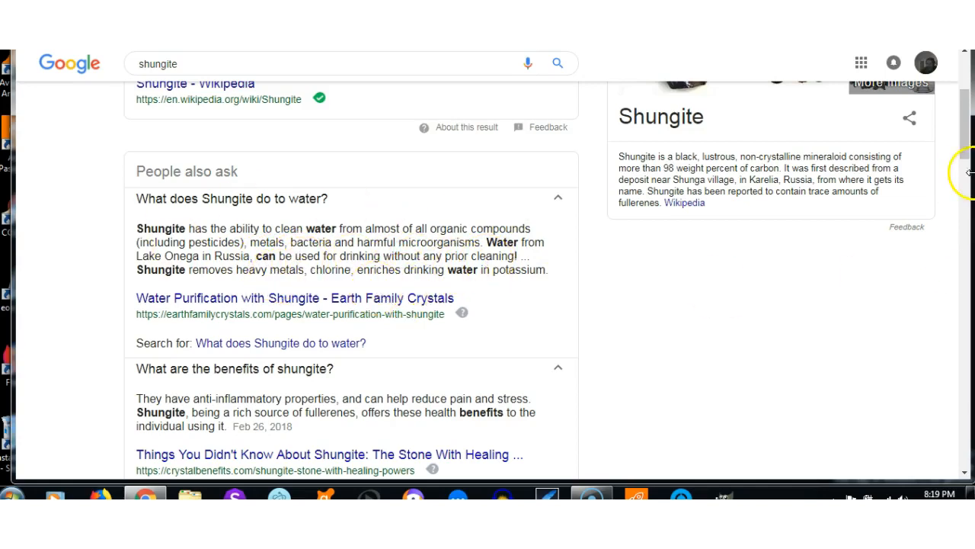
scroll(down, 3)
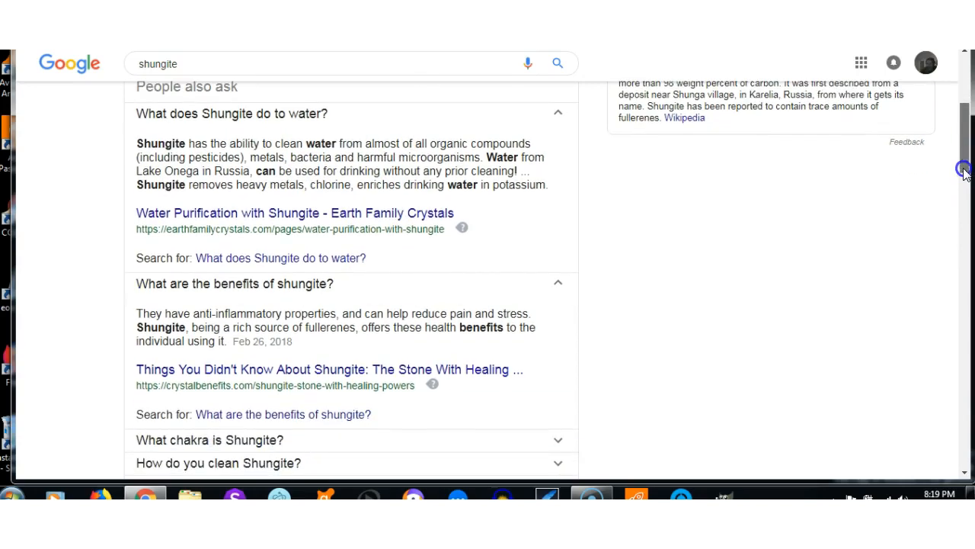
mouse_move(198, 320)
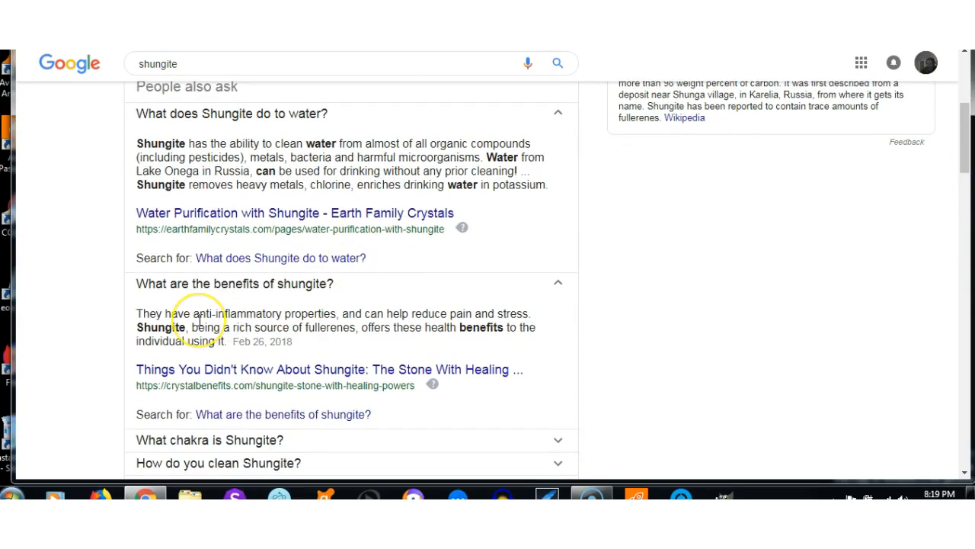
mouse_move(289, 314)
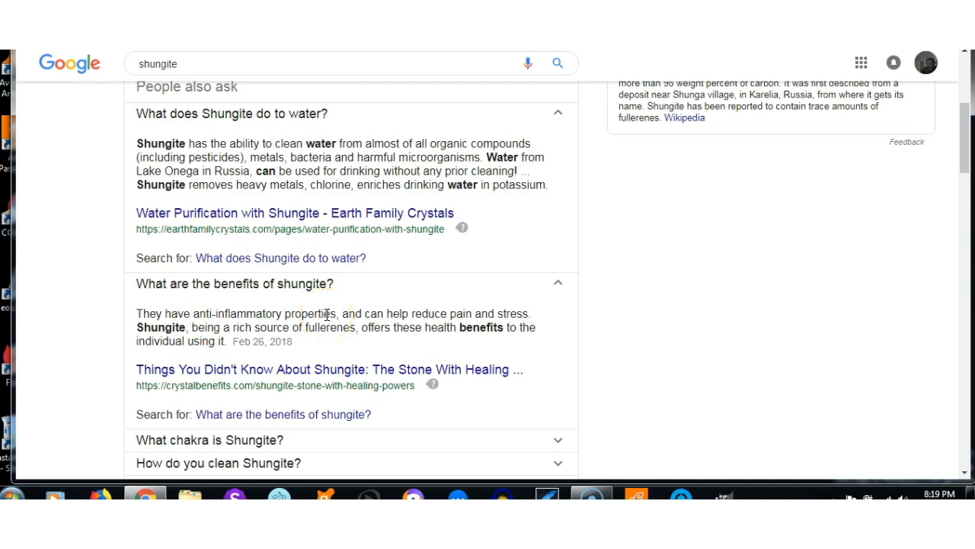
mouse_move(461, 320)
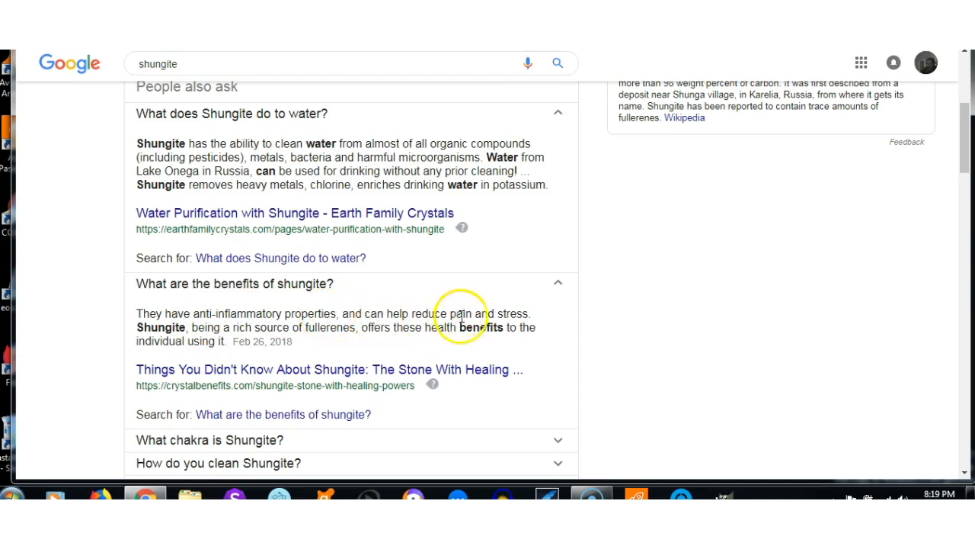
mouse_move(320, 328)
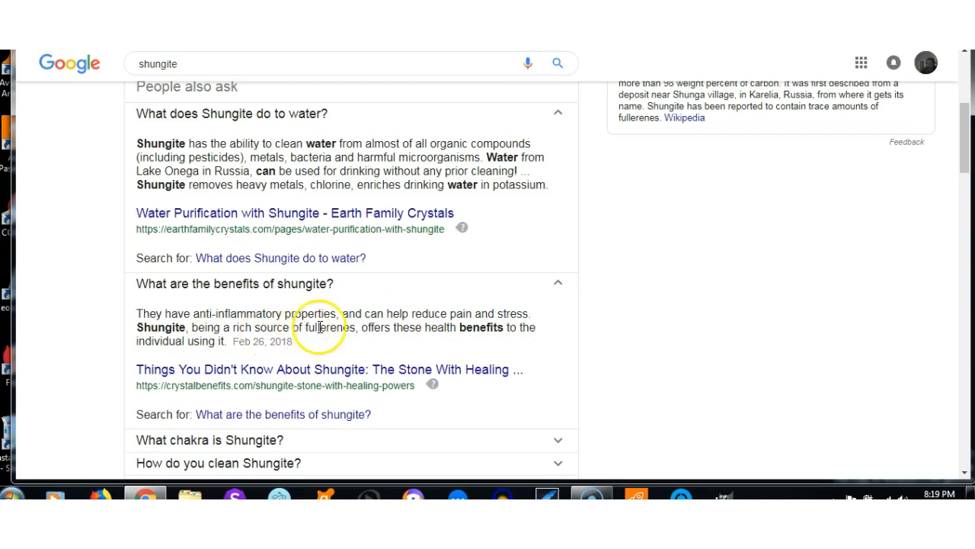
mouse_move(381, 334)
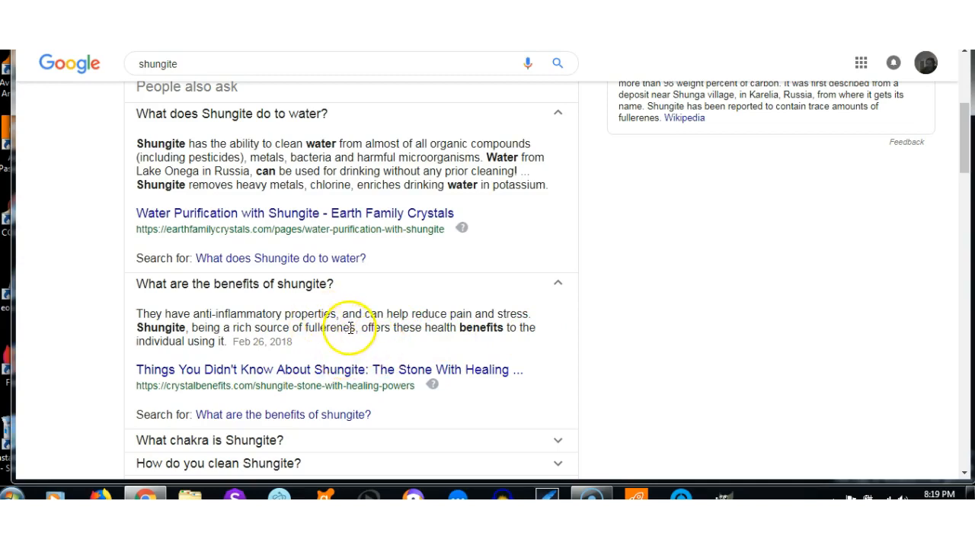
mouse_move(318, 333)
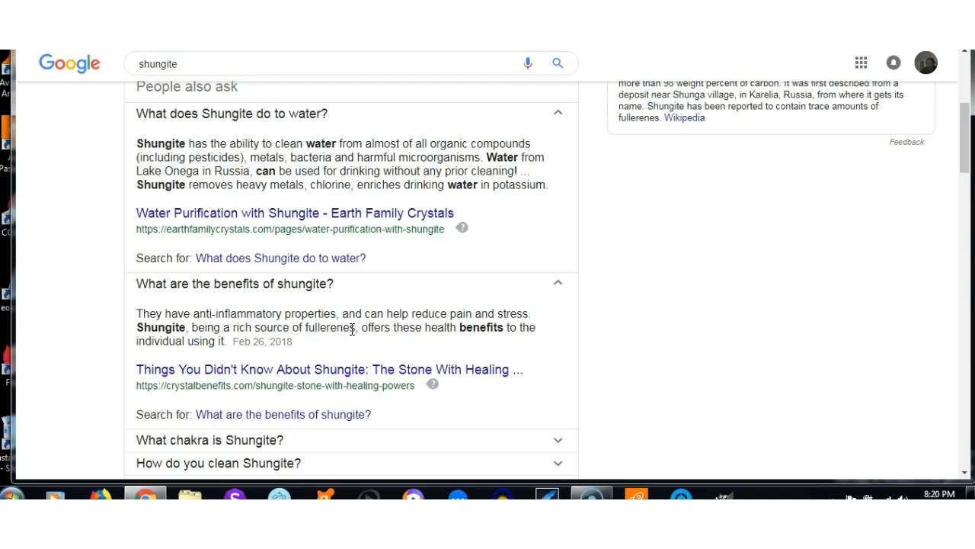
mouse_move(967, 164)
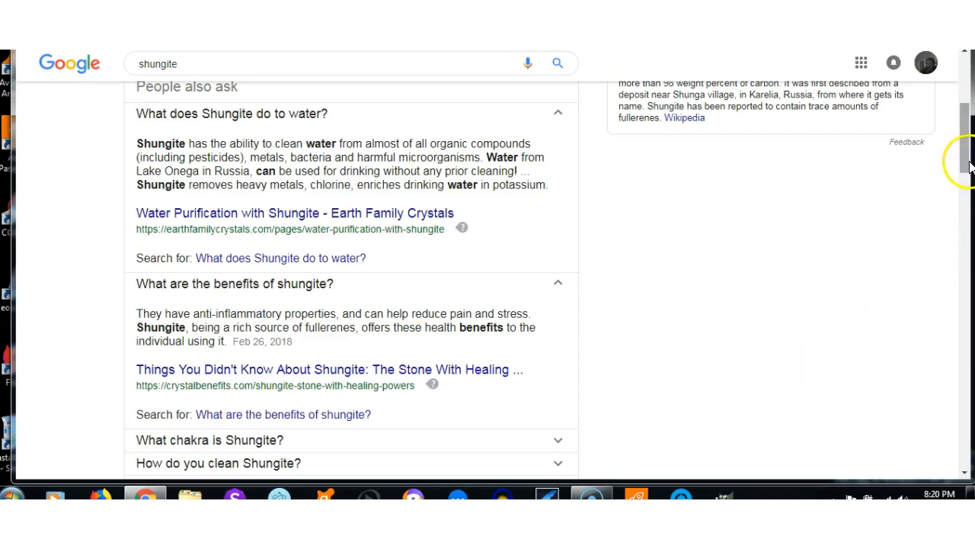
scroll(down, 3)
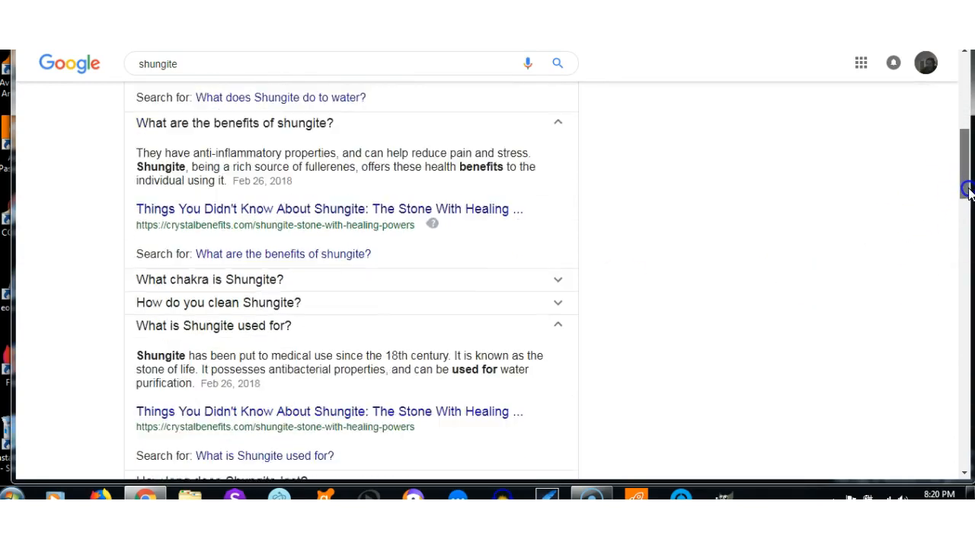
scroll(down, 3)
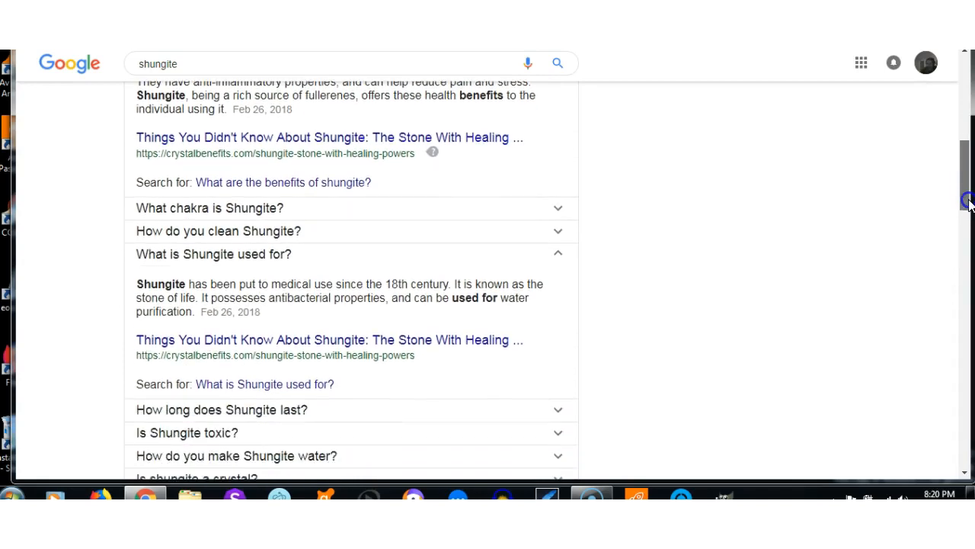
scroll(down, 3)
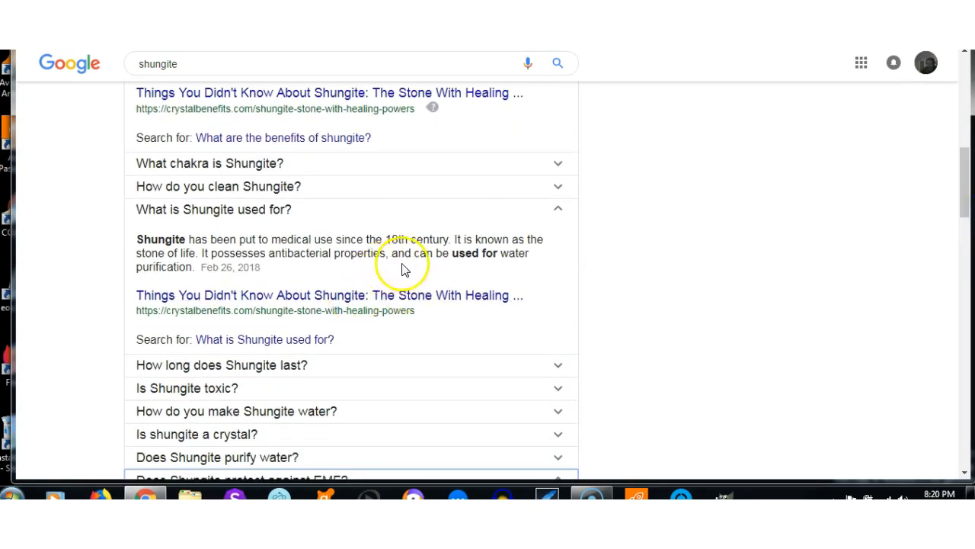
mouse_move(796, 327)
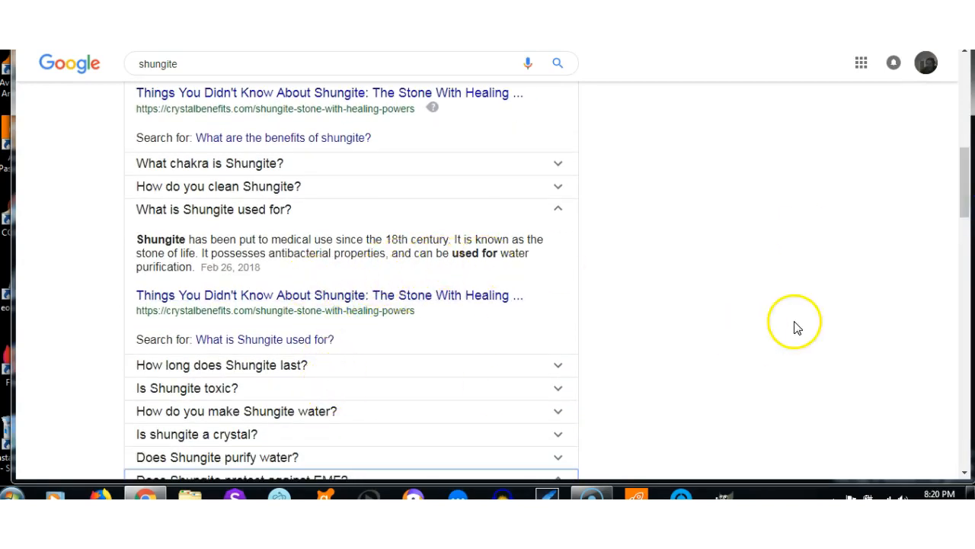
scroll(down, 3)
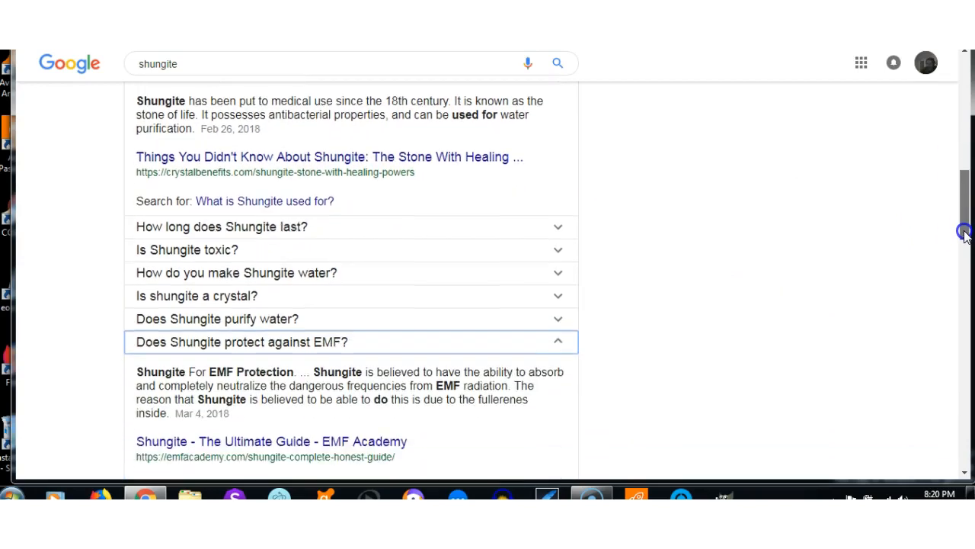
scroll(down, 3)
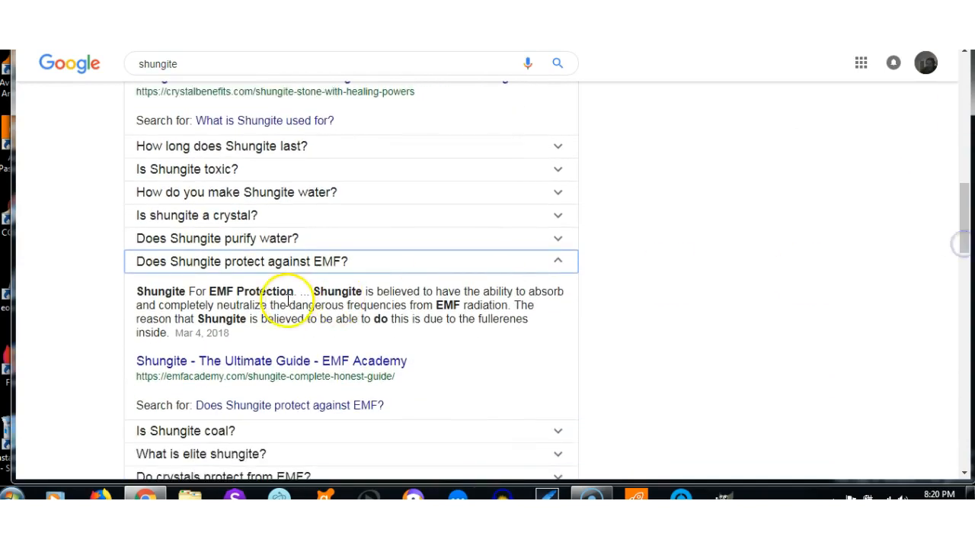
mouse_move(358, 280)
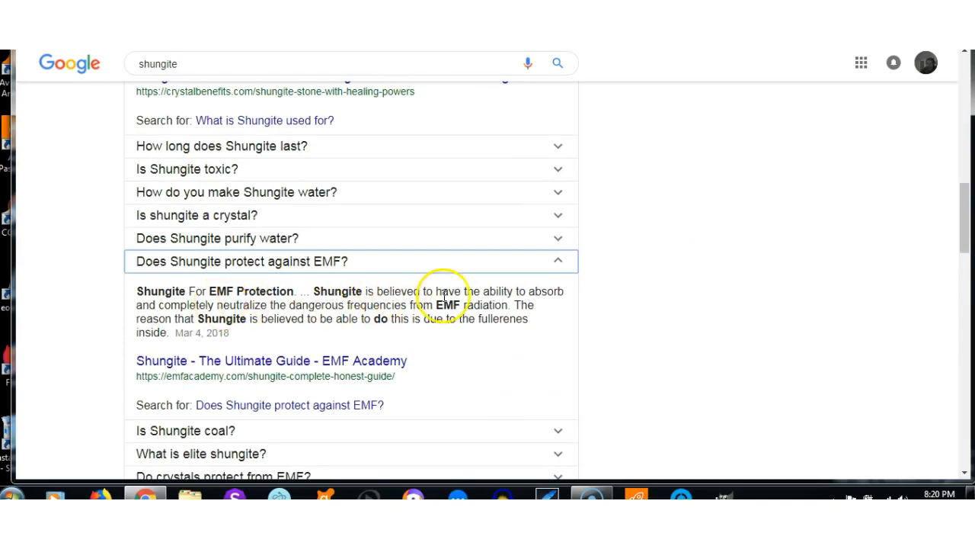
mouse_move(221, 316)
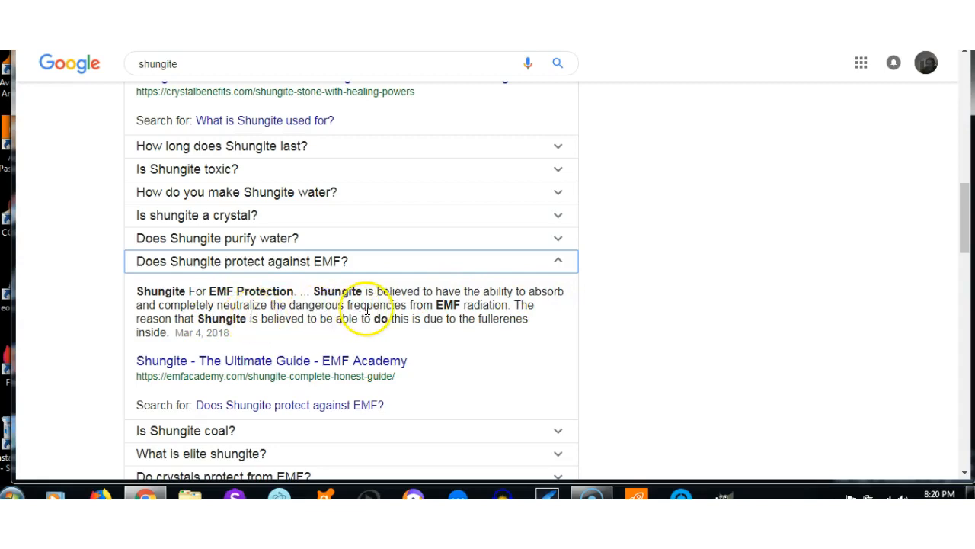
mouse_move(495, 313)
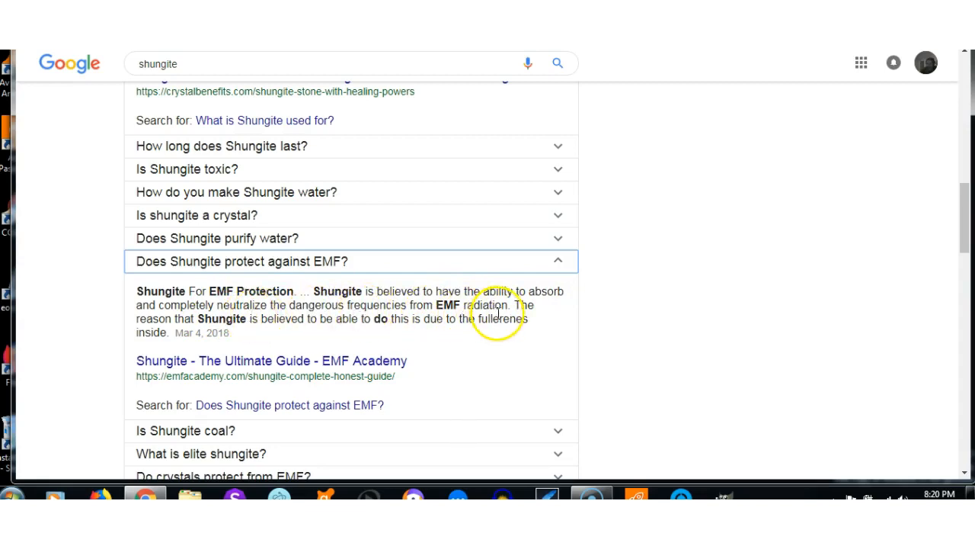
mouse_move(341, 321)
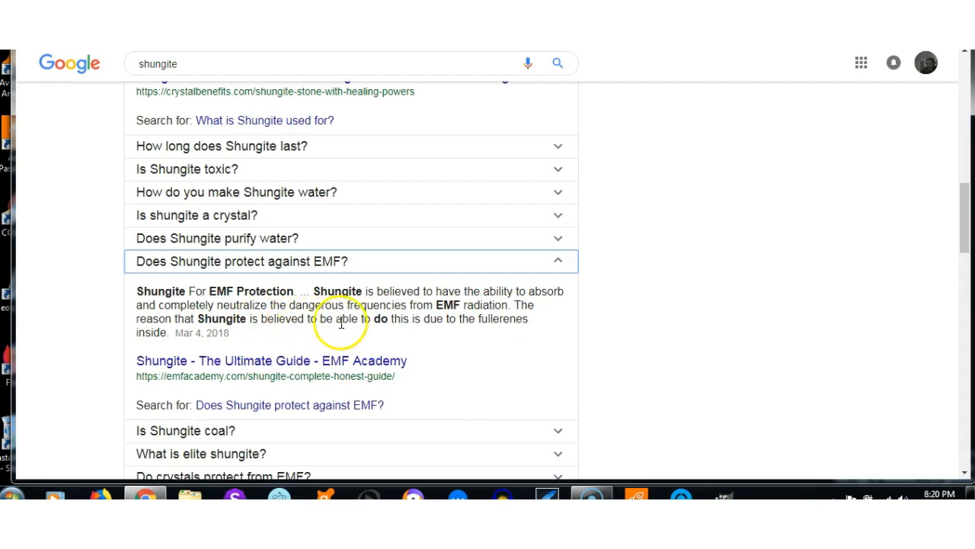
mouse_move(453, 334)
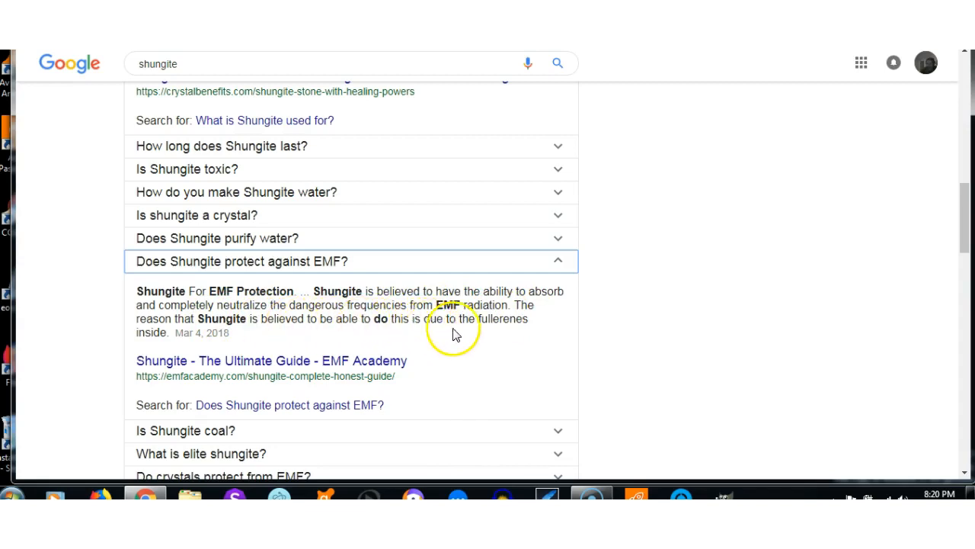
mouse_move(495, 301)
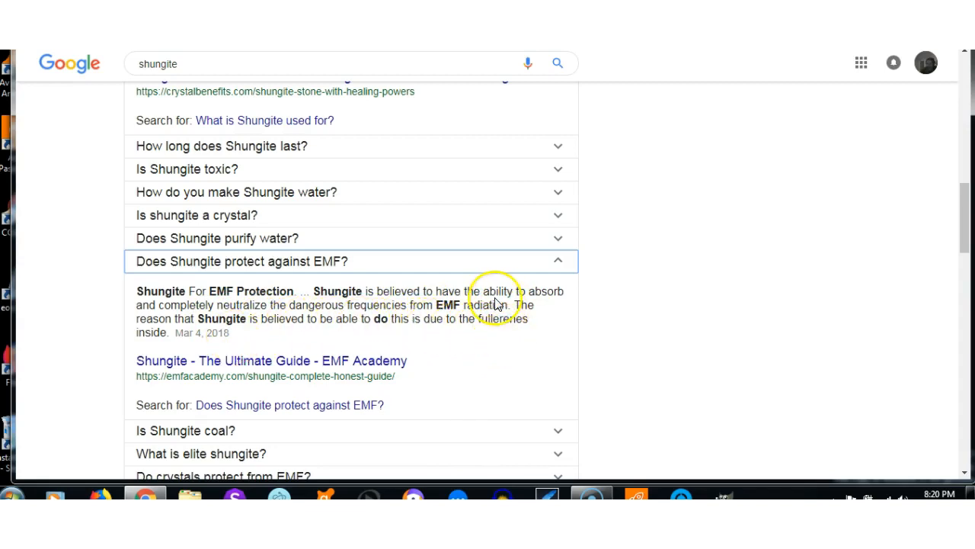
mouse_move(497, 333)
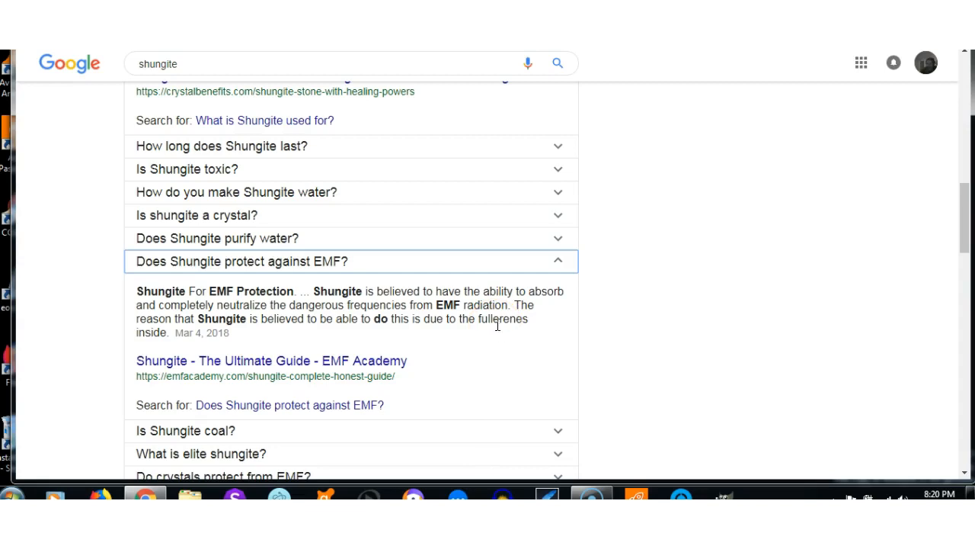
mouse_move(495, 333)
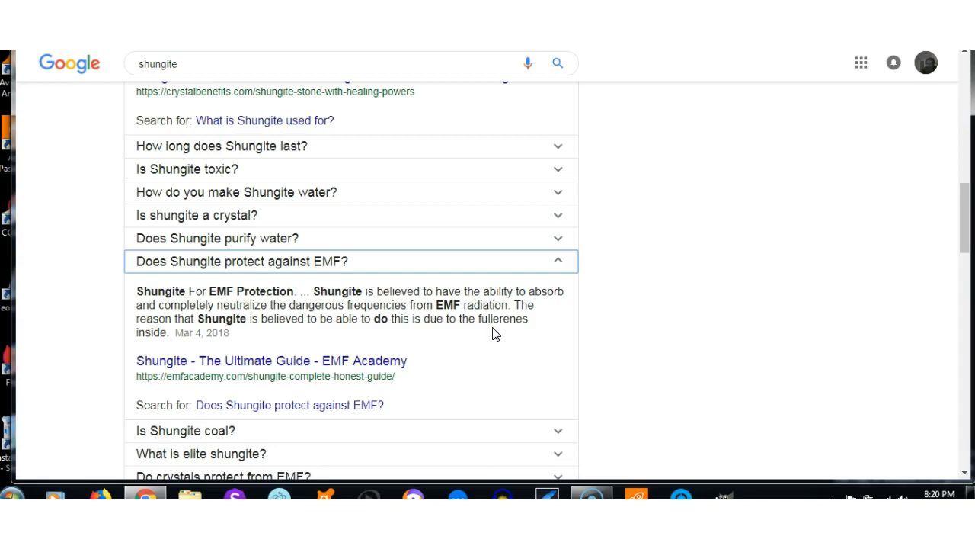
mouse_move(962, 217)
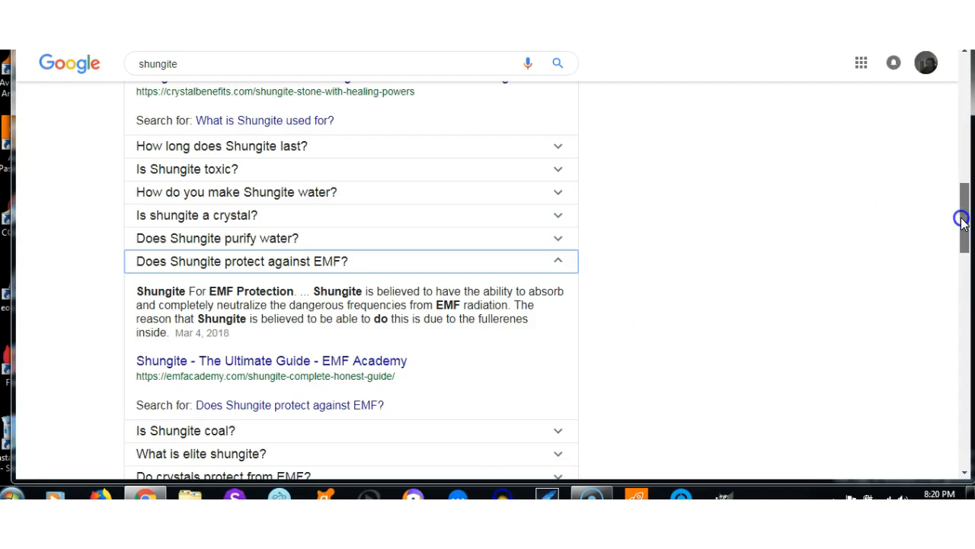
scroll(down, 3)
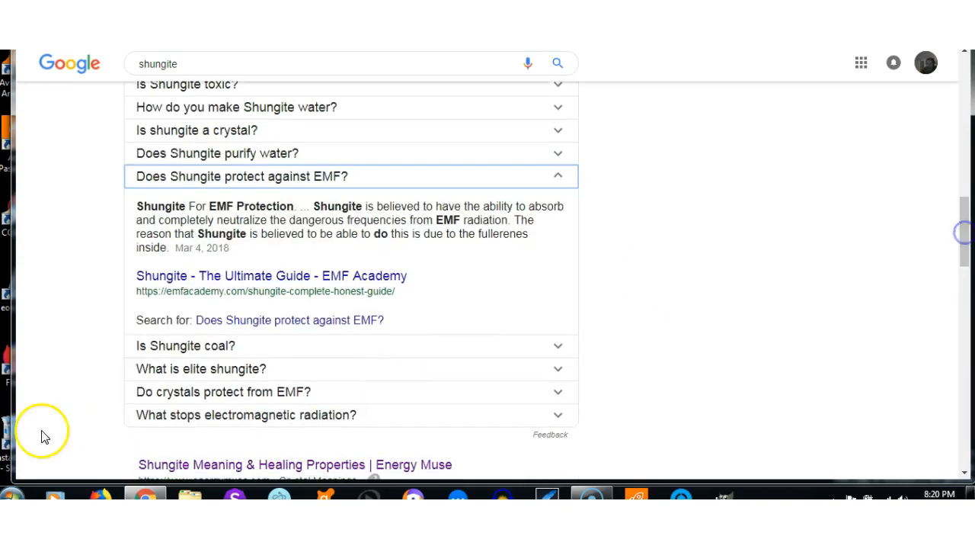
mouse_move(466, 427)
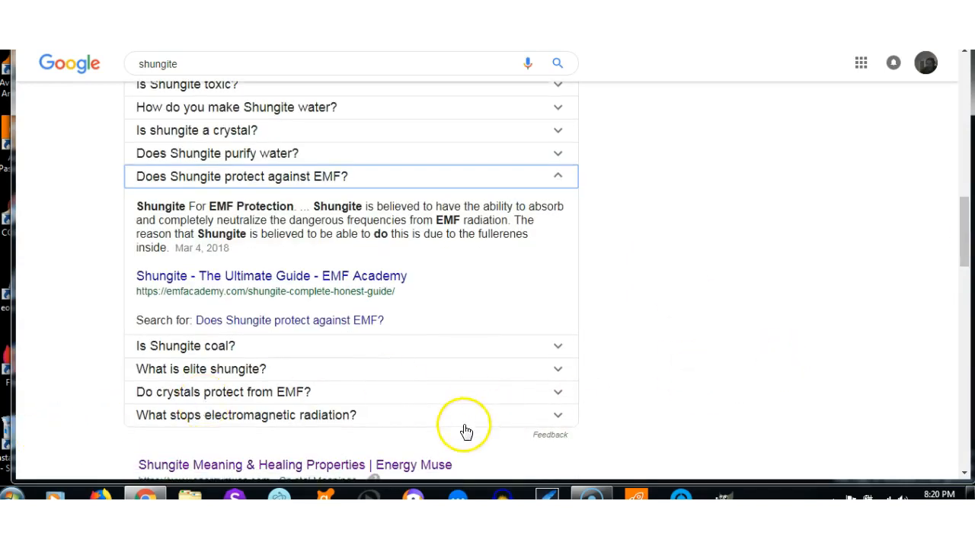
mouse_move(562, 421)
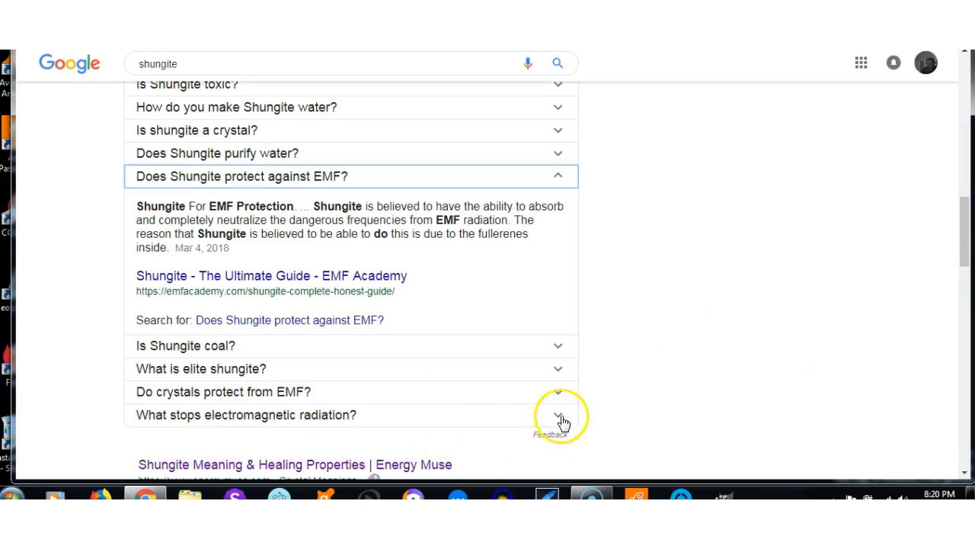
click(558, 415)
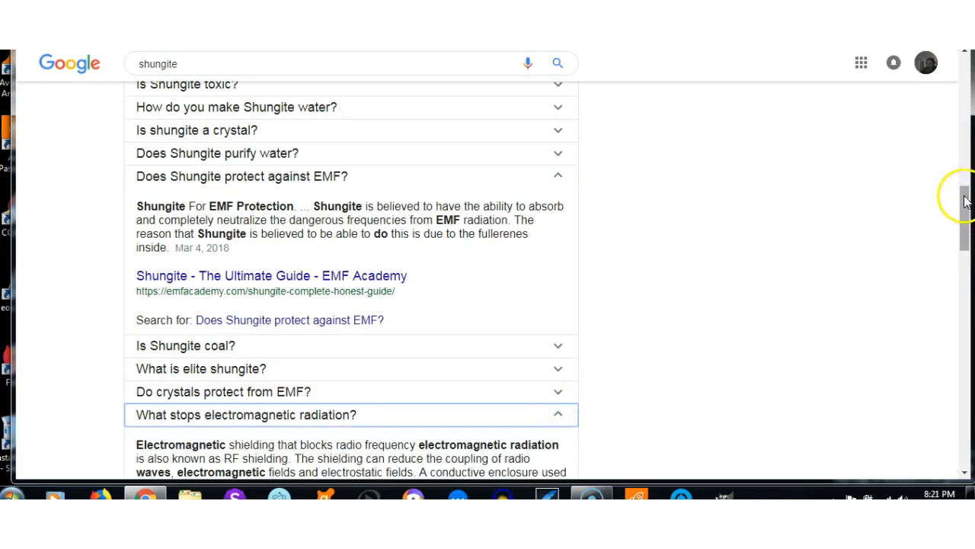
scroll(down, 3)
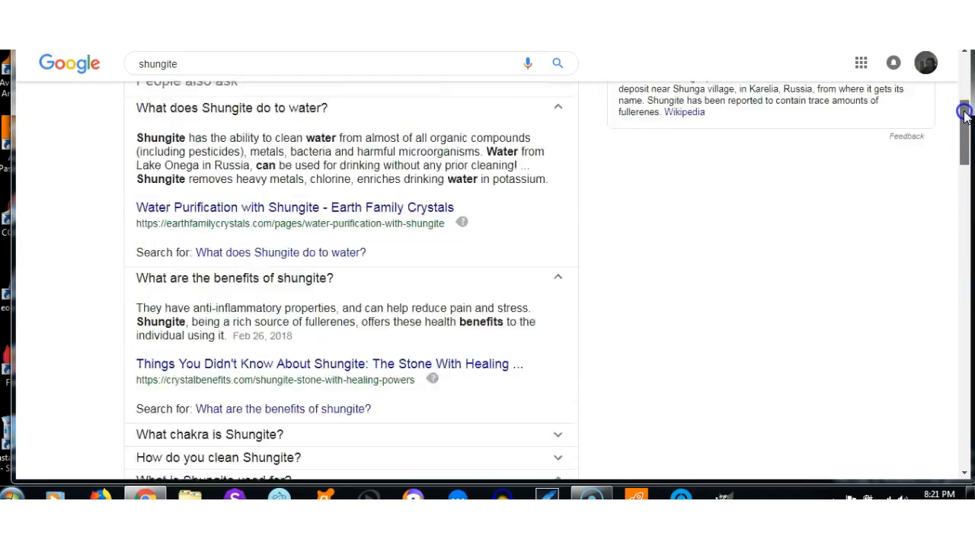
scroll(up, 3)
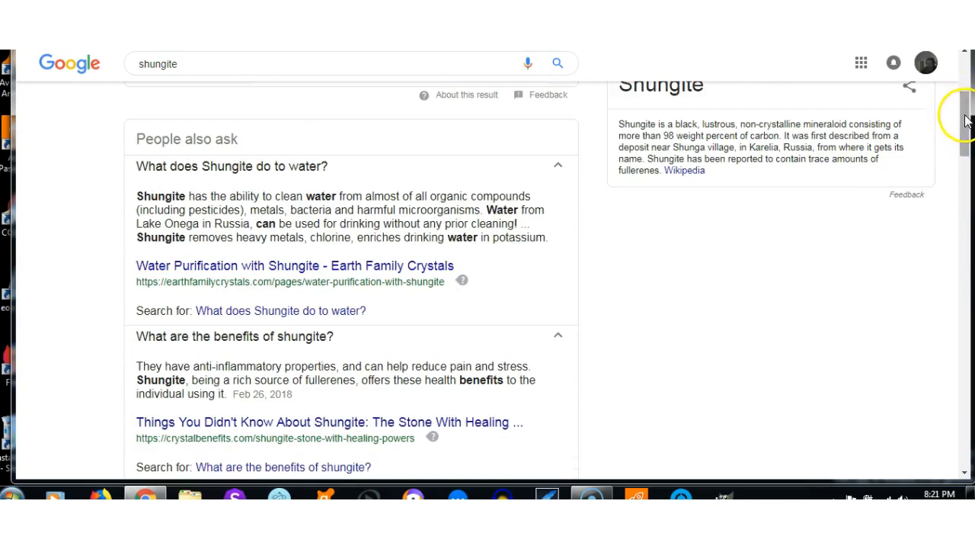
scroll(up, 3)
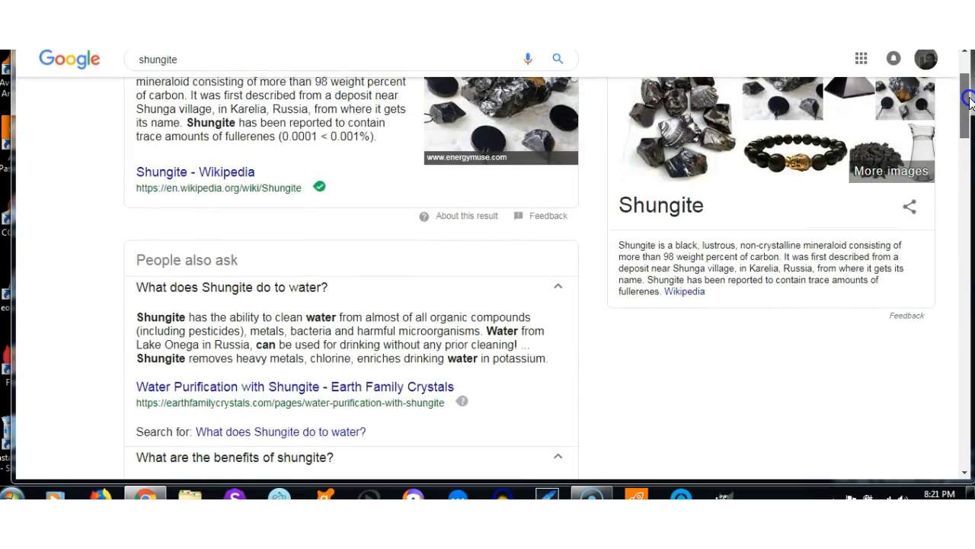
scroll(up, 3)
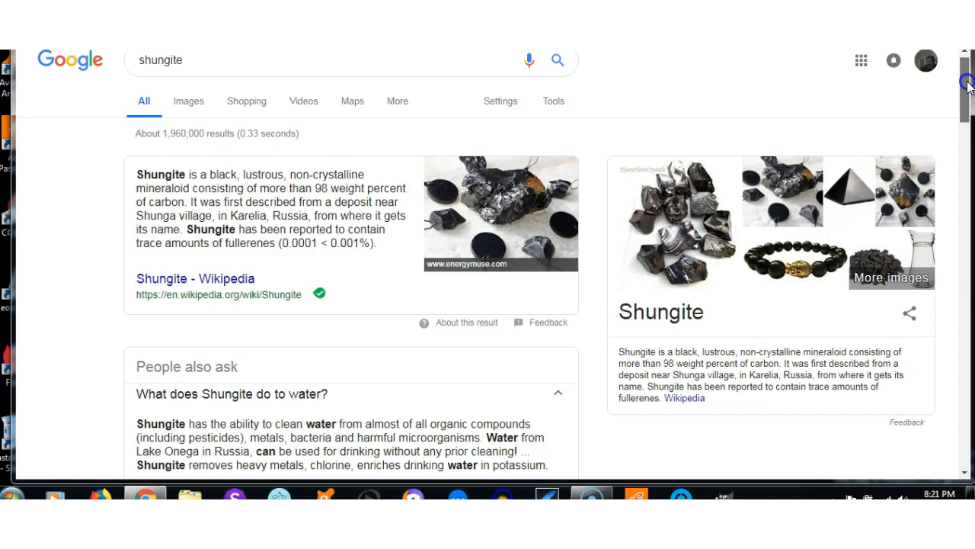
mouse_move(645, 98)
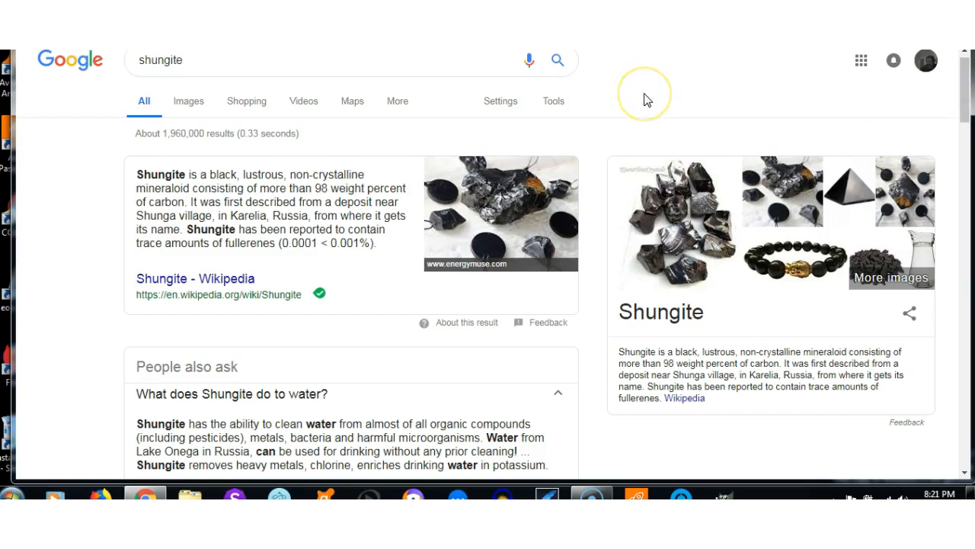
mouse_move(646, 99)
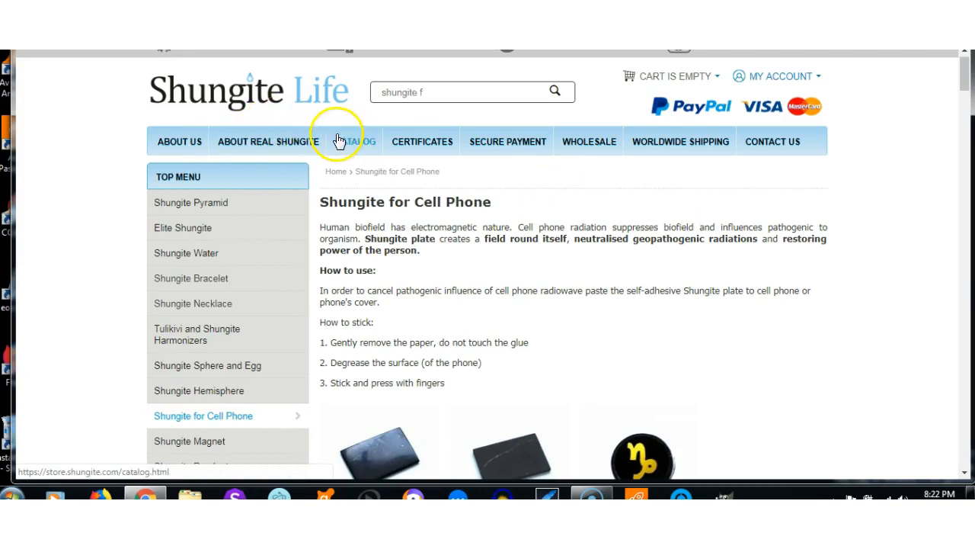
scroll(up, 3)
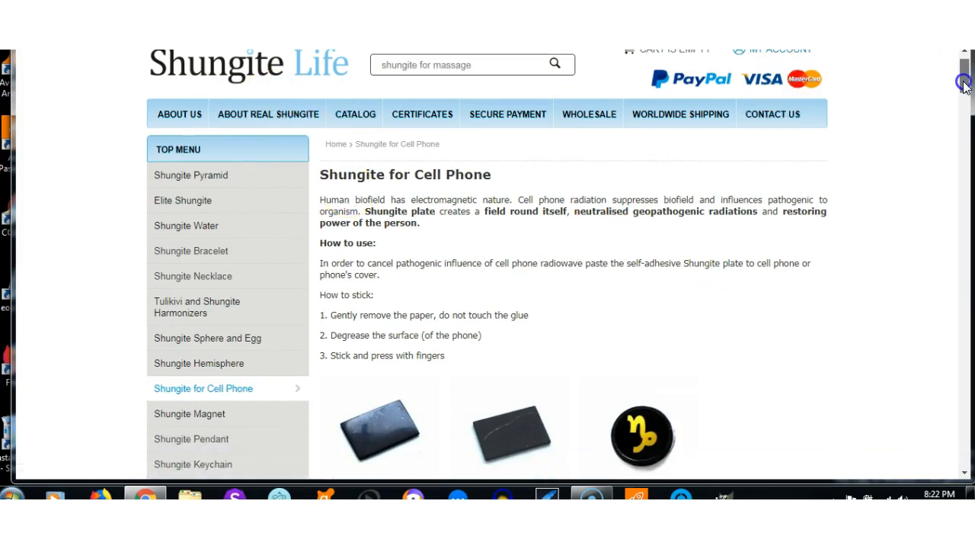
scroll(down, 3)
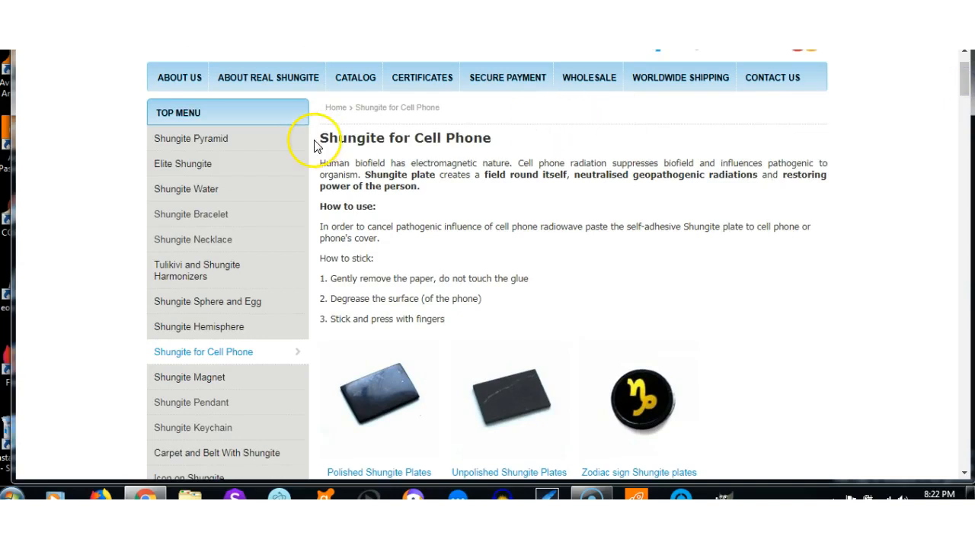
mouse_move(705, 275)
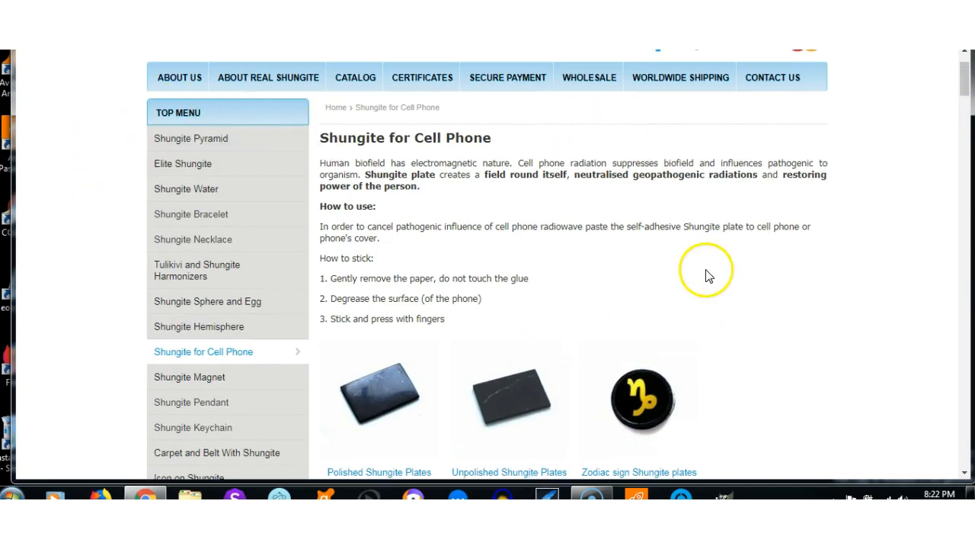
mouse_move(679, 135)
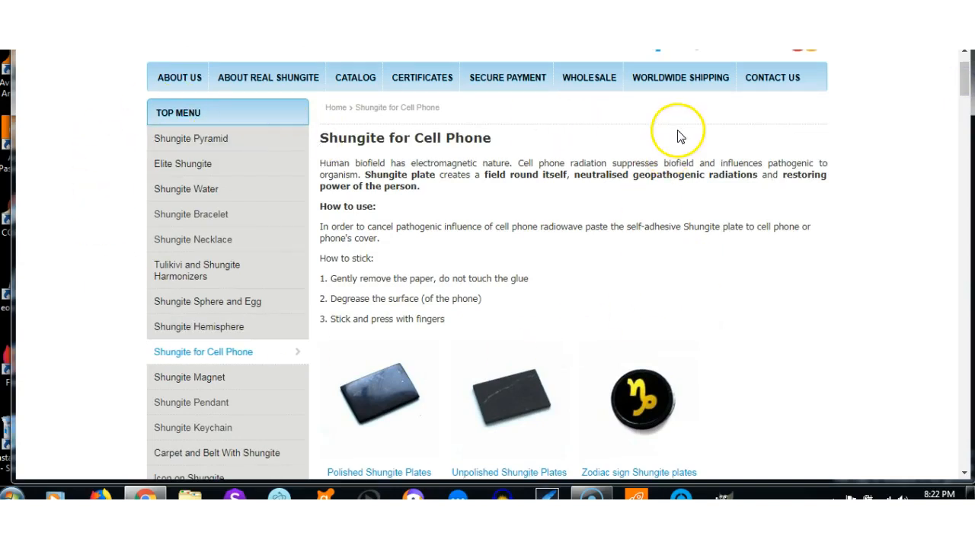
mouse_move(533, 191)
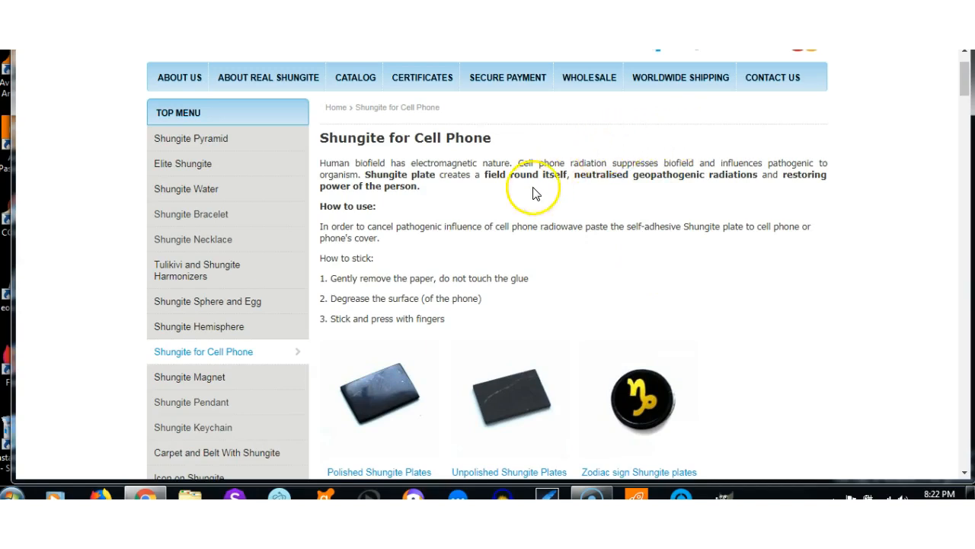
mouse_move(415, 343)
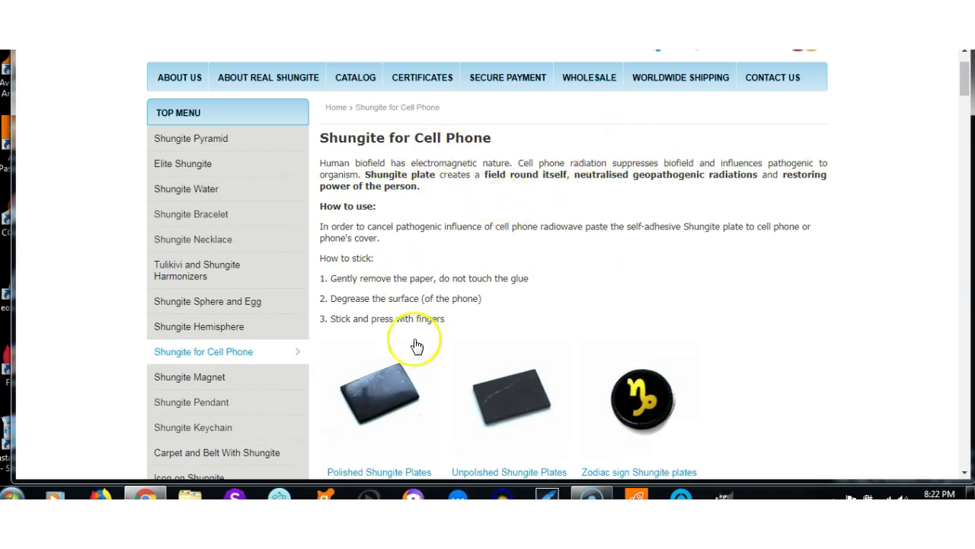
mouse_move(403, 292)
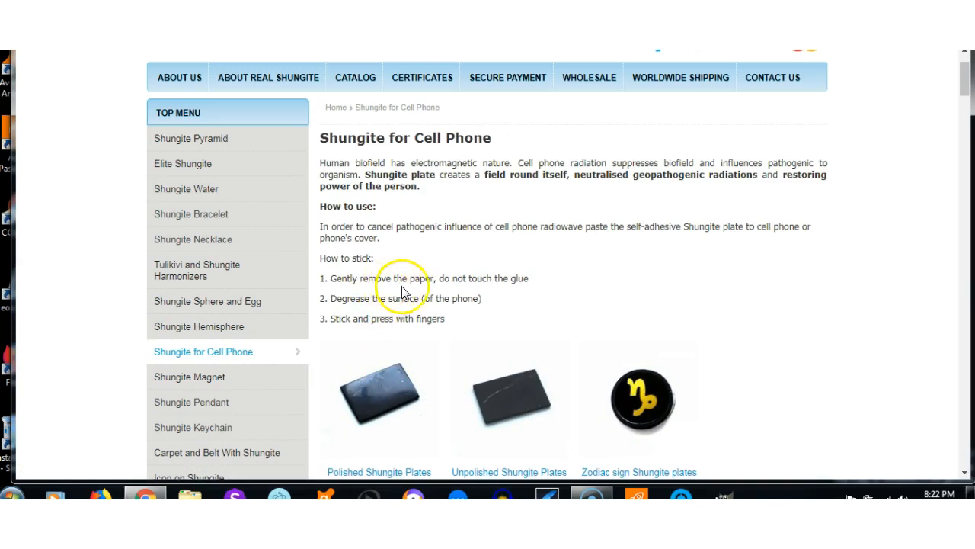
mouse_move(411, 297)
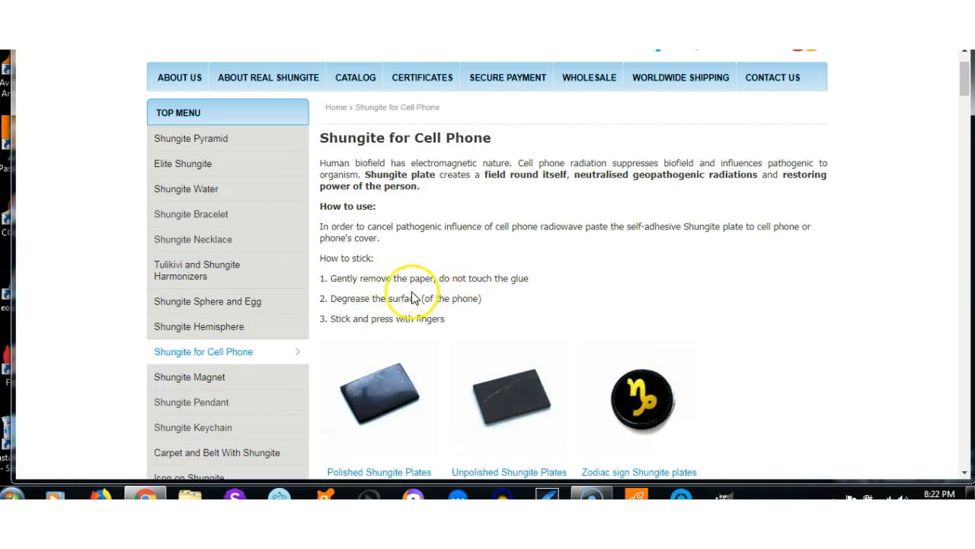
mouse_move(557, 406)
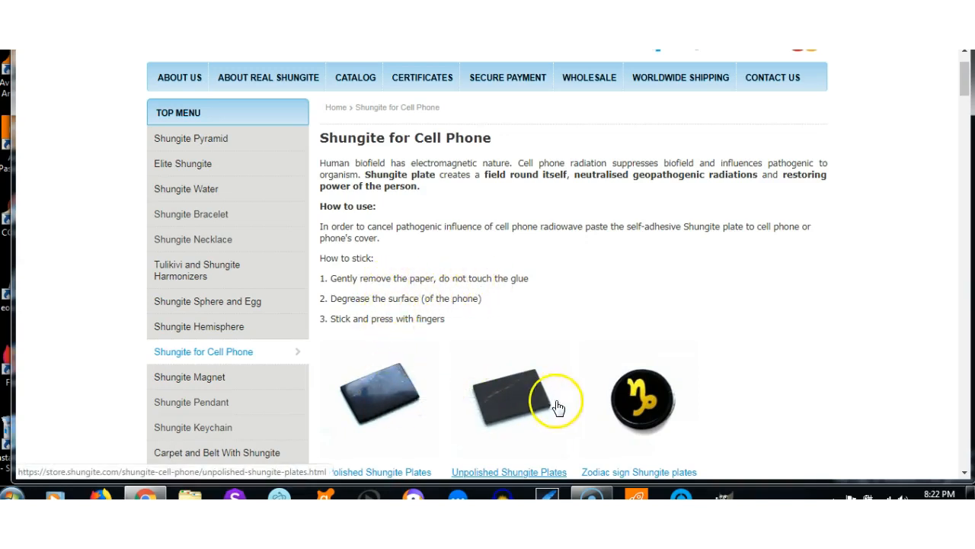
scroll(down, 3)
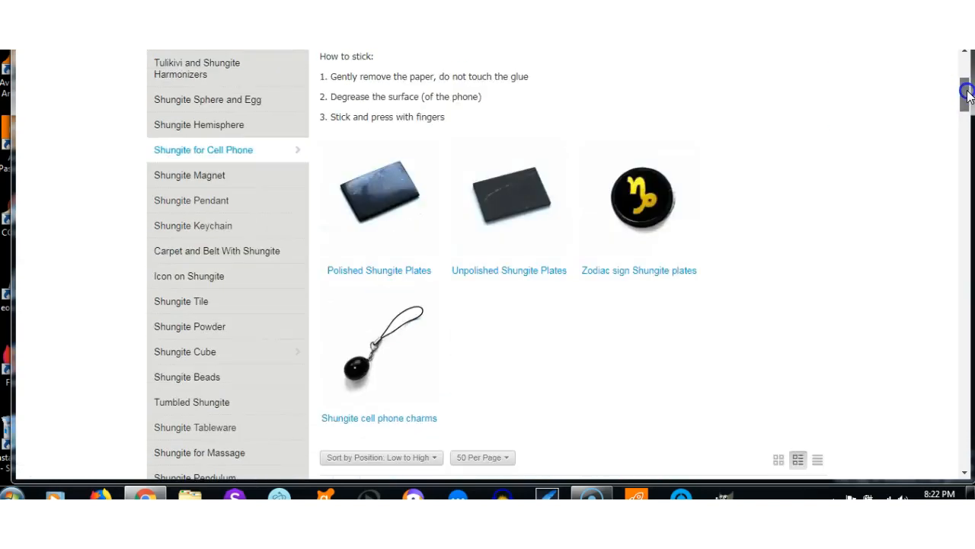
scroll(down, 3)
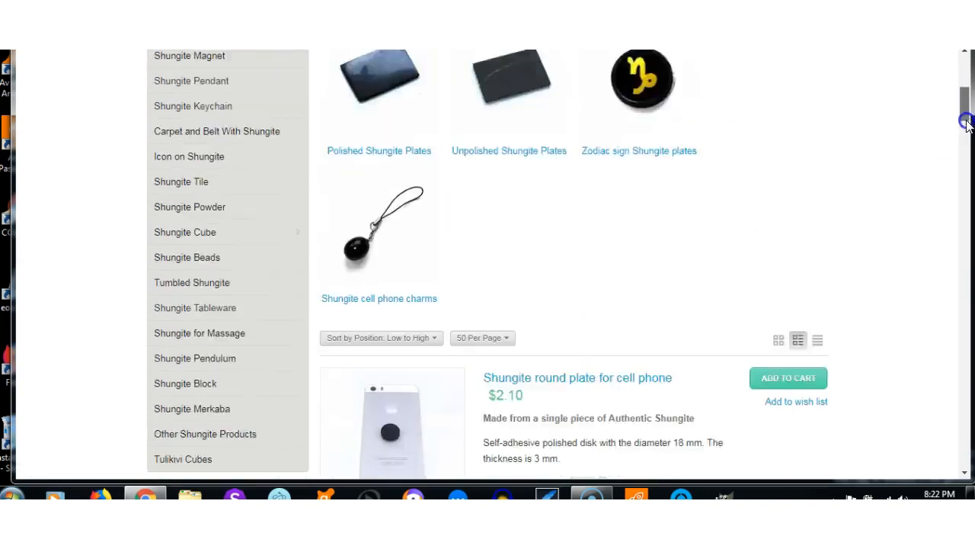
scroll(down, 3)
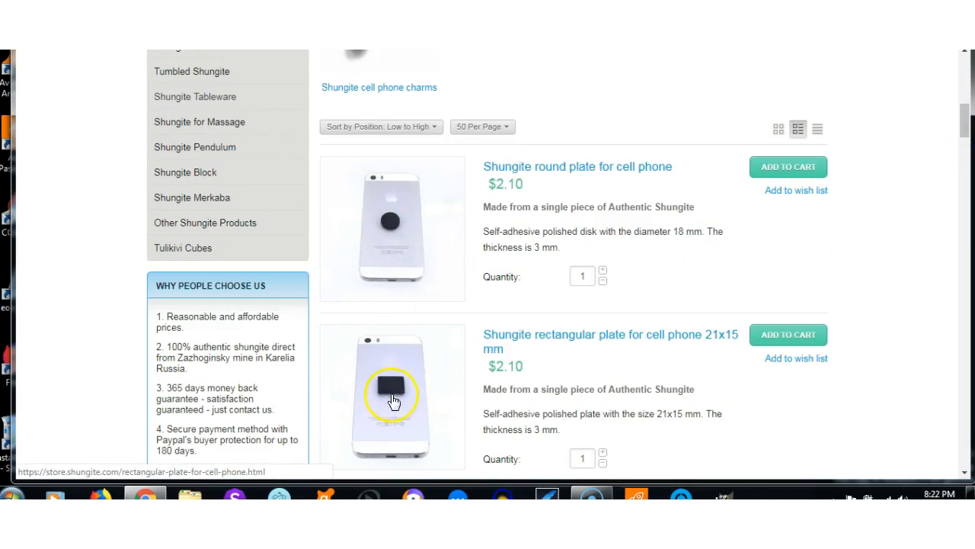
mouse_move(540, 253)
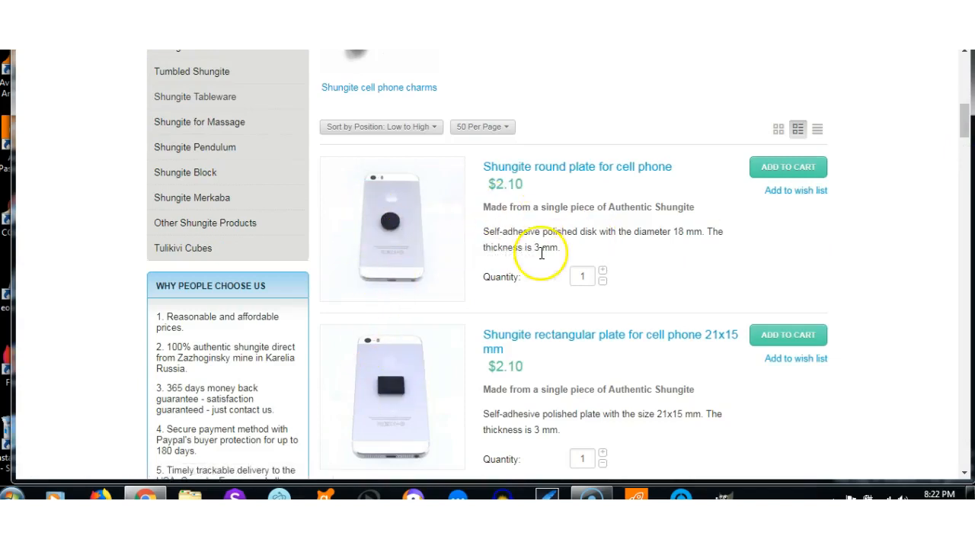
mouse_move(582, 242)
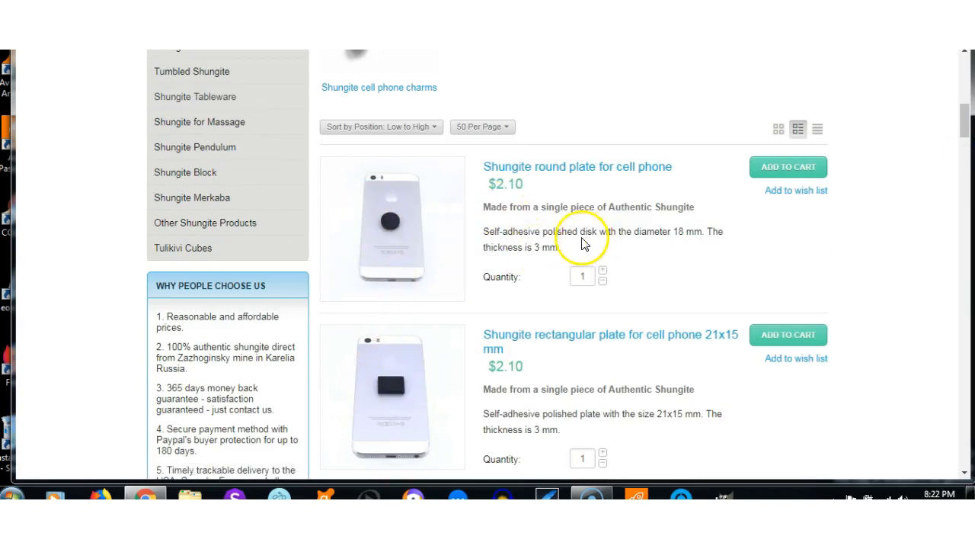
mouse_move(873, 204)
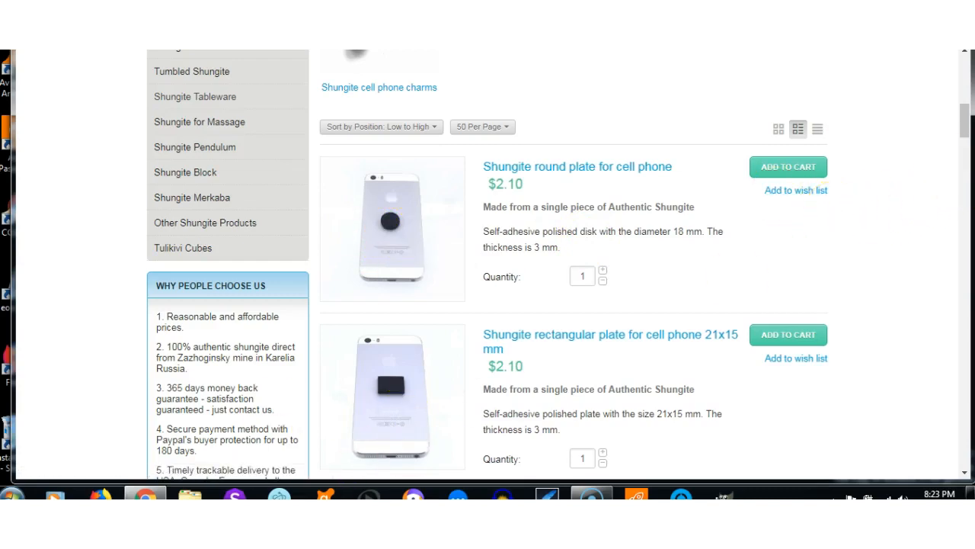
mouse_move(966, 122)
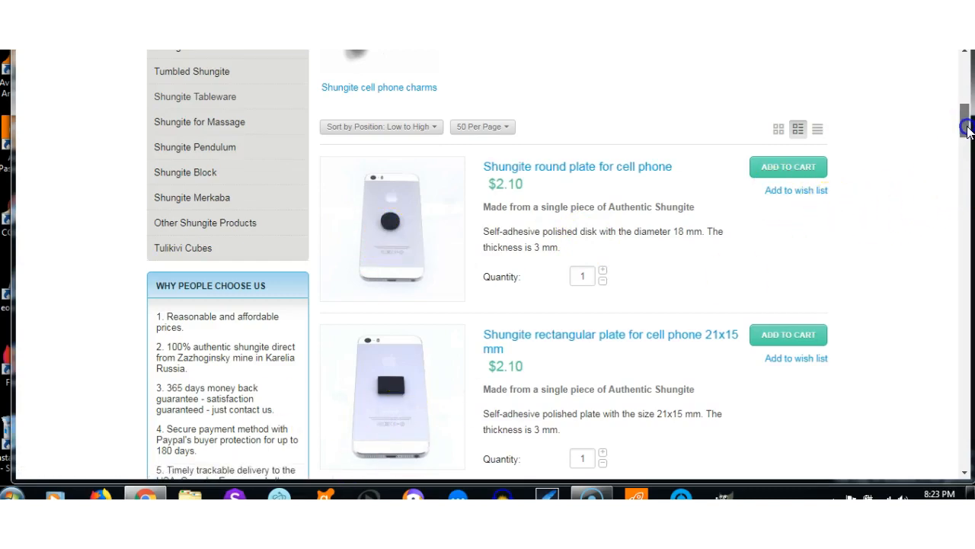
scroll(up, 3)
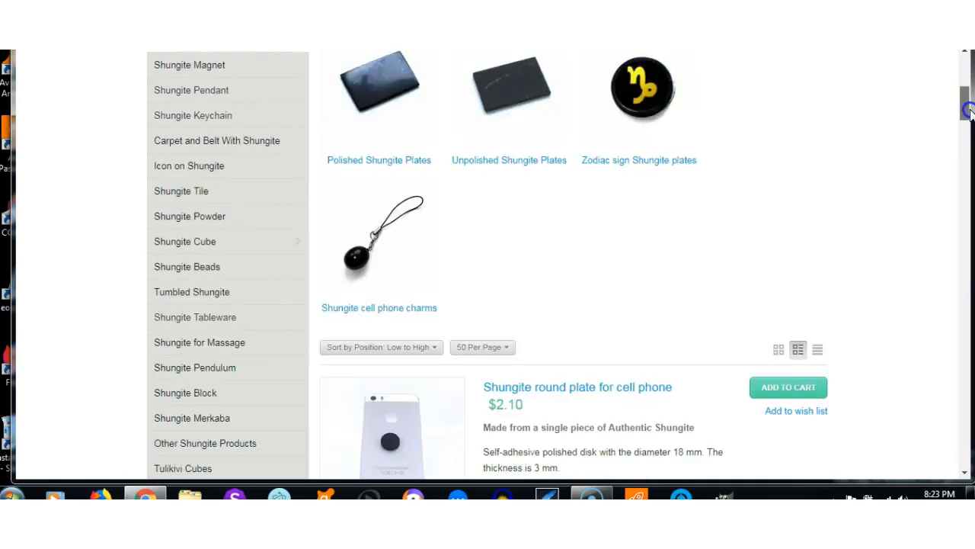
scroll(up, 3)
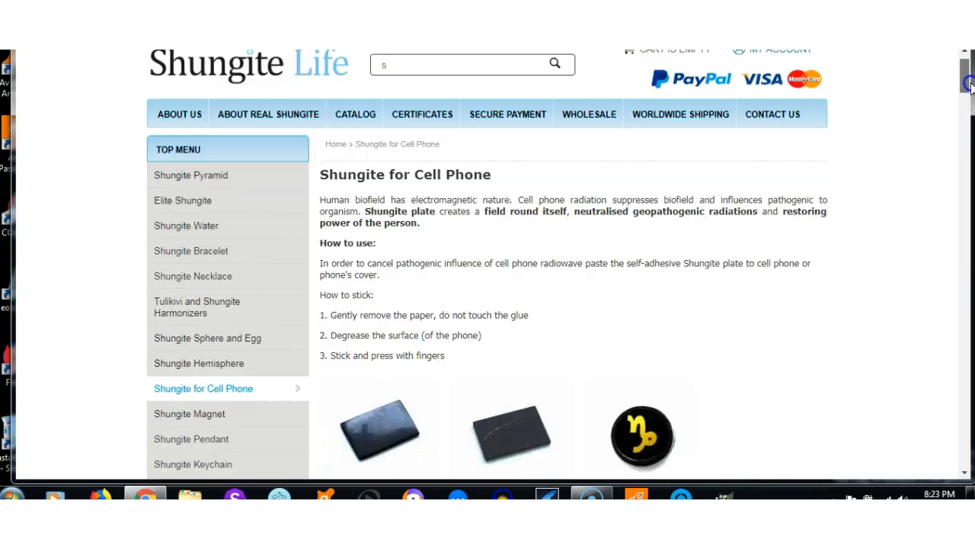
text(shungite for cle)
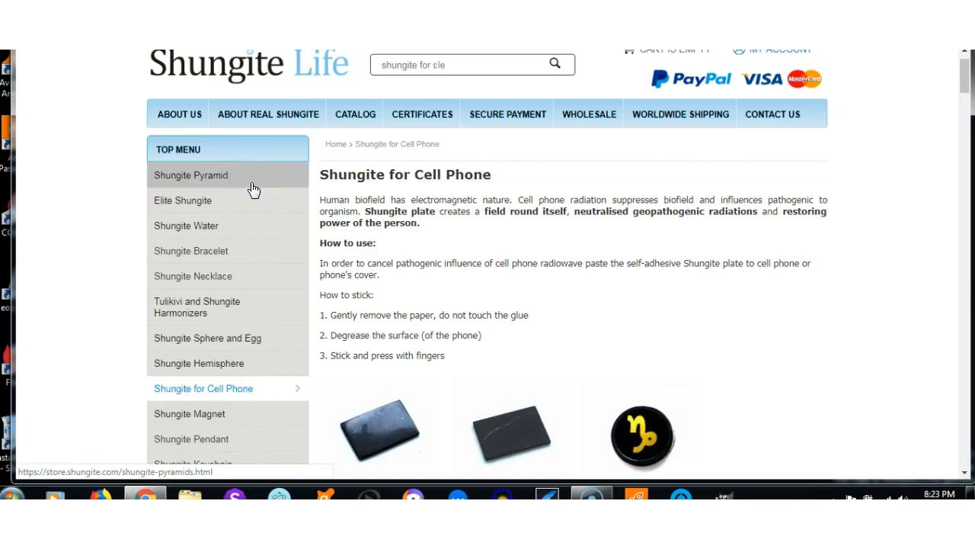
text(aning the)
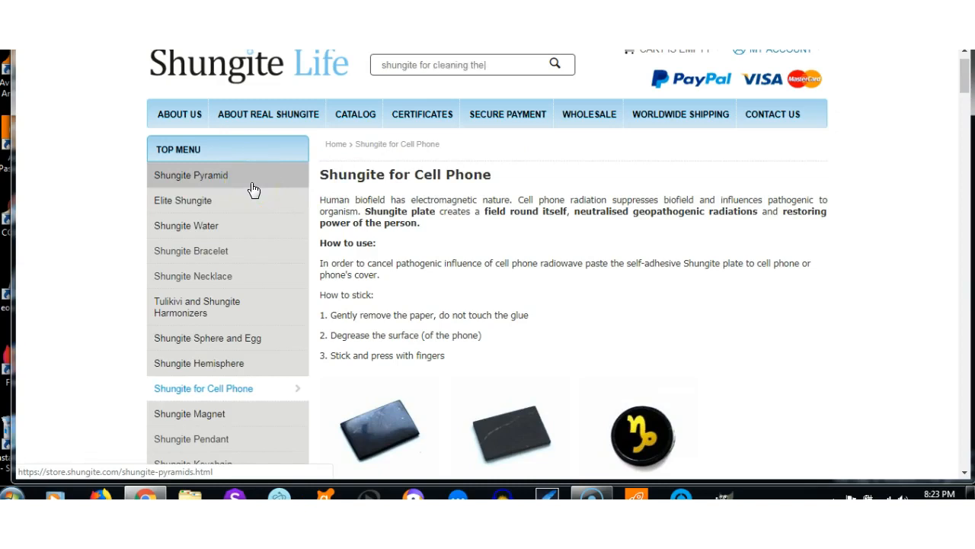
text(water)
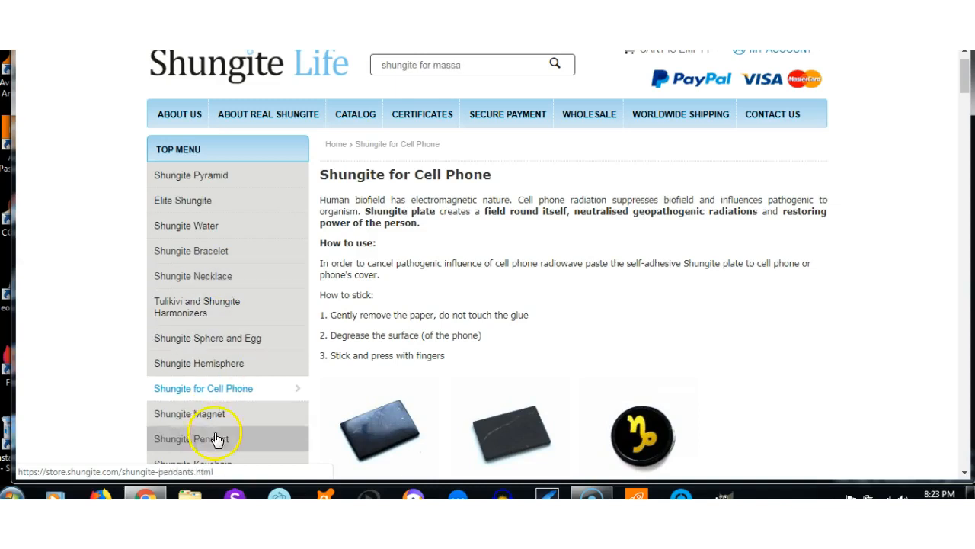
text(ge)
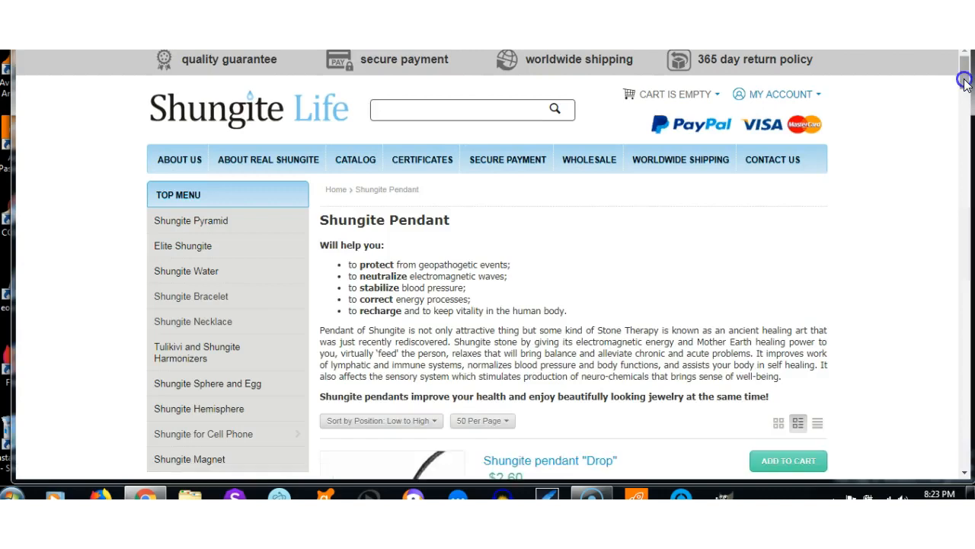
- Scroll down the Shungite Pendant listing to the Berta, Circle, Cut and Women's triangle pendants at $2.60
scroll(down, 3)
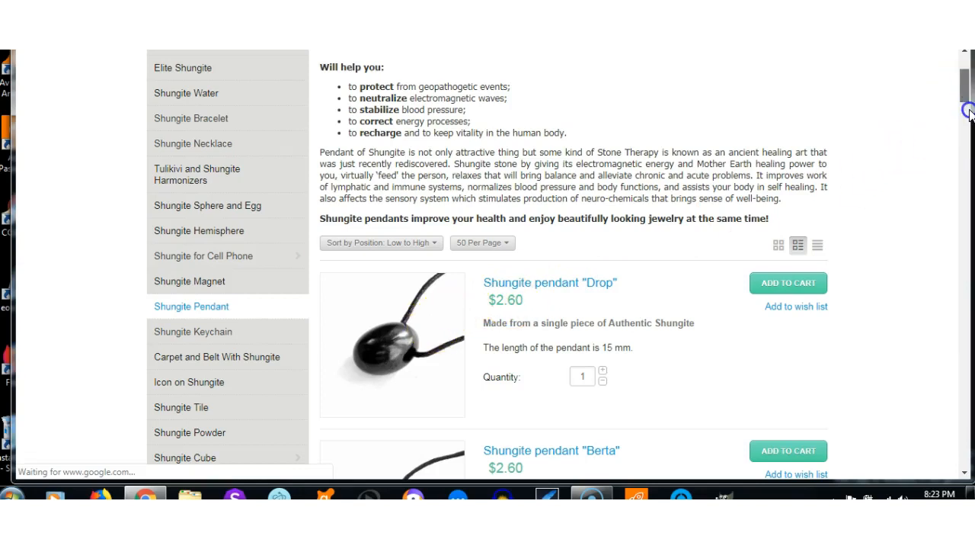
scroll(down, 3)
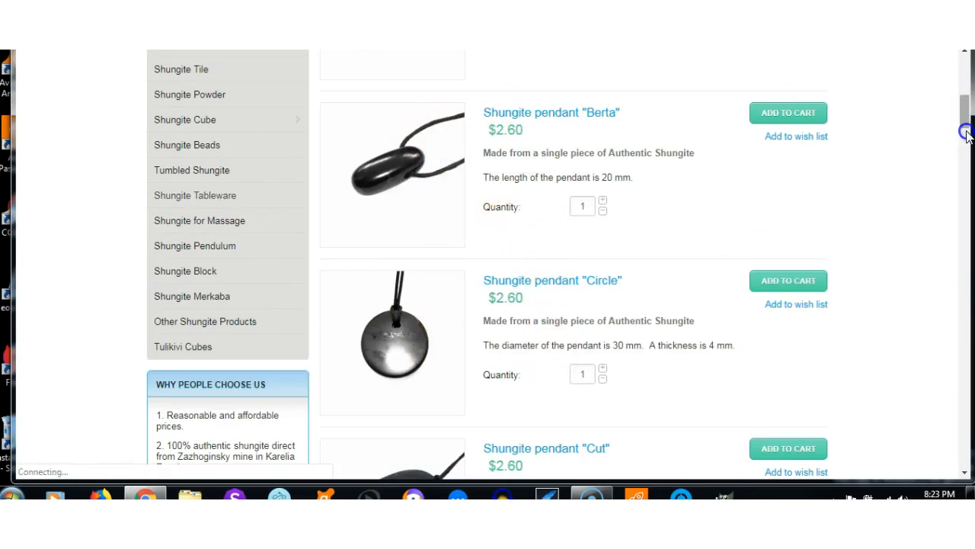
scroll(down, 3)
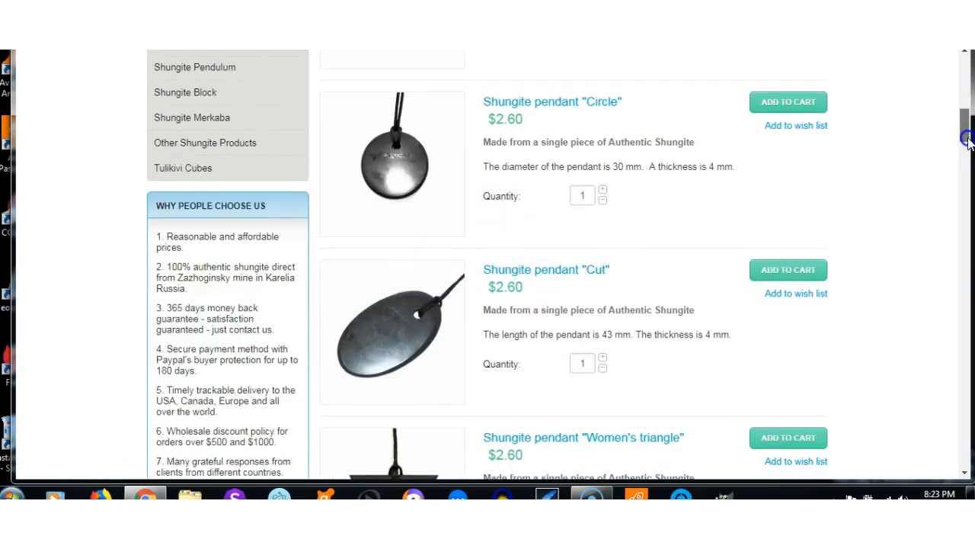
scroll(down, 3)
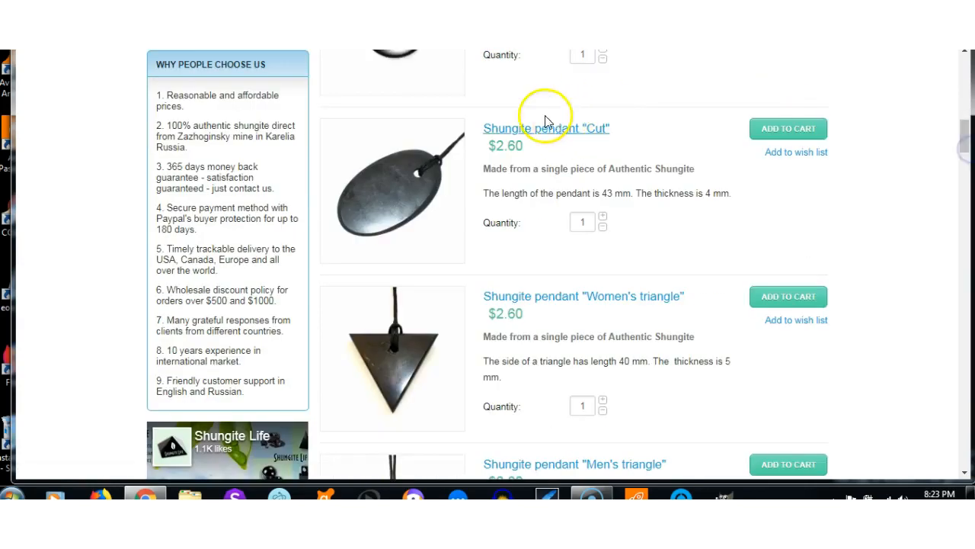
mouse_move(583, 183)
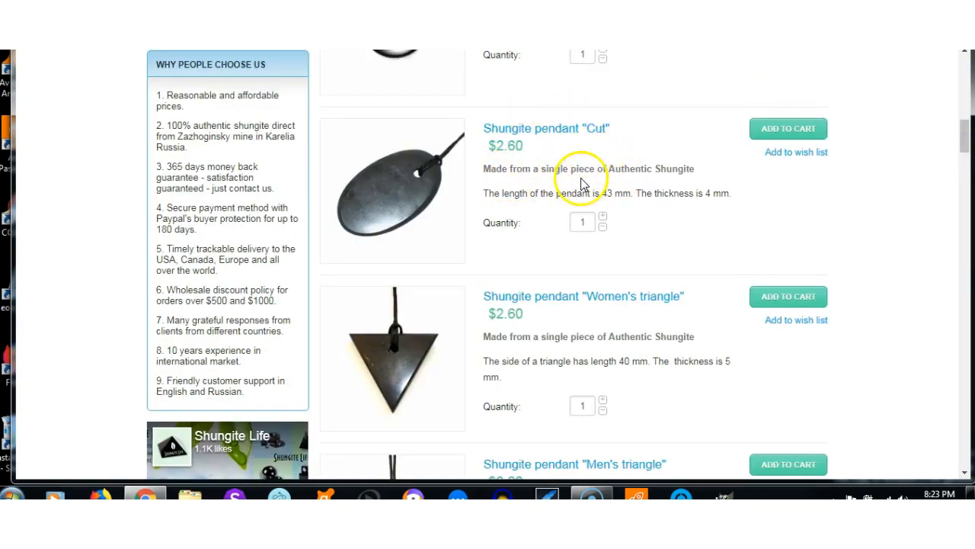
mouse_move(583, 189)
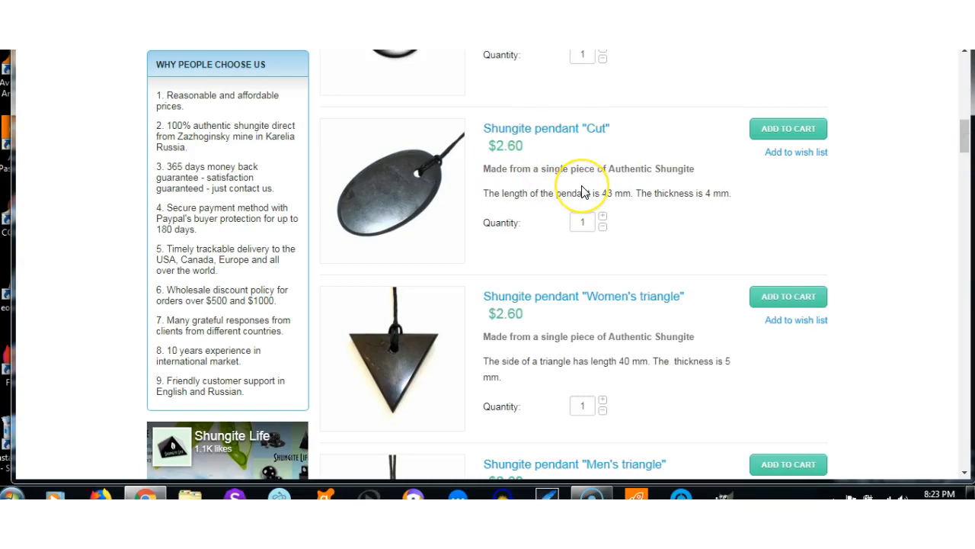
mouse_move(963, 144)
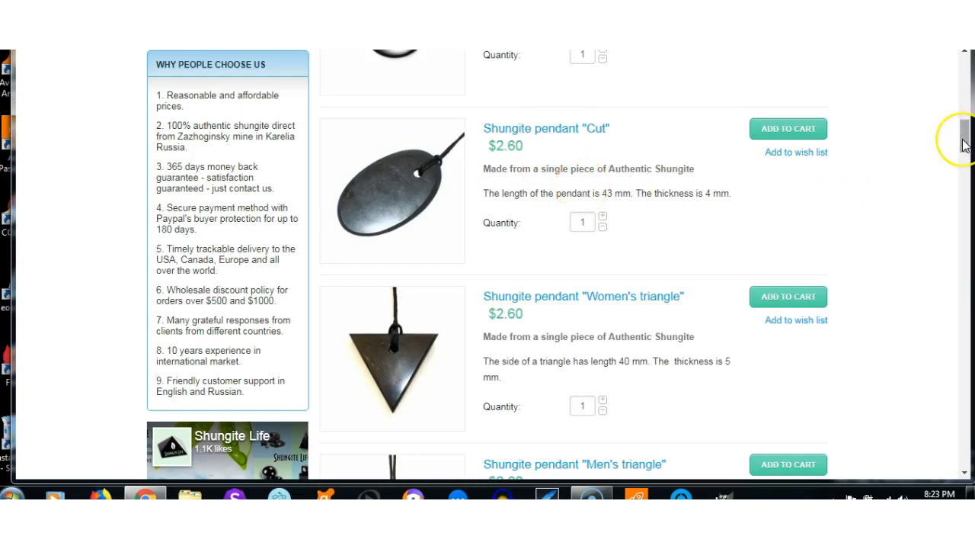
scroll(up, 3)
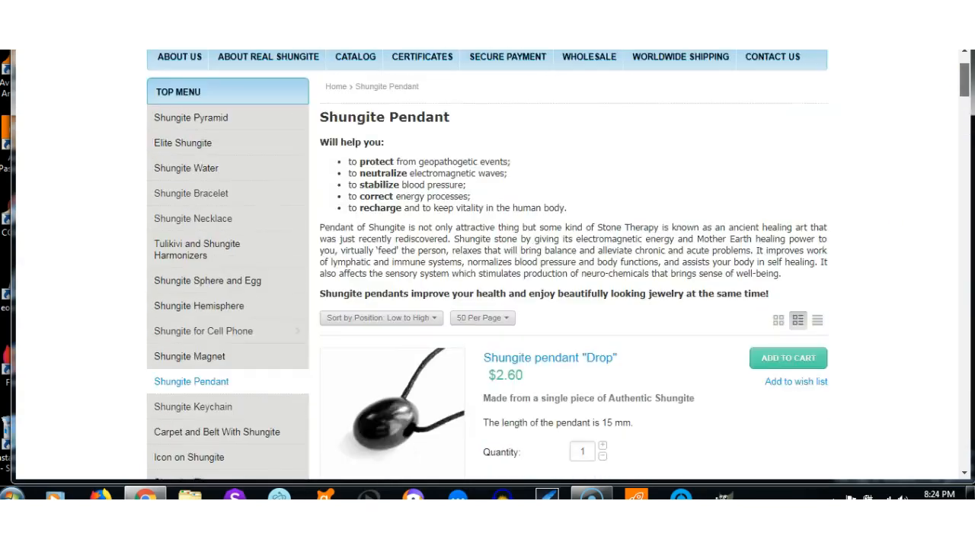
mouse_move(750, 242)
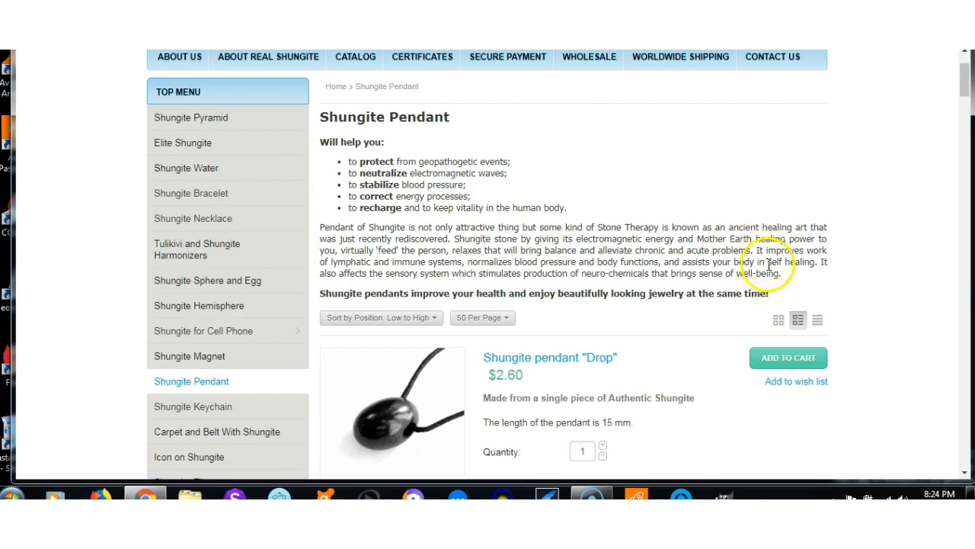
mouse_move(678, 267)
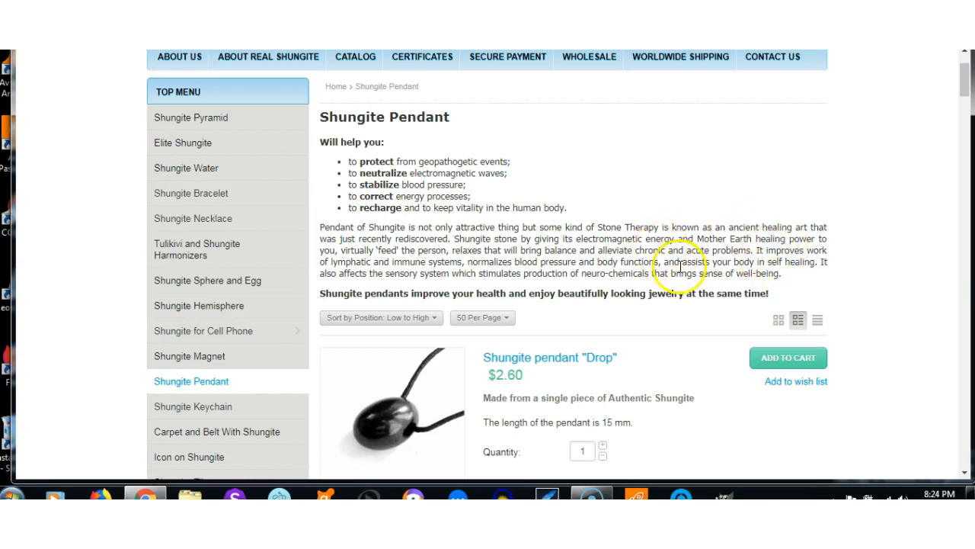
mouse_move(678, 286)
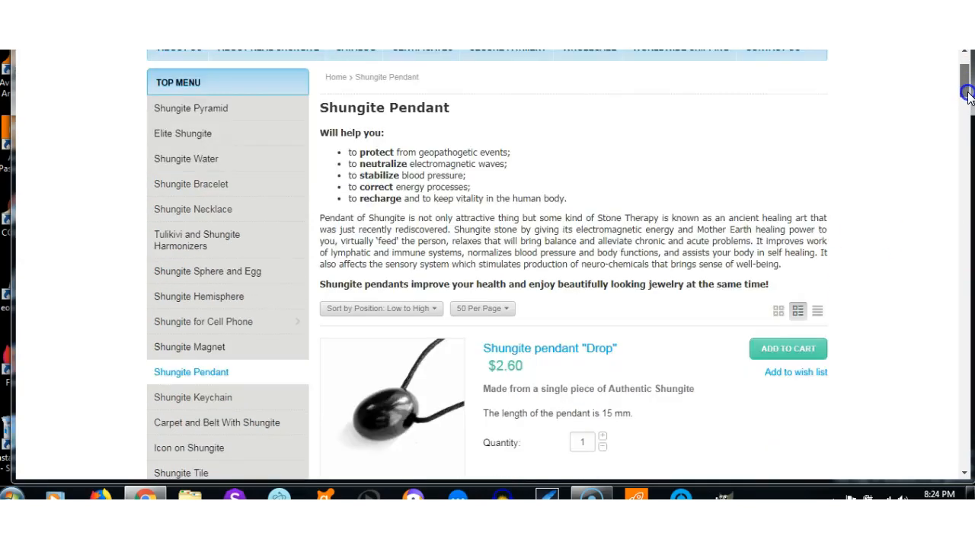
scroll(down, 3)
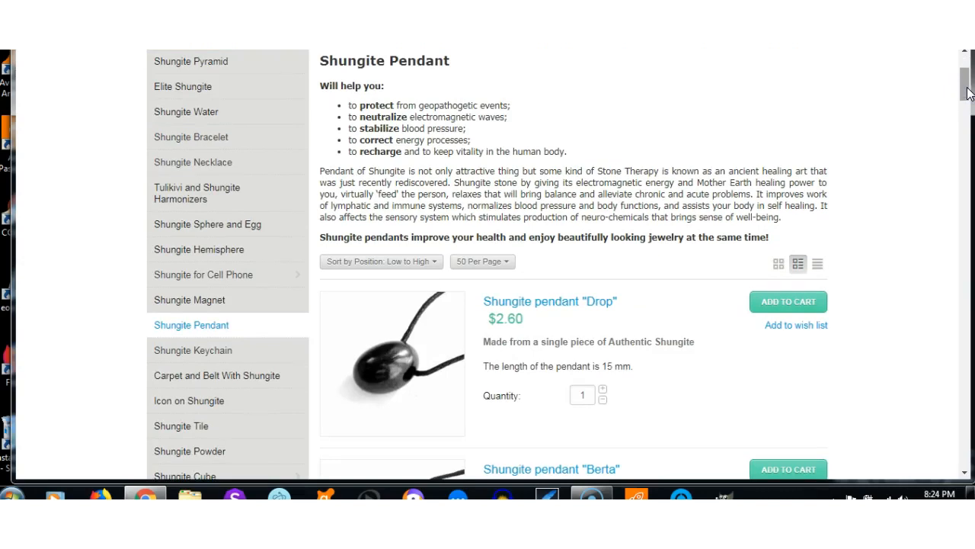
mouse_move(967, 88)
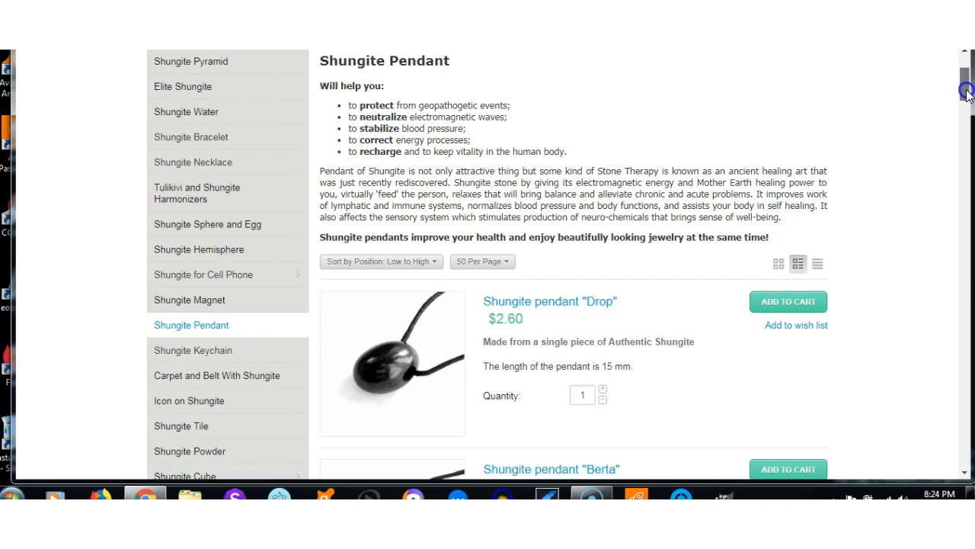
scroll(up, 3)
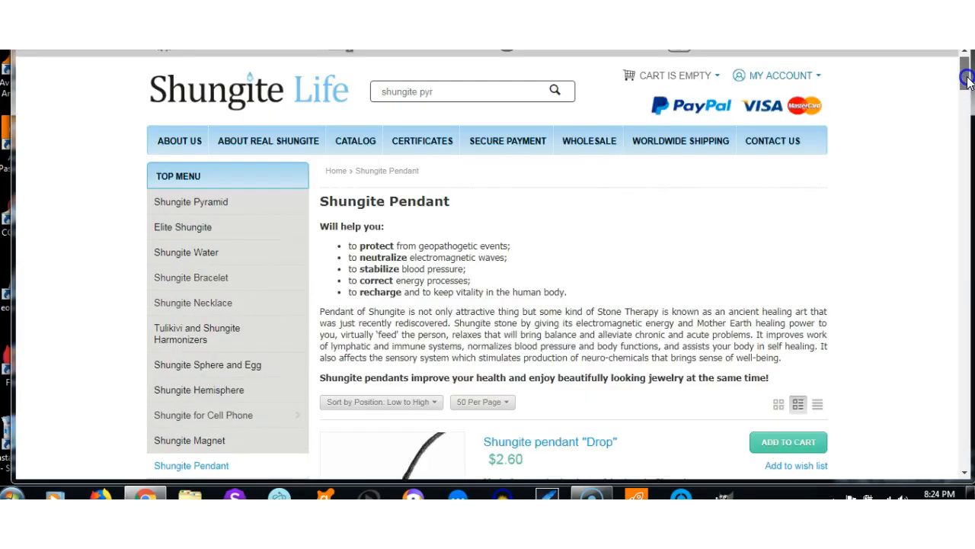
scroll(down, 3)
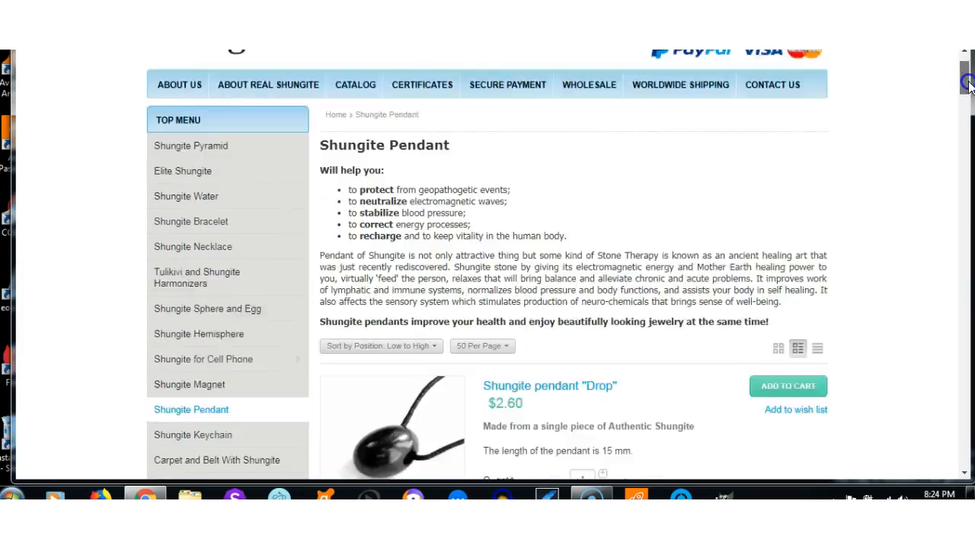
scroll(down, 3)
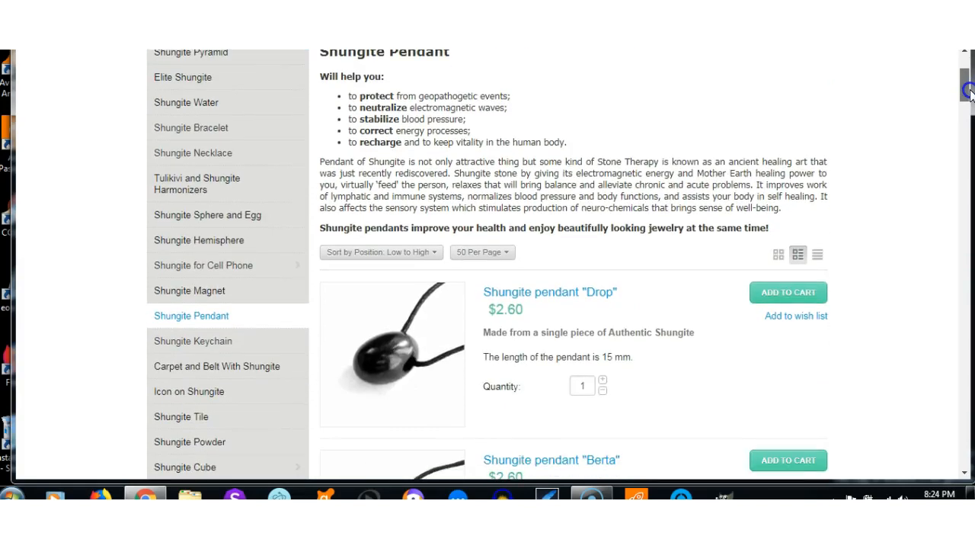
scroll(down, 3)
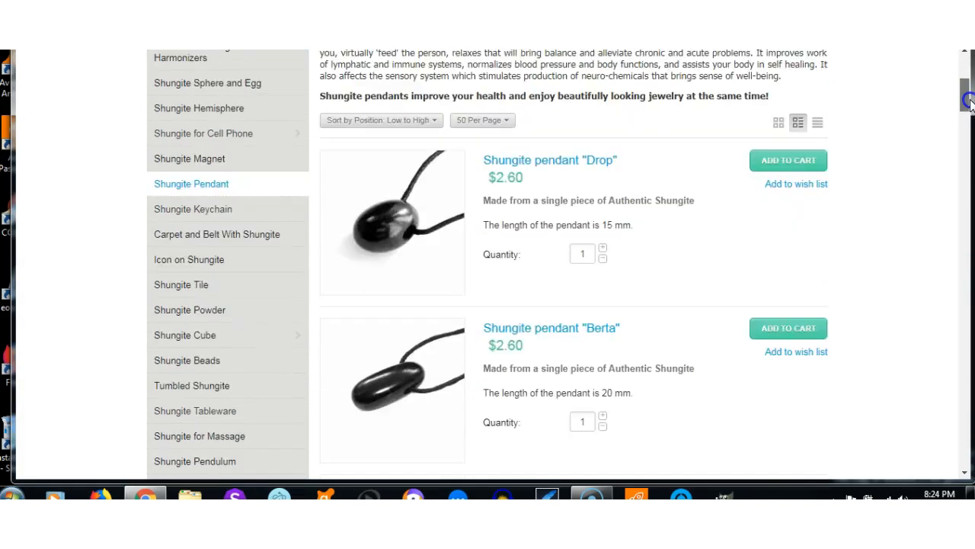
mouse_move(216, 234)
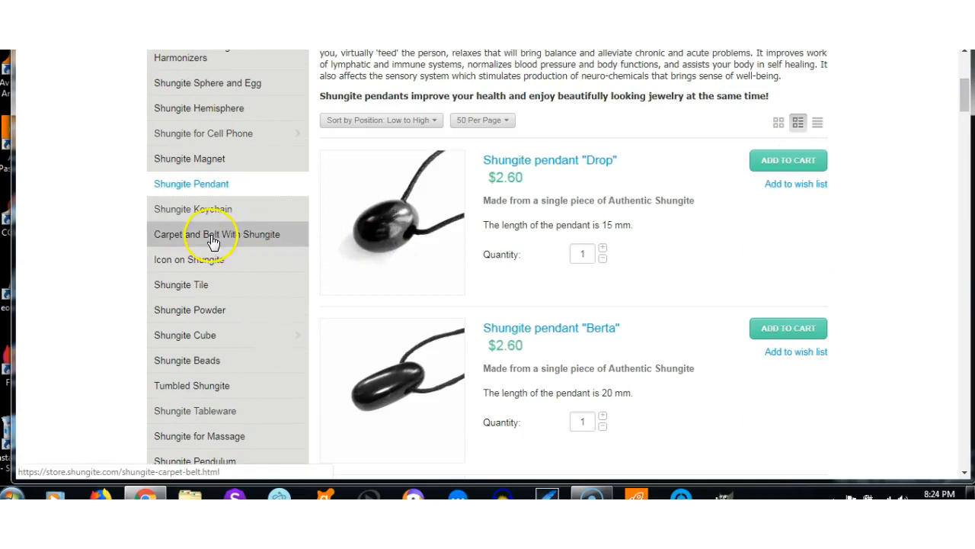
mouse_move(205, 259)
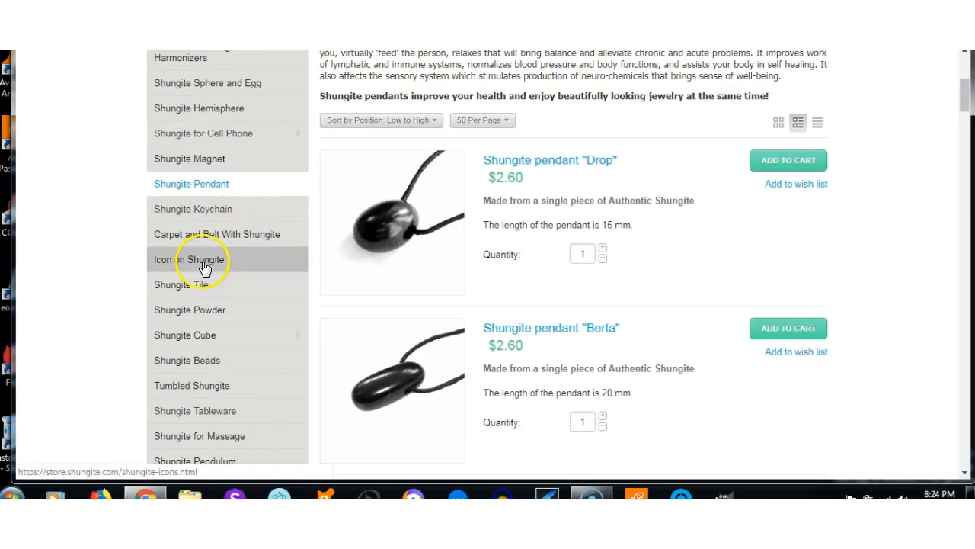
mouse_move(185, 335)
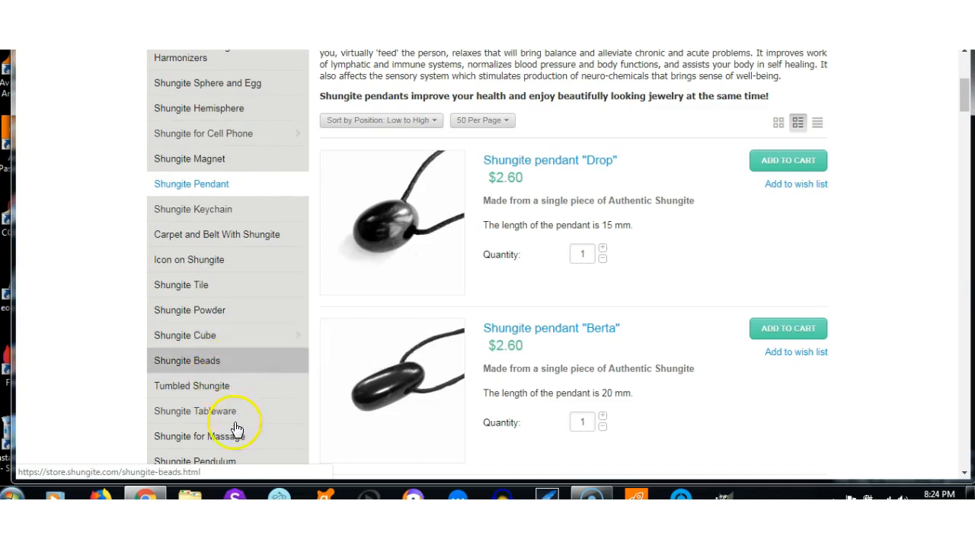
mouse_move(236, 457)
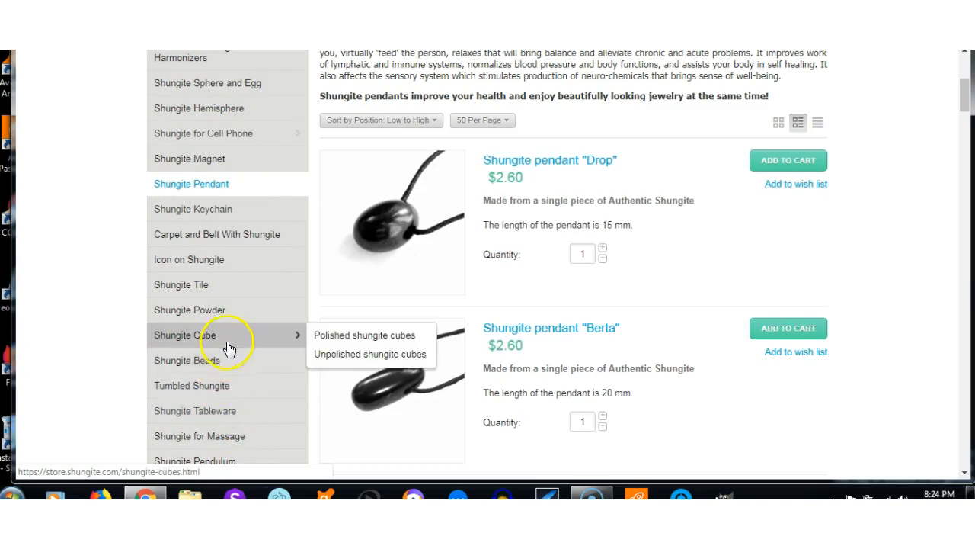
mouse_move(963, 125)
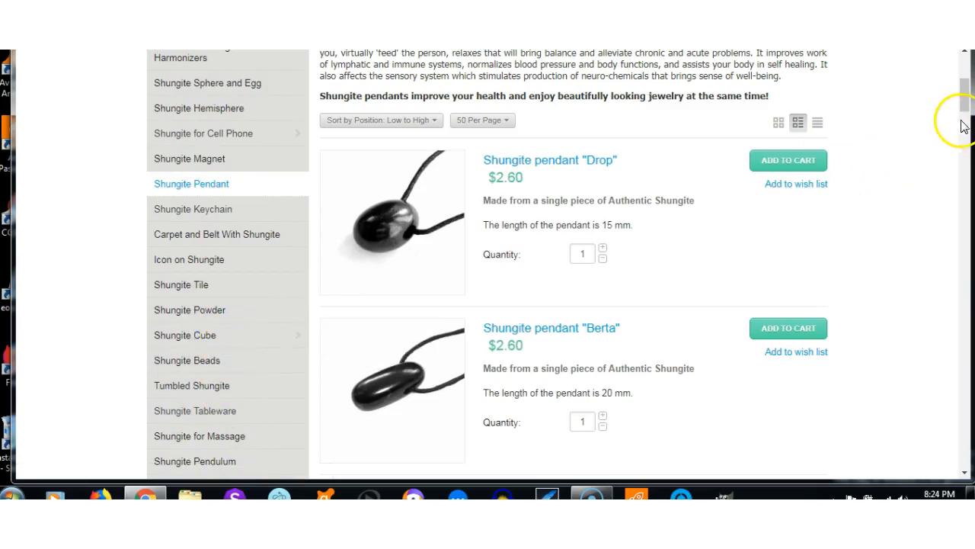
scroll(down, 3)
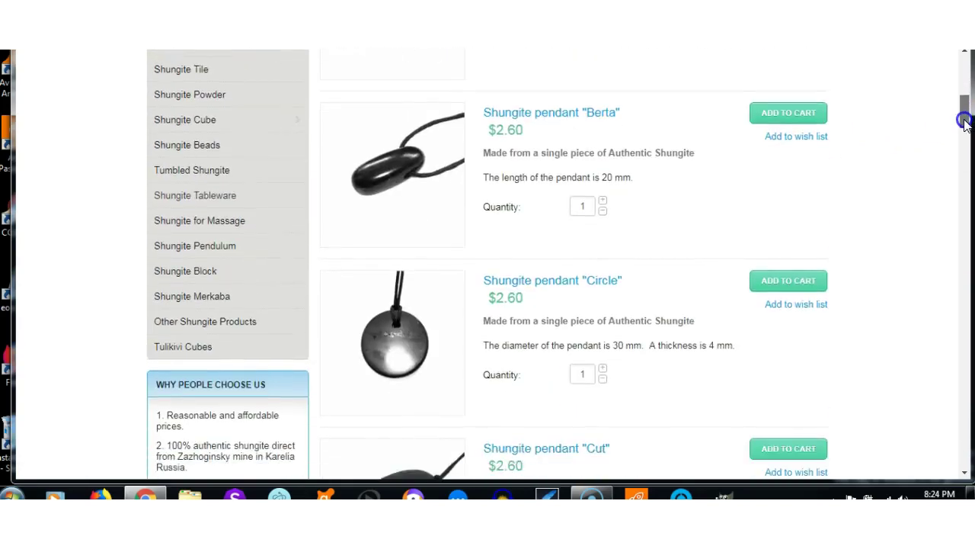
scroll(up, 3)
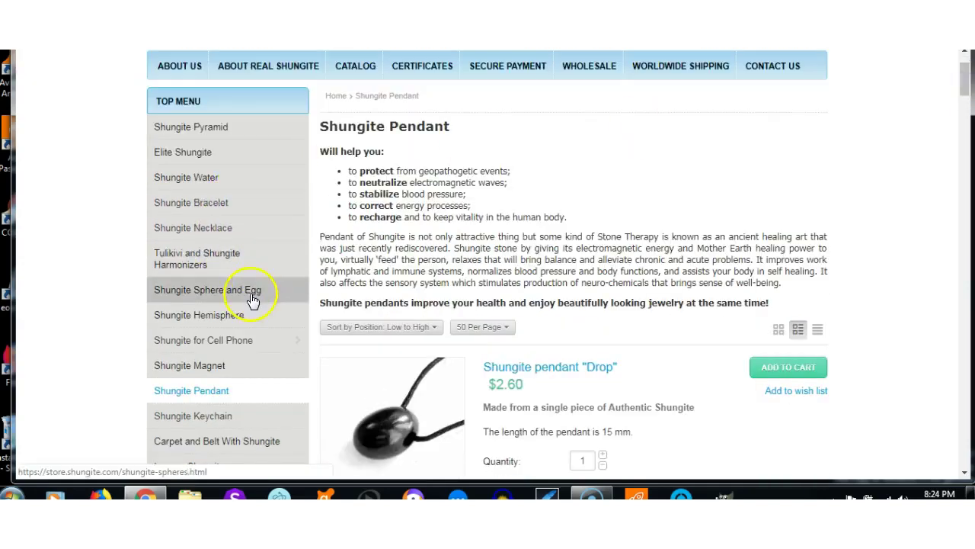
mouse_move(197, 202)
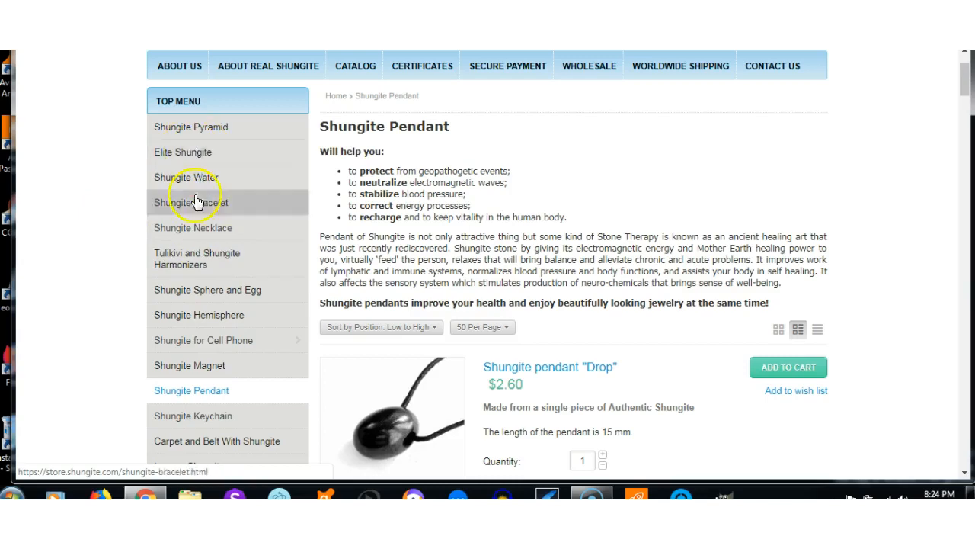
mouse_move(228, 228)
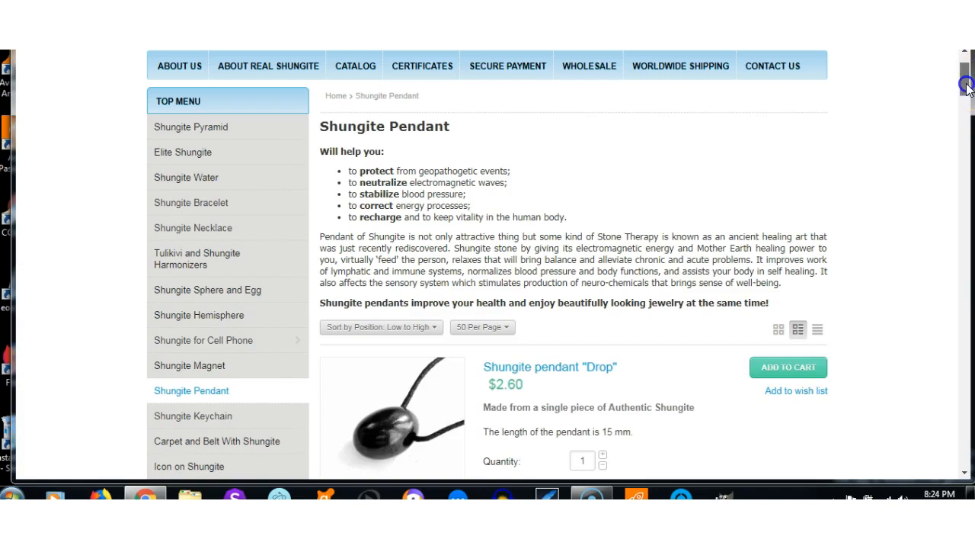
scroll(down, 3)
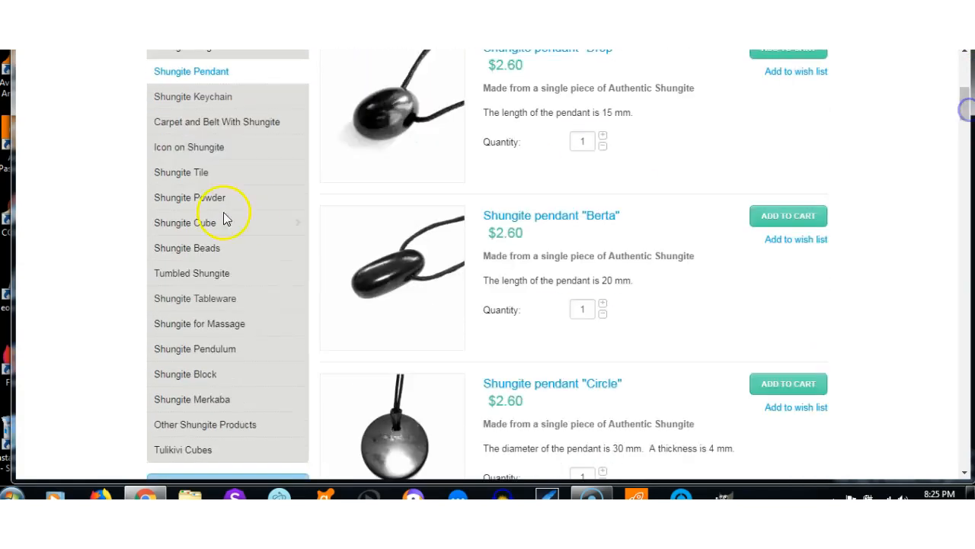
mouse_move(232, 348)
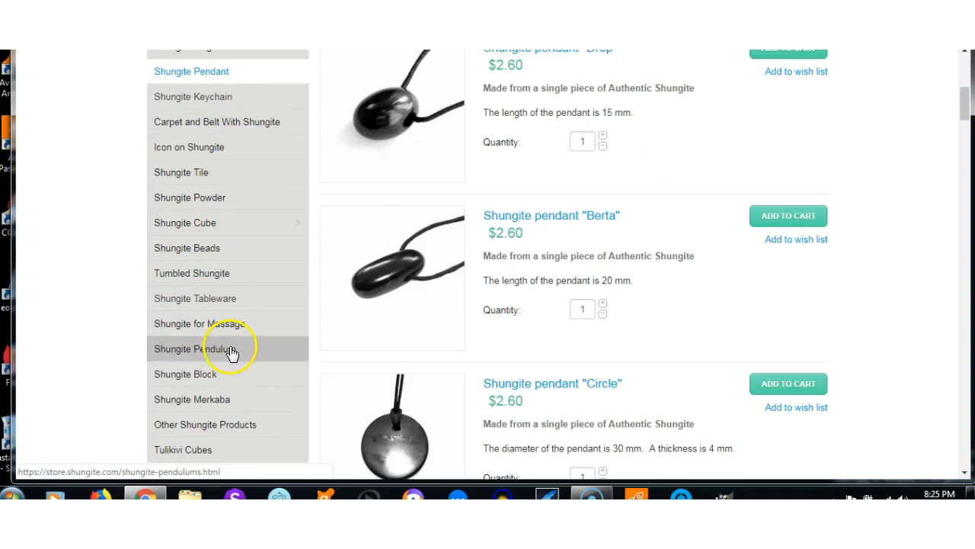
mouse_move(236, 398)
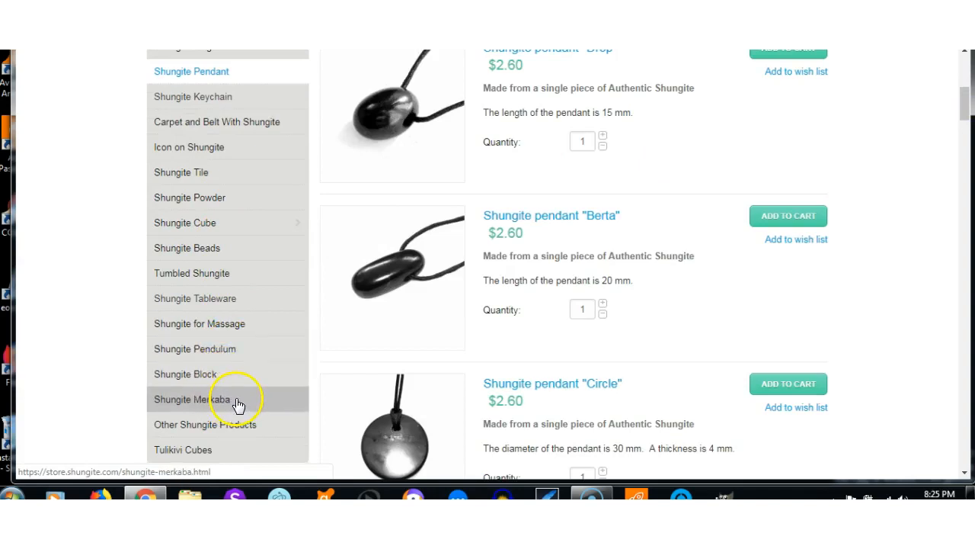
mouse_move(237, 424)
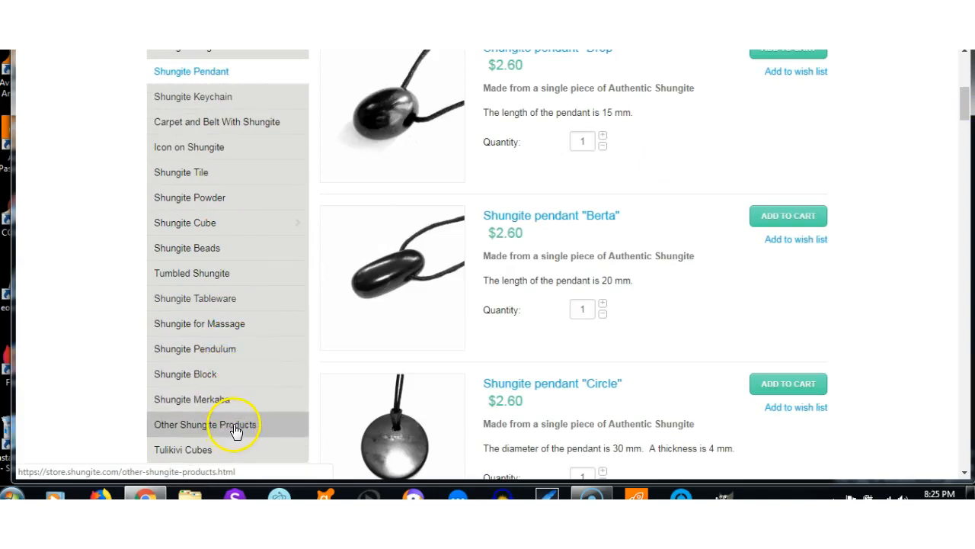
- Open the Other Shungite Products category and scroll past the first items toward the Dog and Cat
click(205, 424)
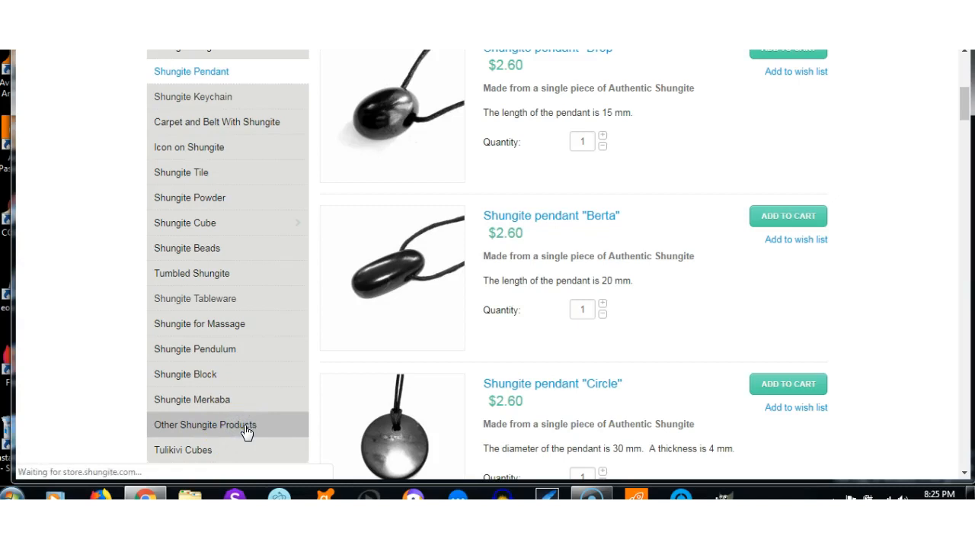
click(205, 424)
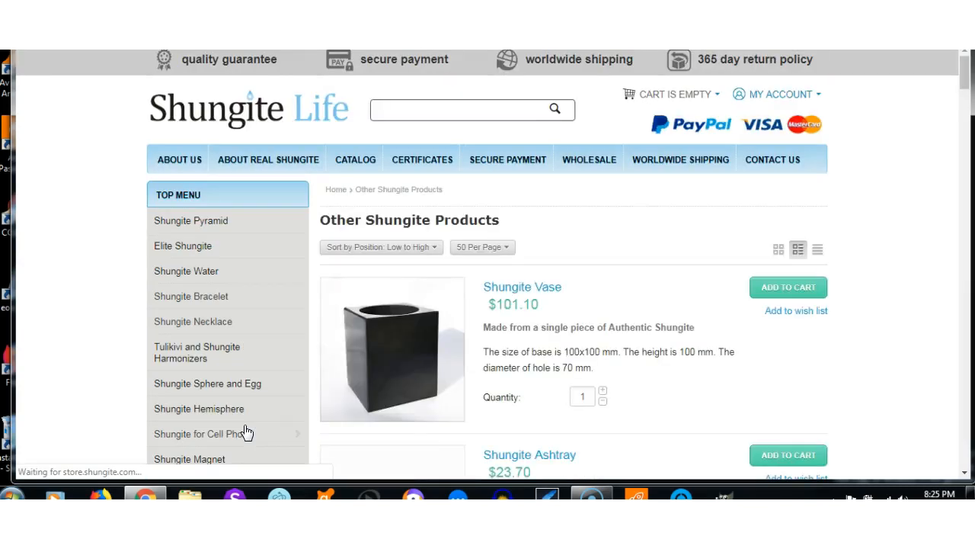
mouse_move(423, 320)
text(shun)
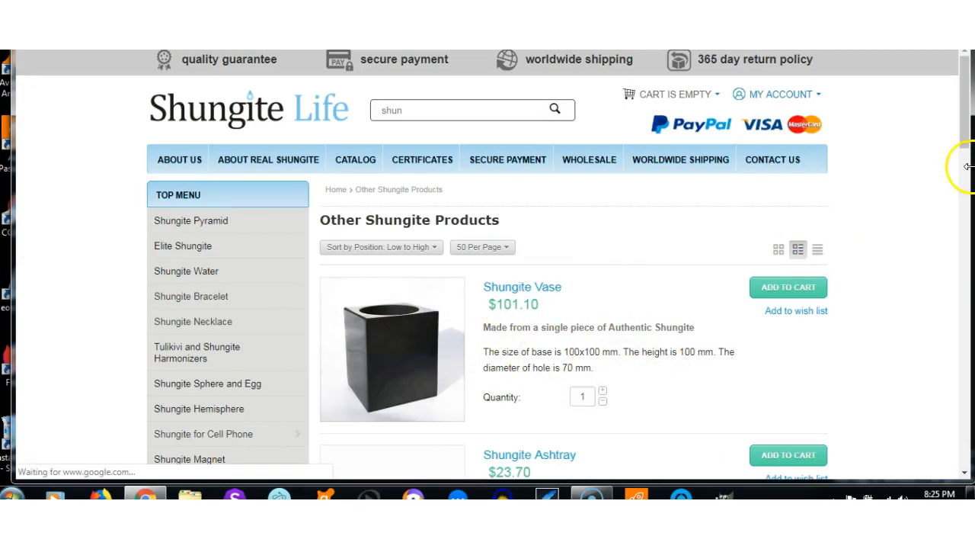
scroll(down, 3)
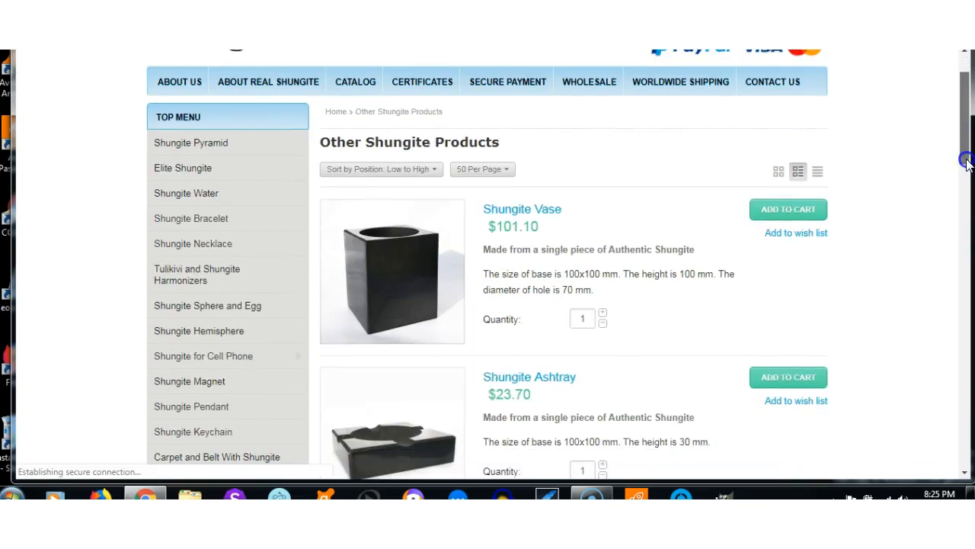
scroll(down, 3)
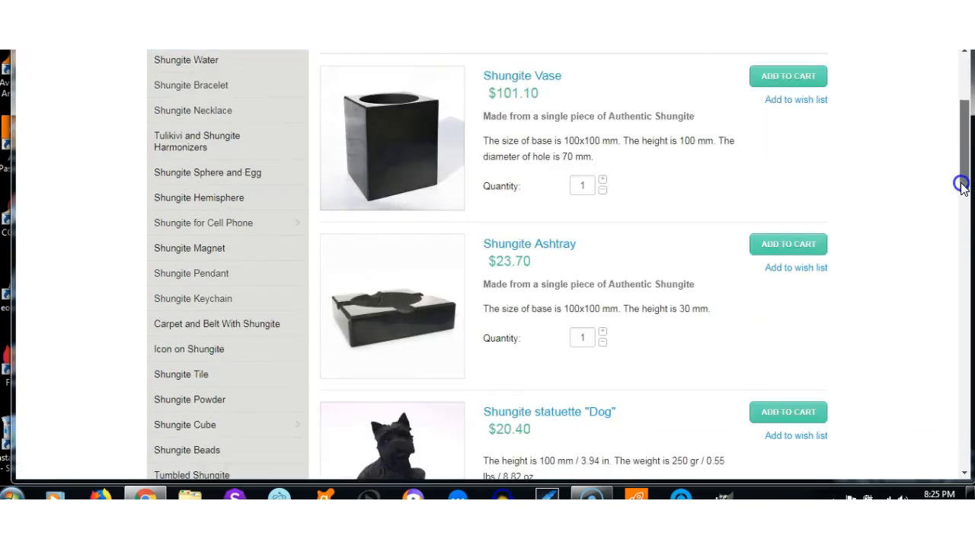
scroll(down, 3)
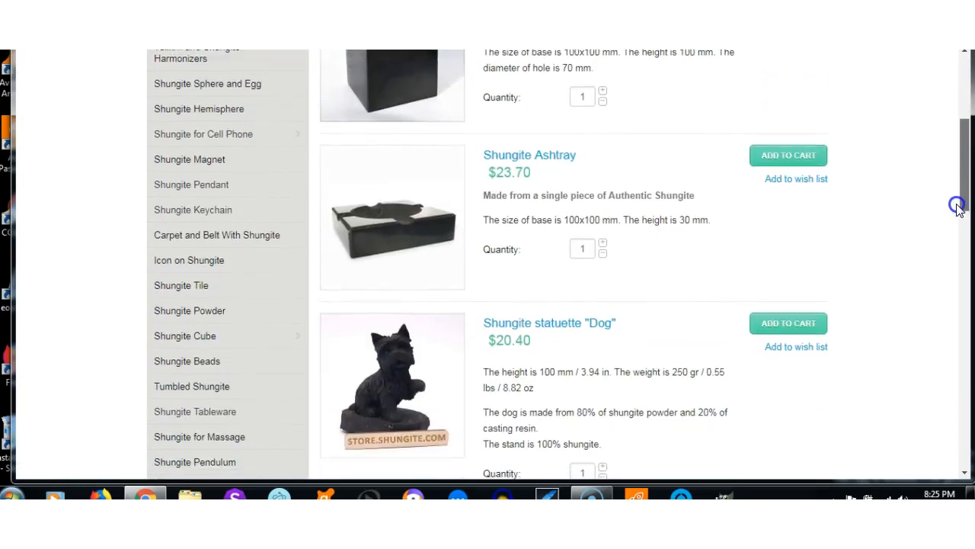
scroll(down, 3)
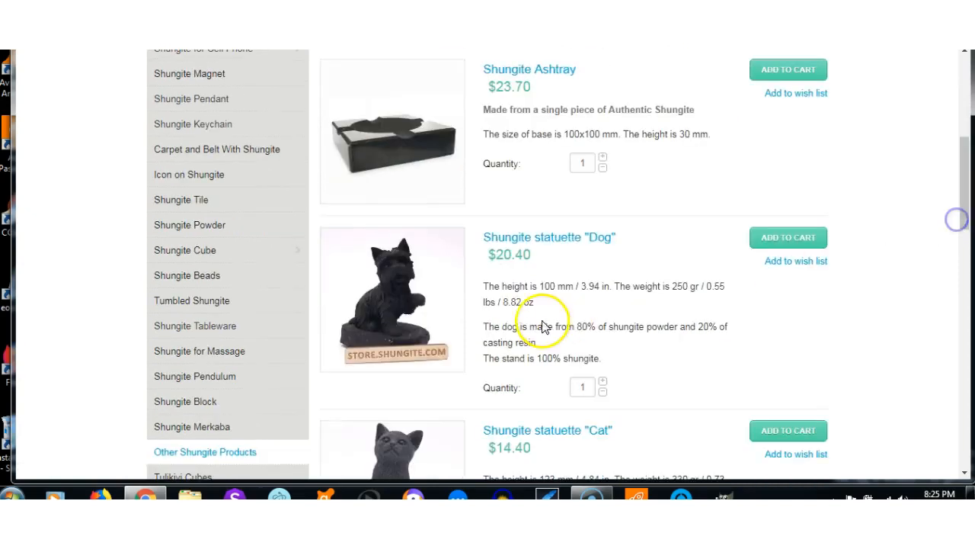
mouse_move(418, 333)
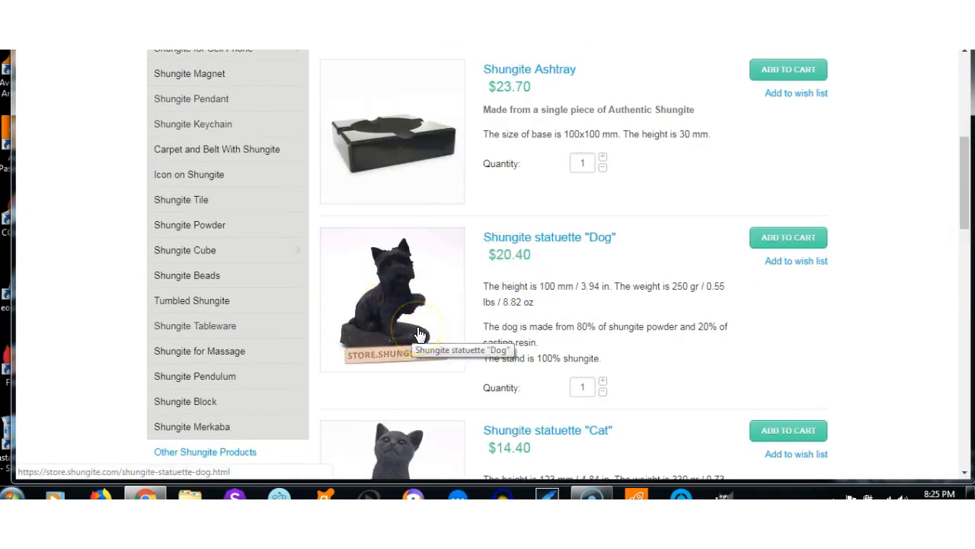
- Scroll past the disk and Teddy bear to the Rooster statuette and customer reviews
scroll(down, 3)
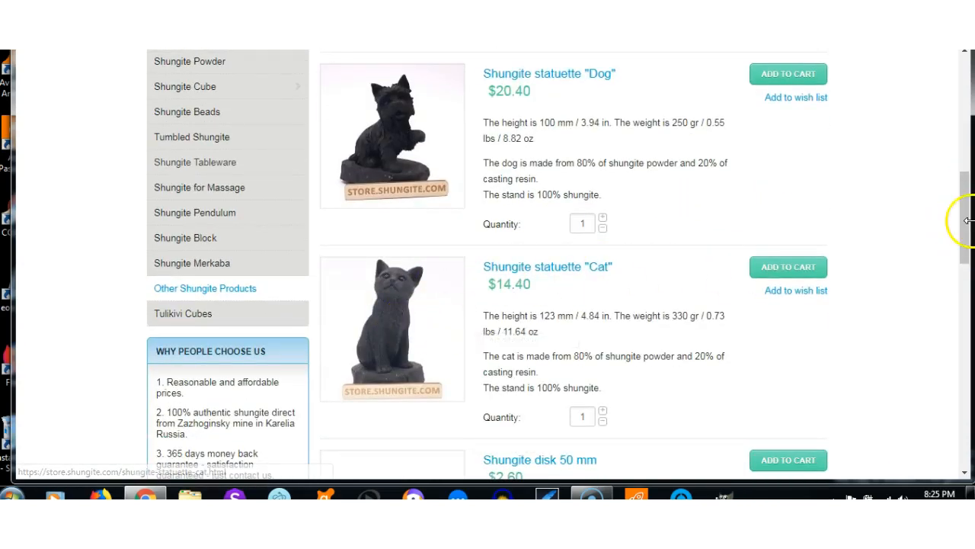
scroll(down, 3)
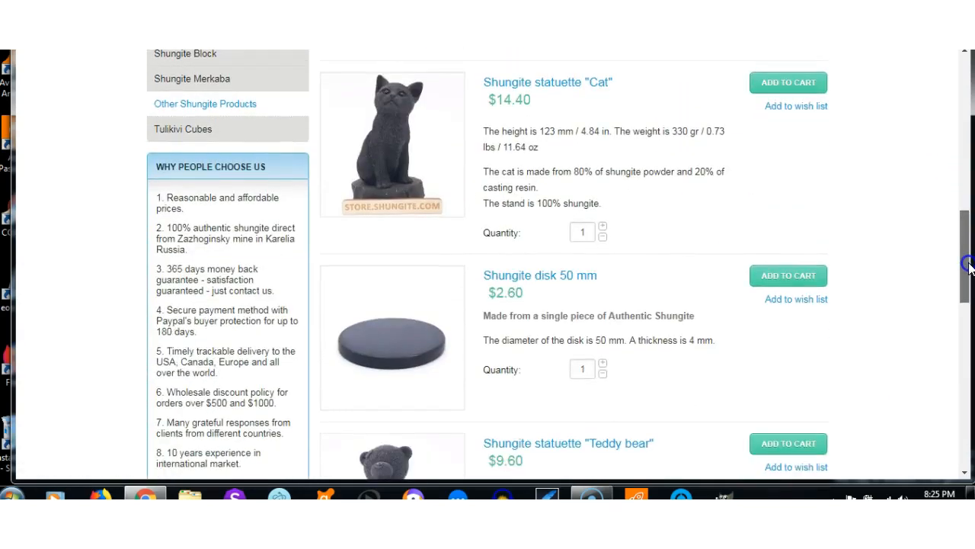
scroll(down, 3)
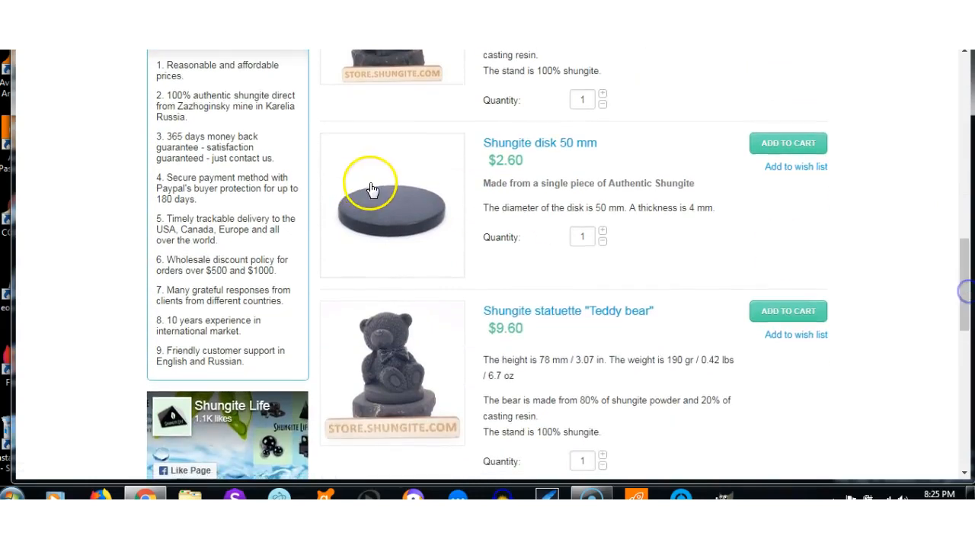
mouse_move(700, 229)
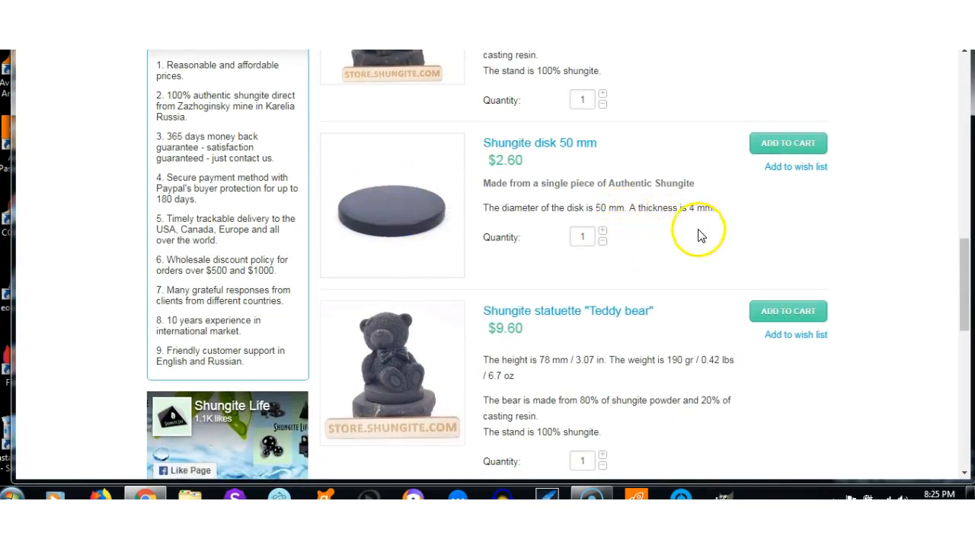
mouse_move(772, 297)
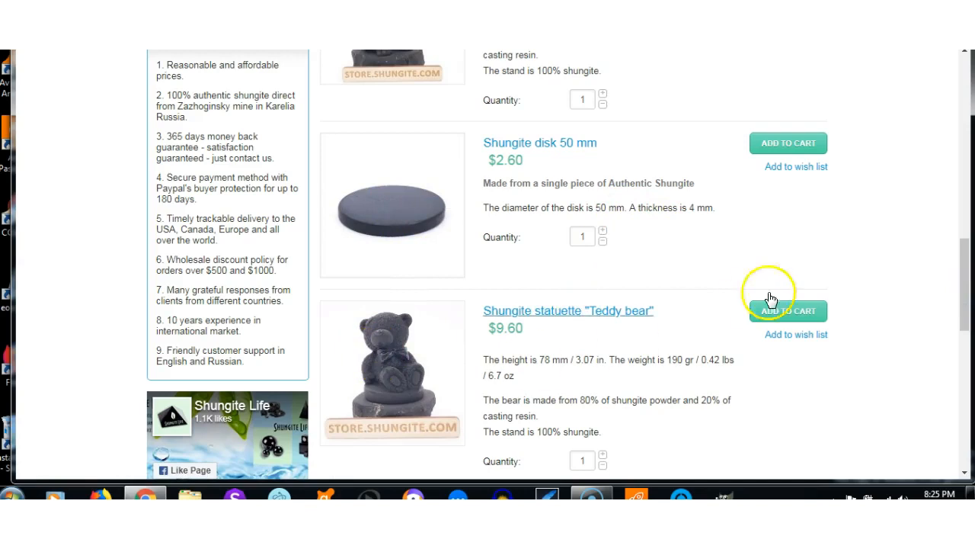
scroll(down, 3)
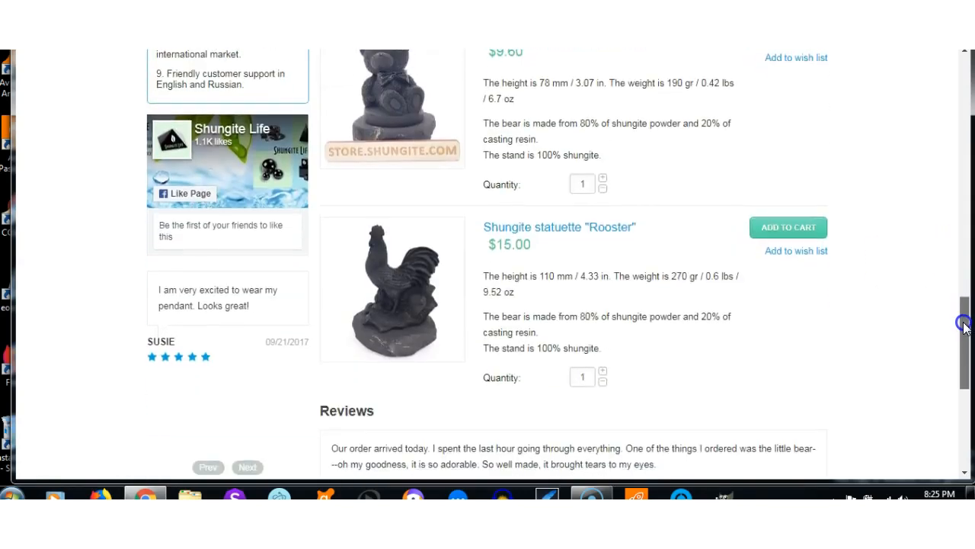
scroll(down, 3)
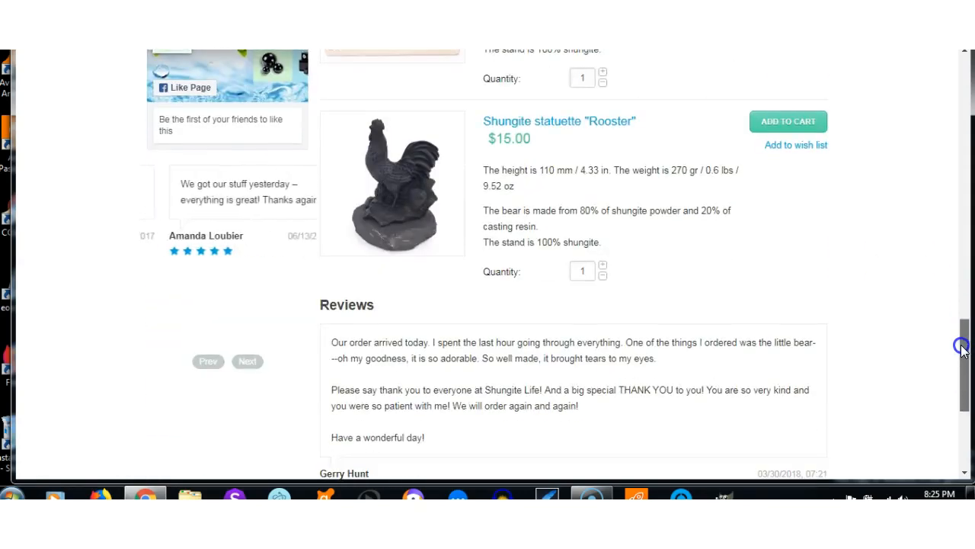
scroll(down, 3)
text(shungite pyra)
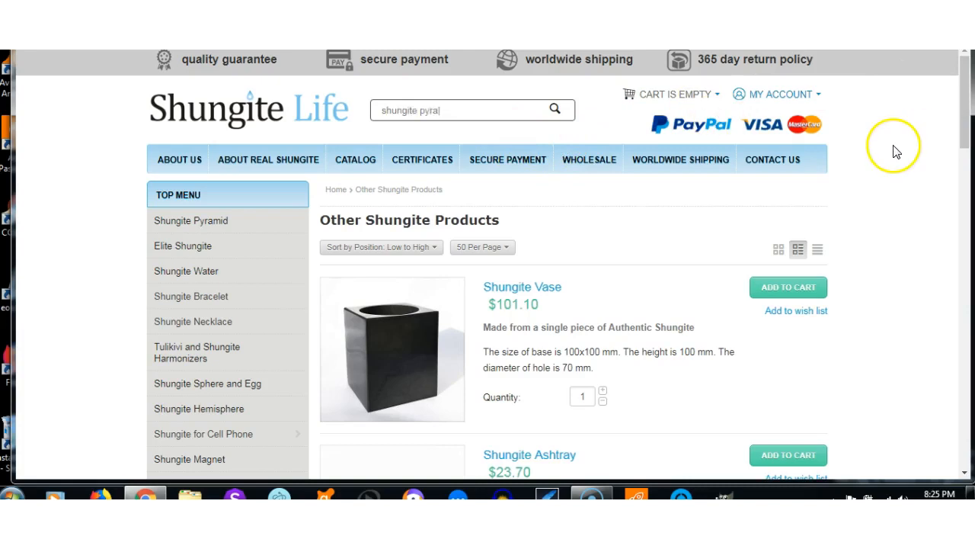
- Type a 'shungite fo' search query, delete a character, and scroll up the page
text(mids)
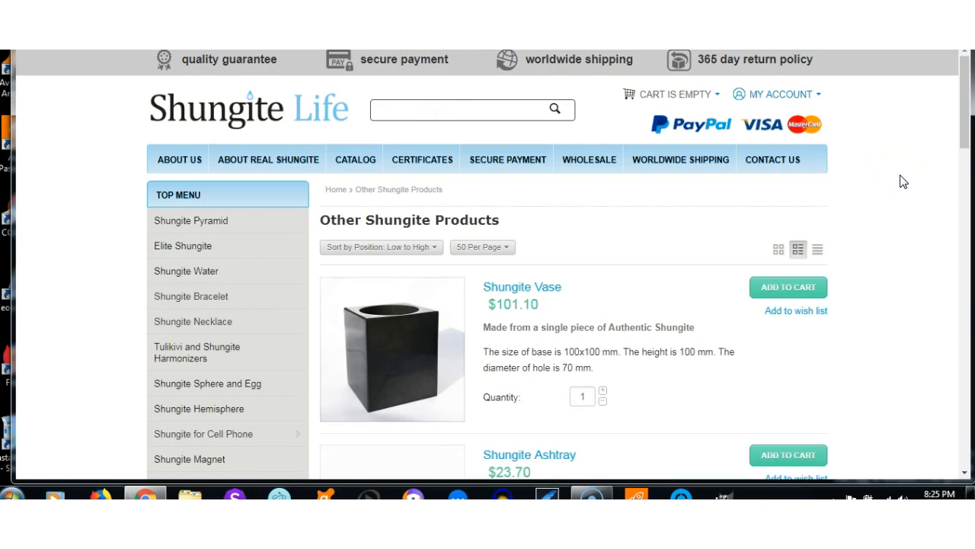
text(shungite fo)
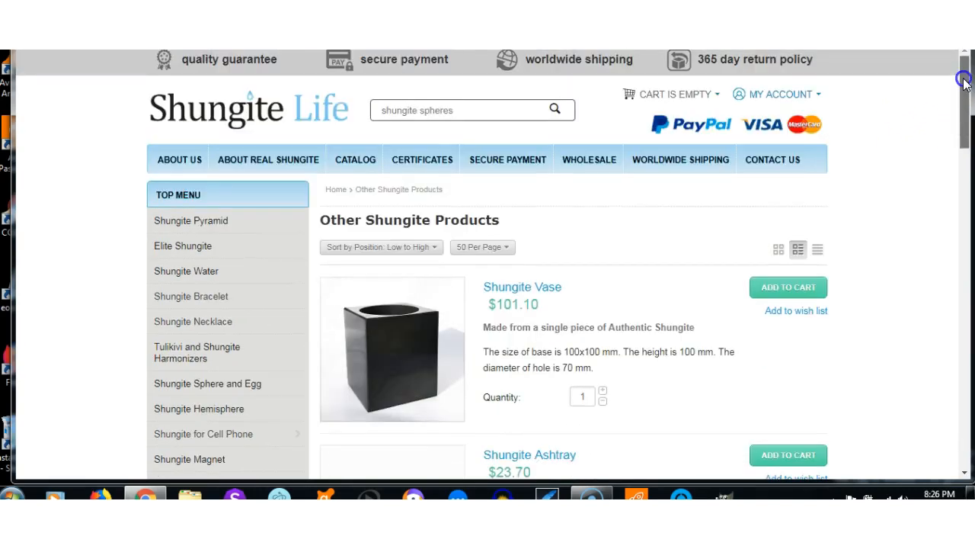
key(Backspace)
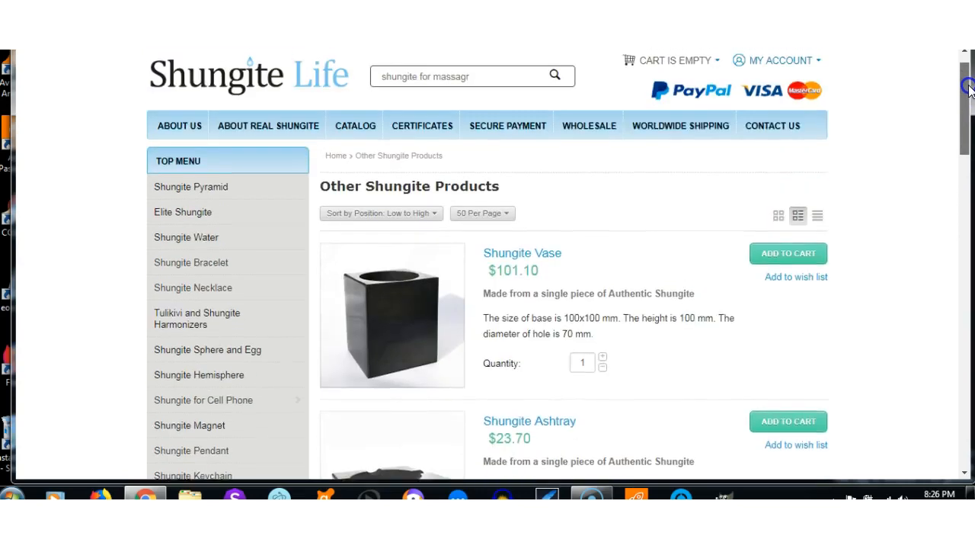
scroll(up, 3)
text(s)
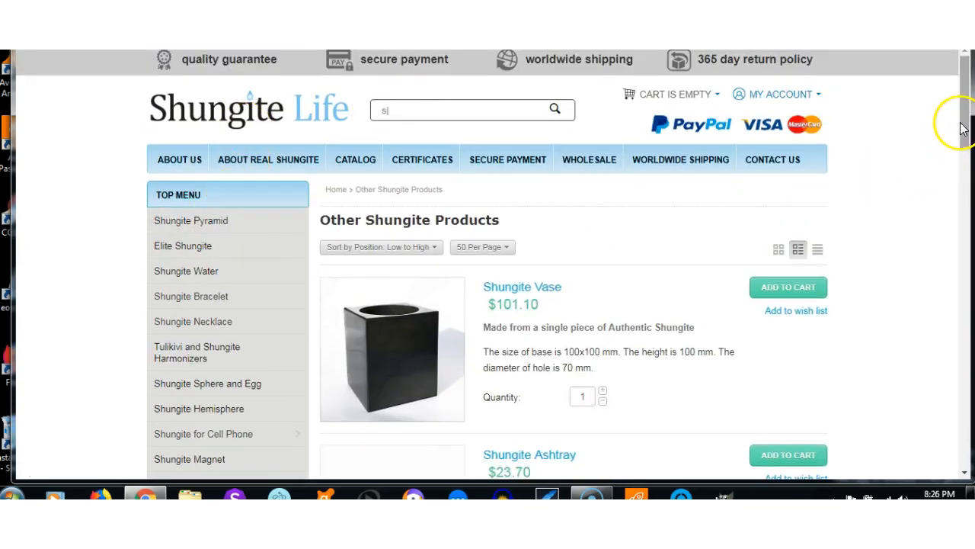
- Type 'shungite pyr' and 'shungite for cleaning the wa' searches and scroll up to the top
text(hungite pyr)
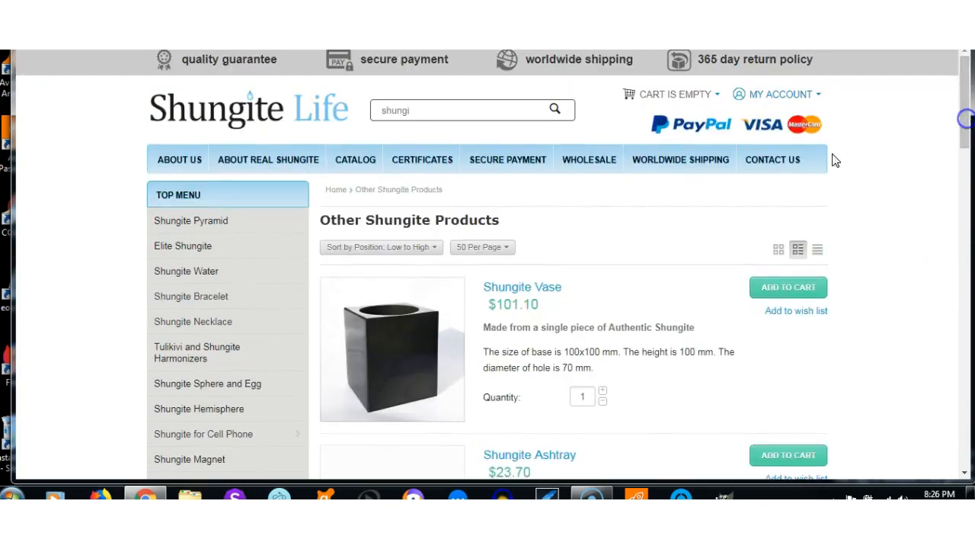
text(shungite for clean)
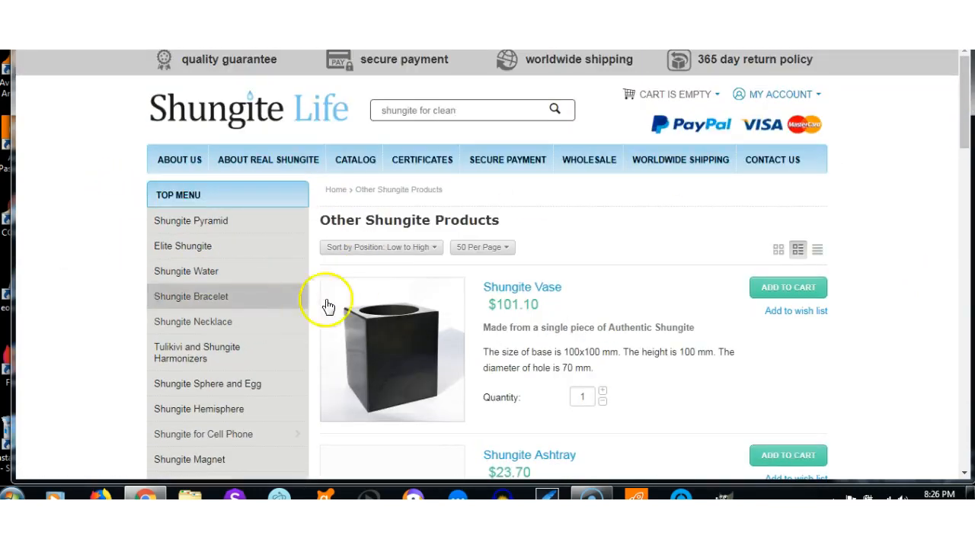
text(ing the water)
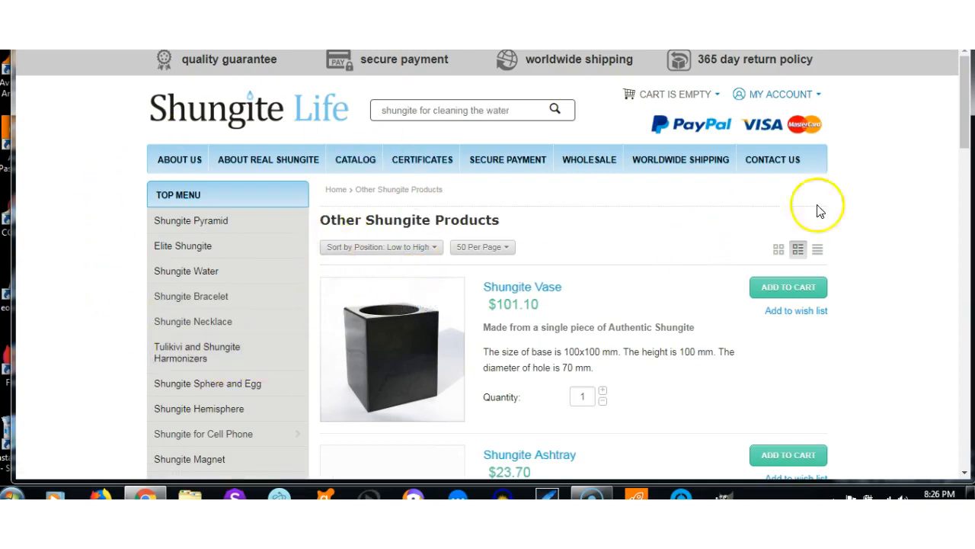
scroll(up, 3)
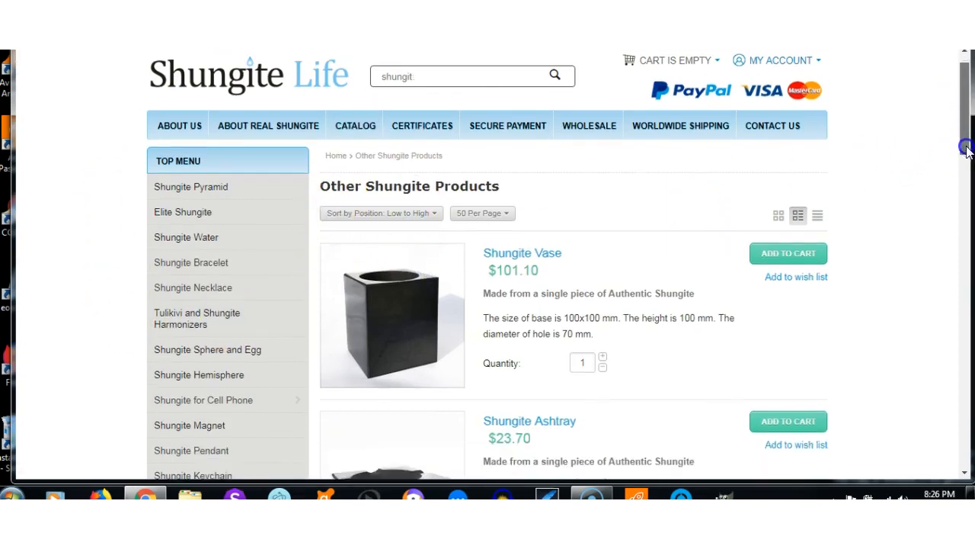
scroll(down, 3)
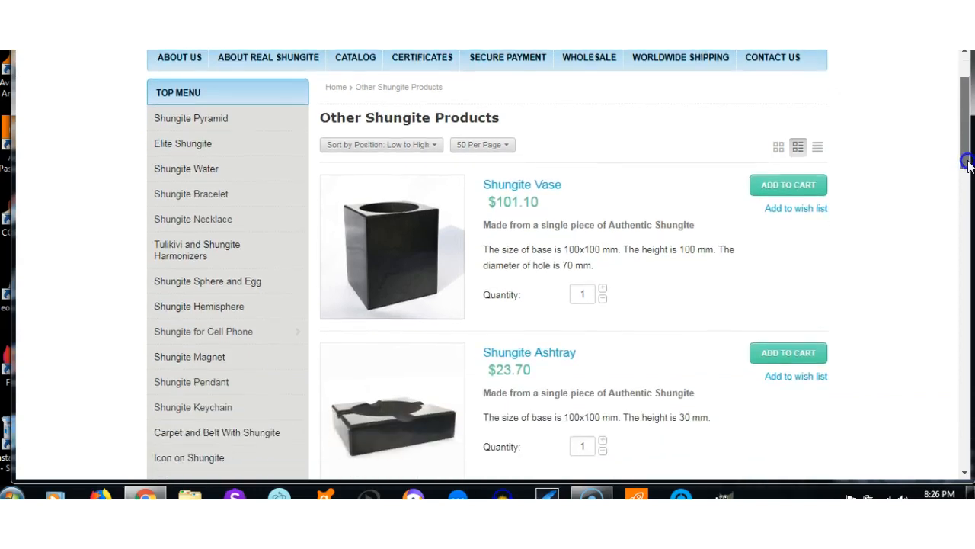
scroll(up, 3)
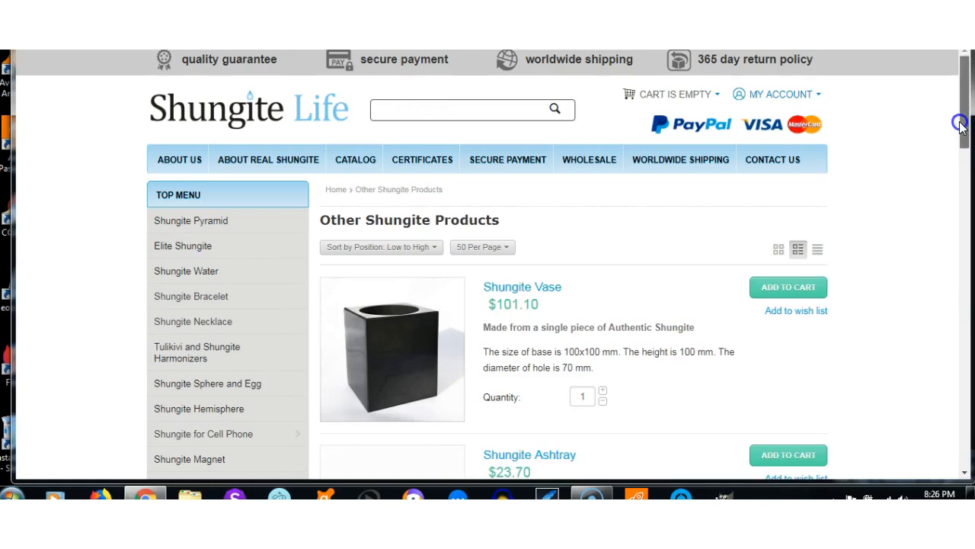
scroll(down, 3)
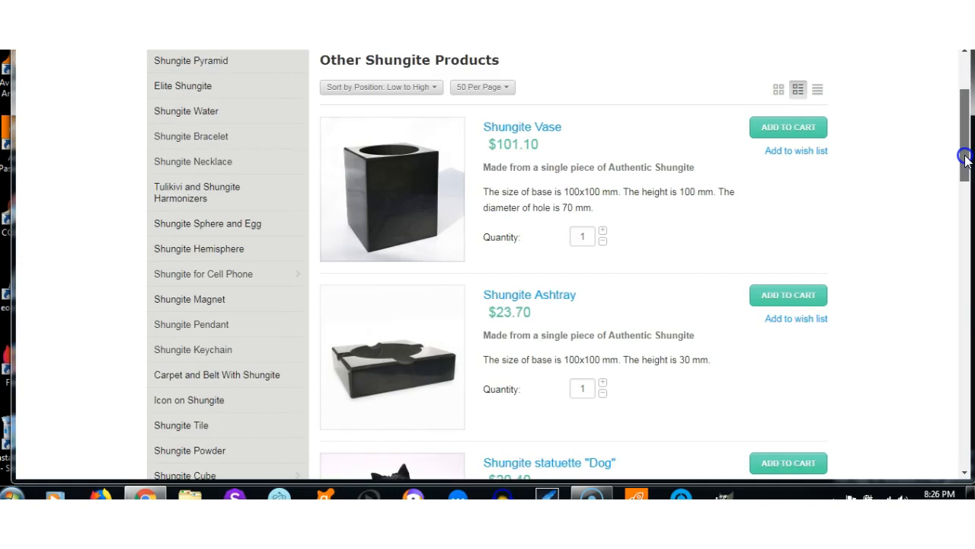
scroll(down, 3)
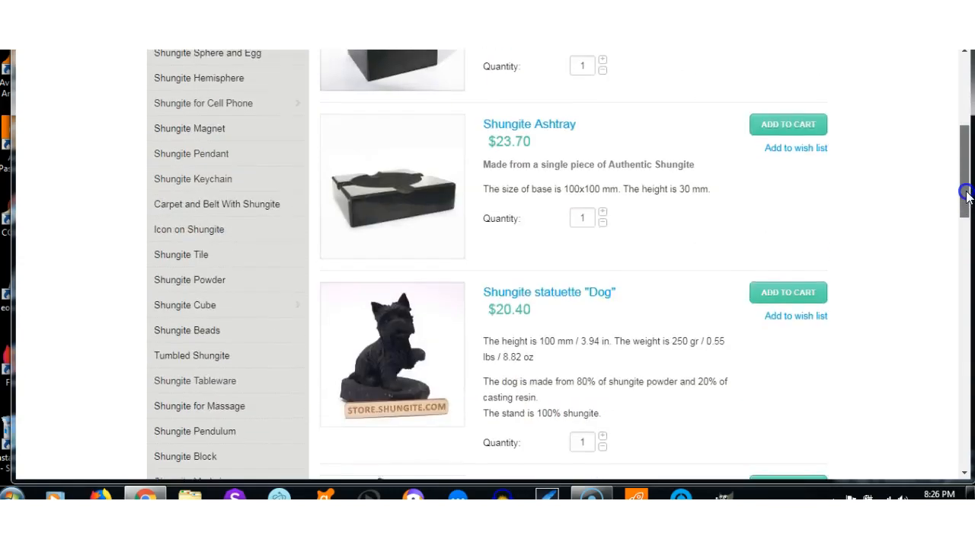
scroll(down, 3)
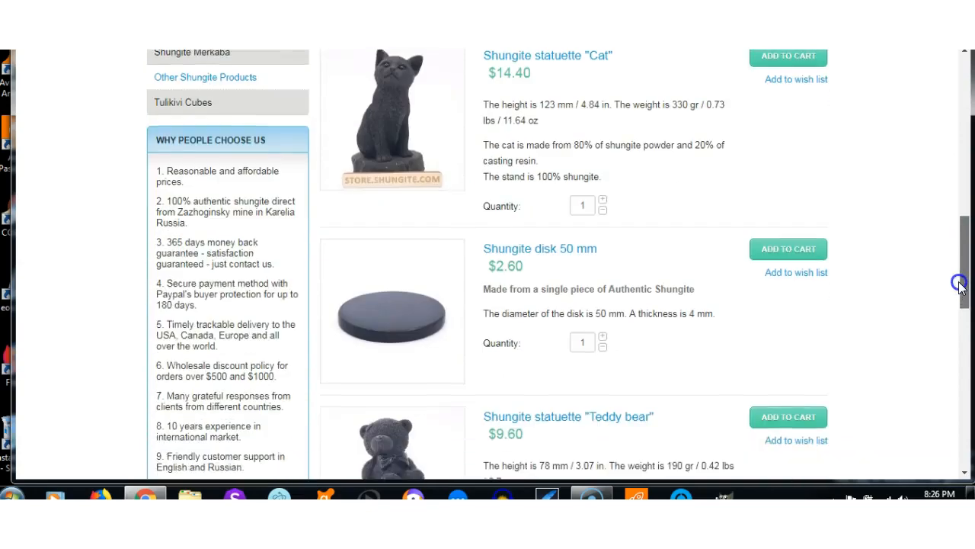
scroll(down, 3)
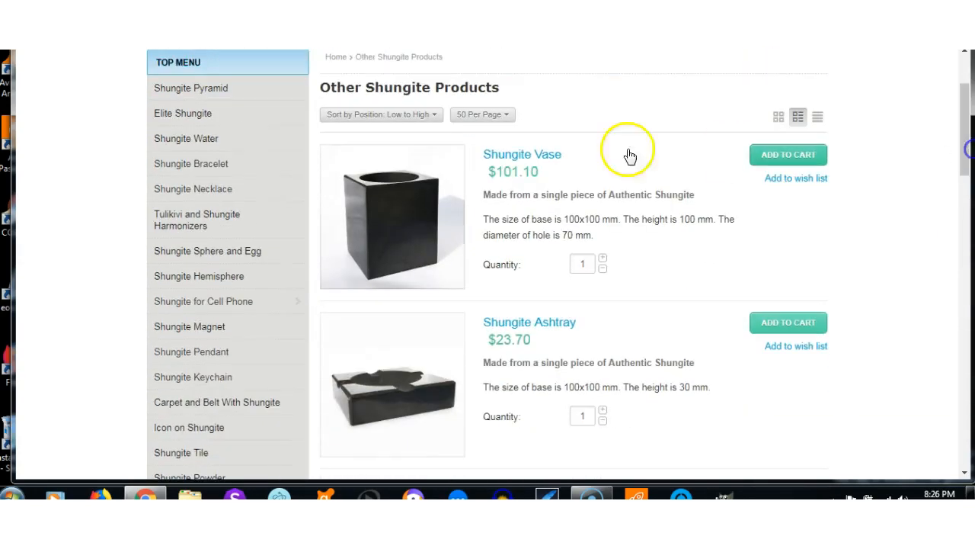
mouse_move(271, 326)
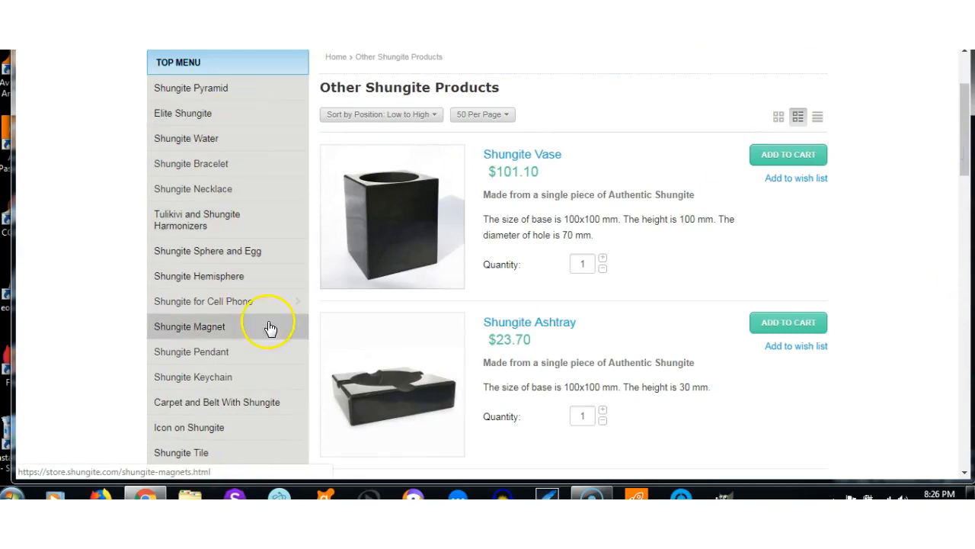
scroll(down, 3)
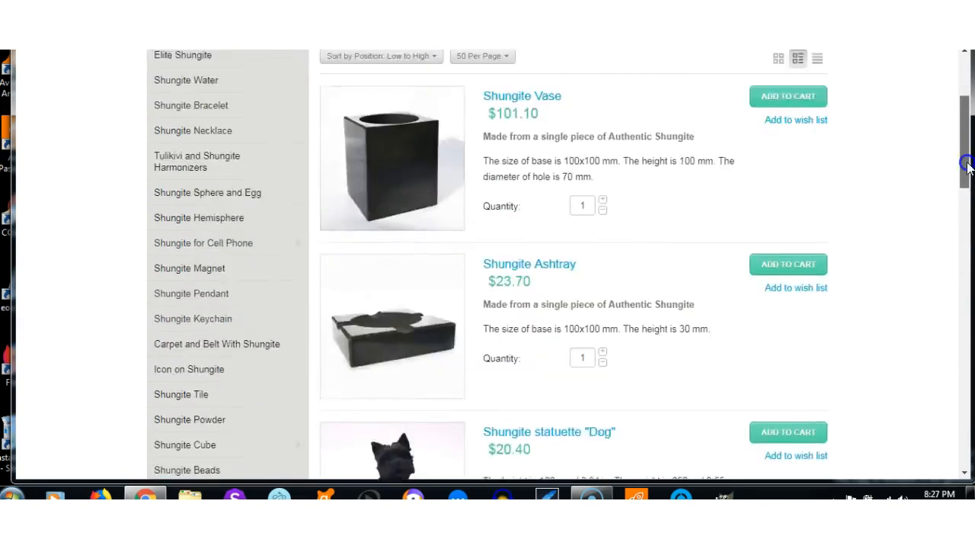
scroll(up, 3)
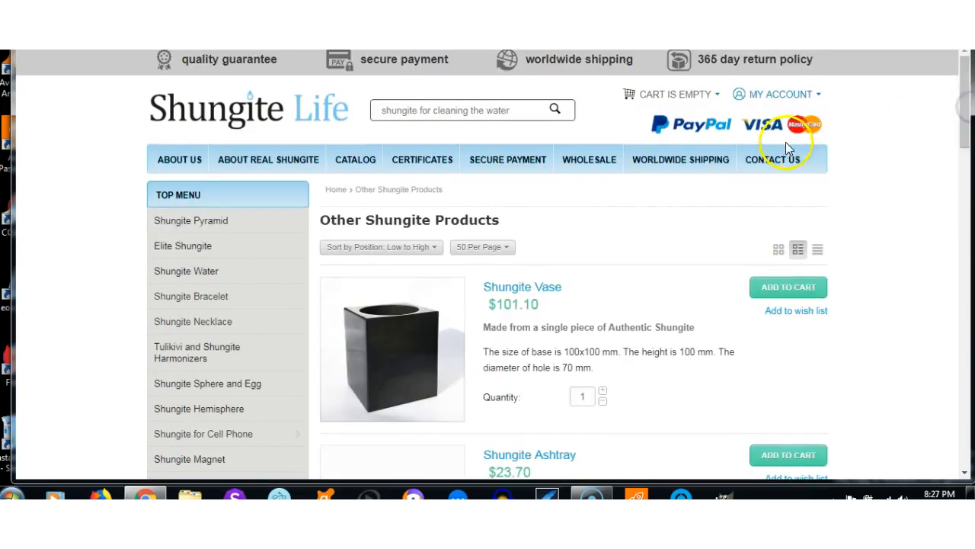
click(473, 110)
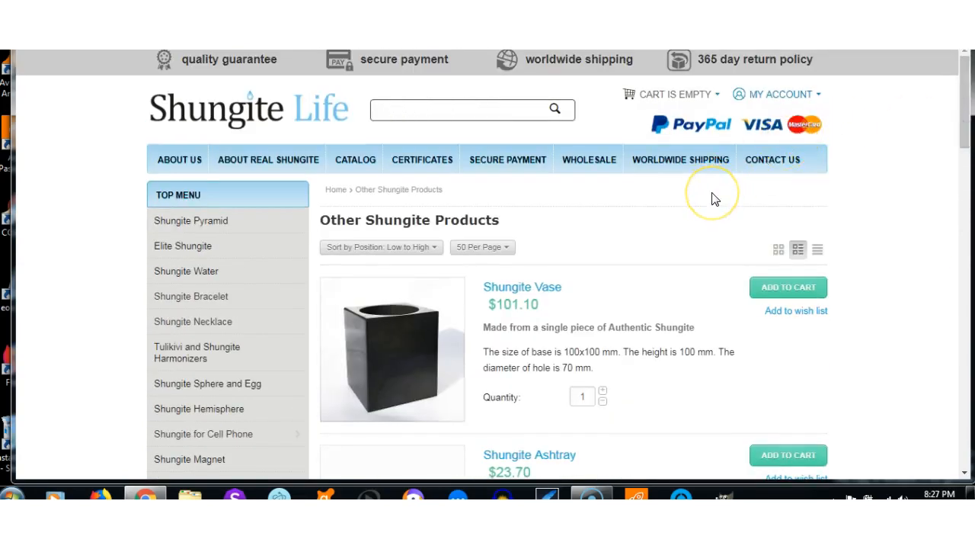
text(shungite sp)
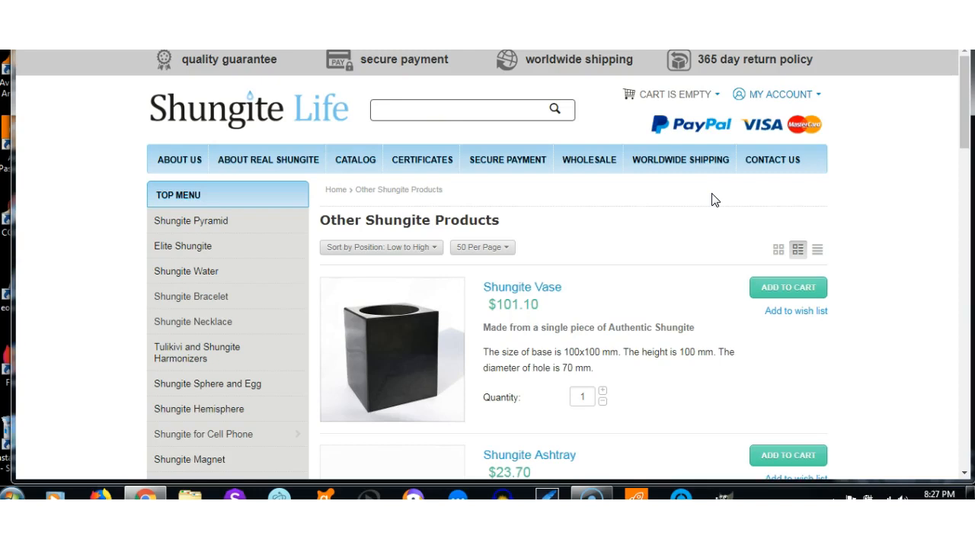
text(shungite for)
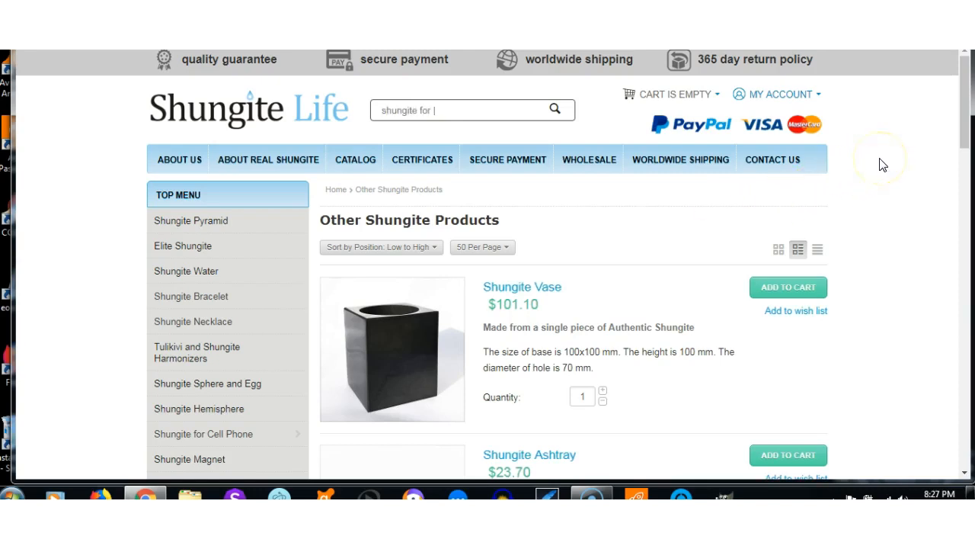
text(massage)
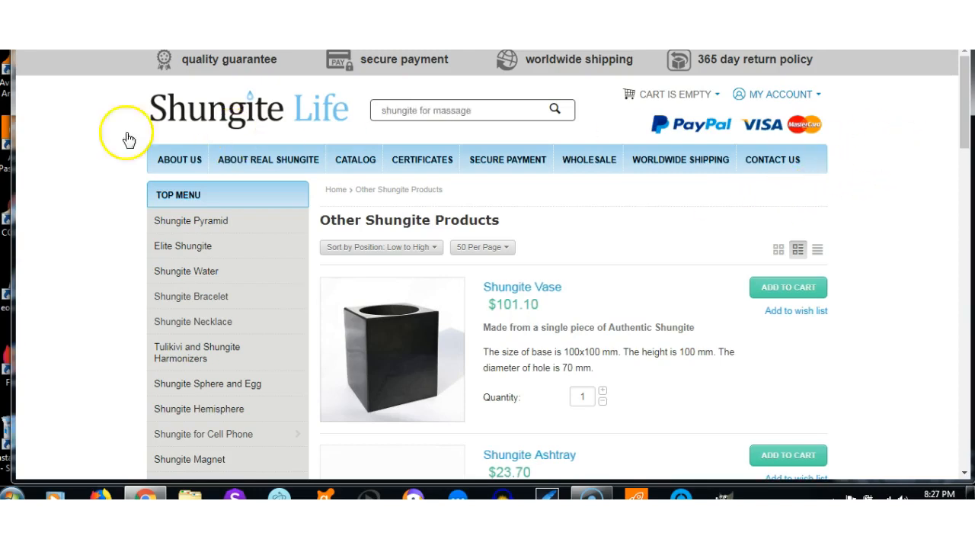